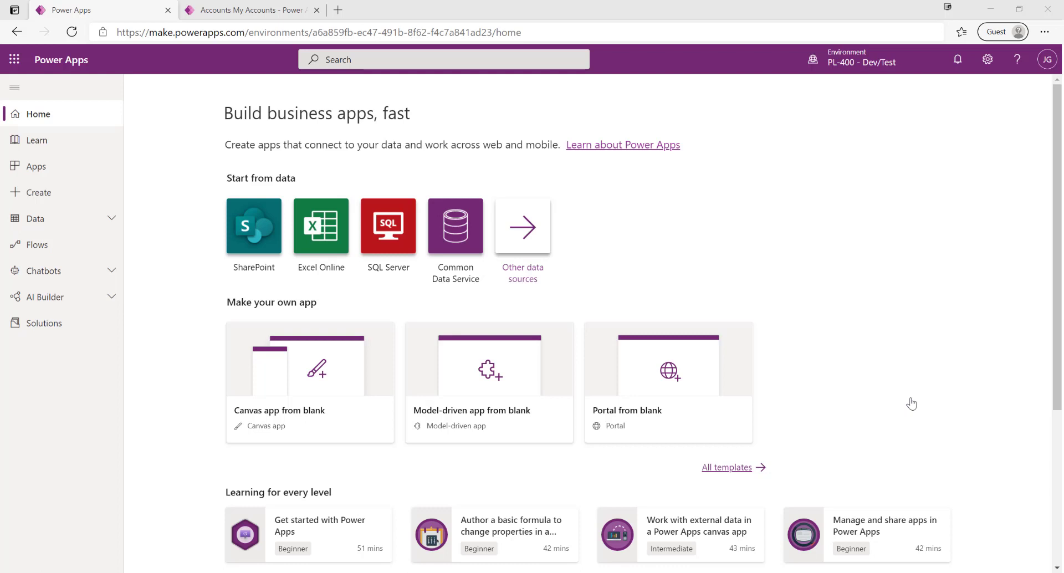
mouse_move(746, 297)
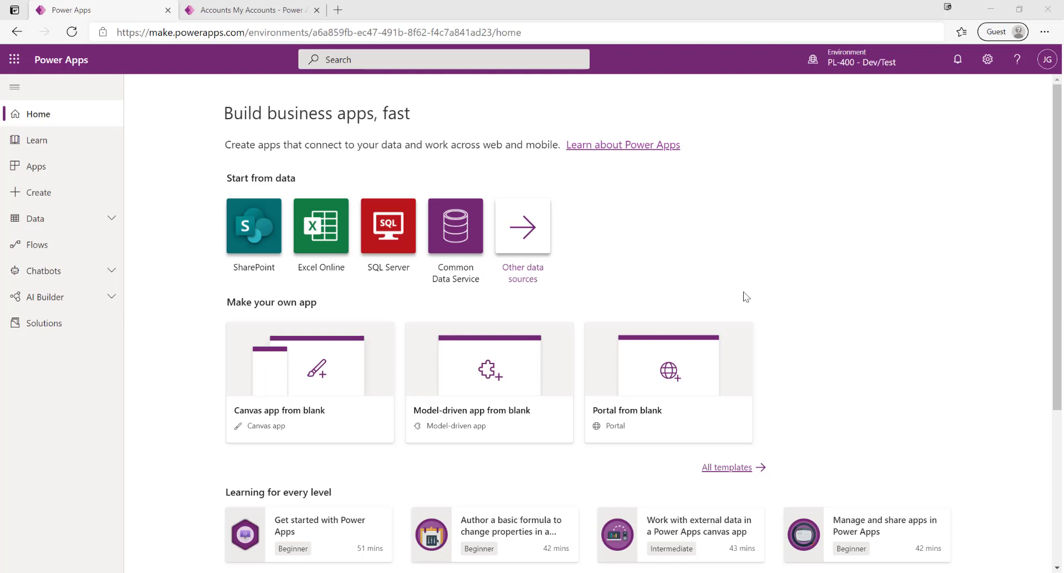
mouse_move(519, 307)
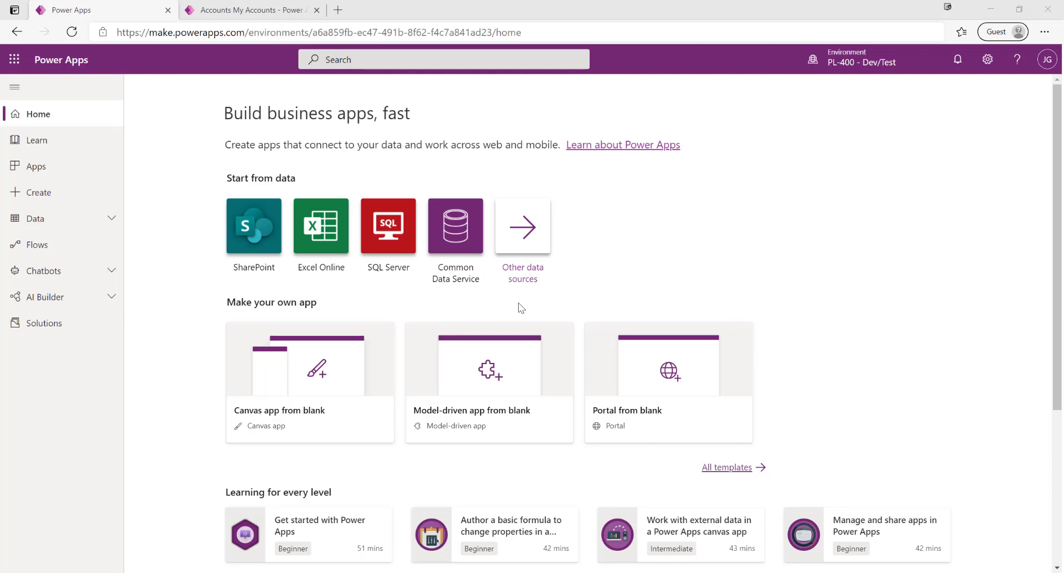
- Open the PL-400 Demo Solution from the Solutions list to see its components
left_click(45, 324)
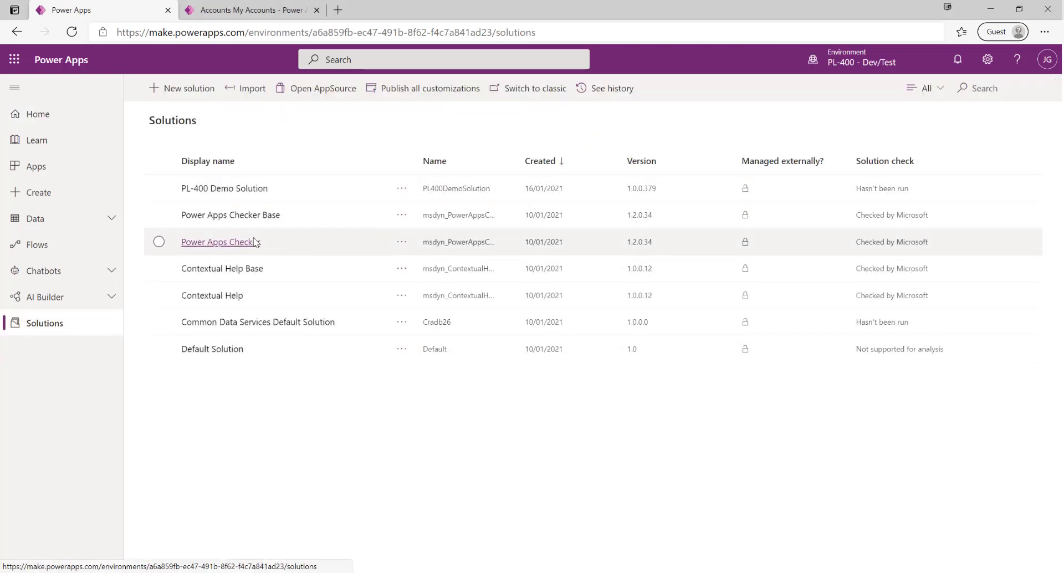
left_click(224, 188)
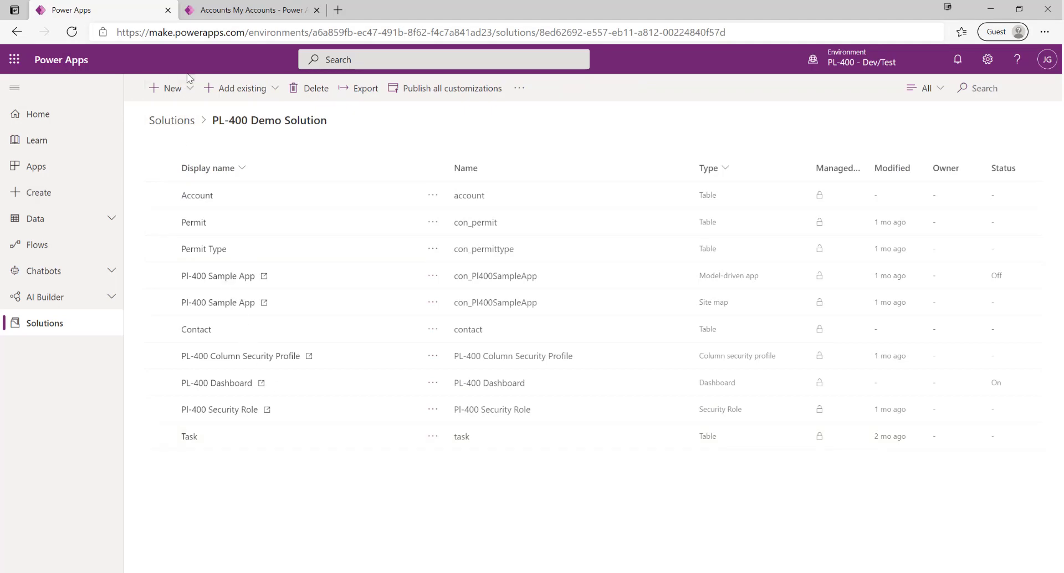
- Start a new cloud flow from the solution's New menu, opening flow creation in a new tab
left_click(169, 88)
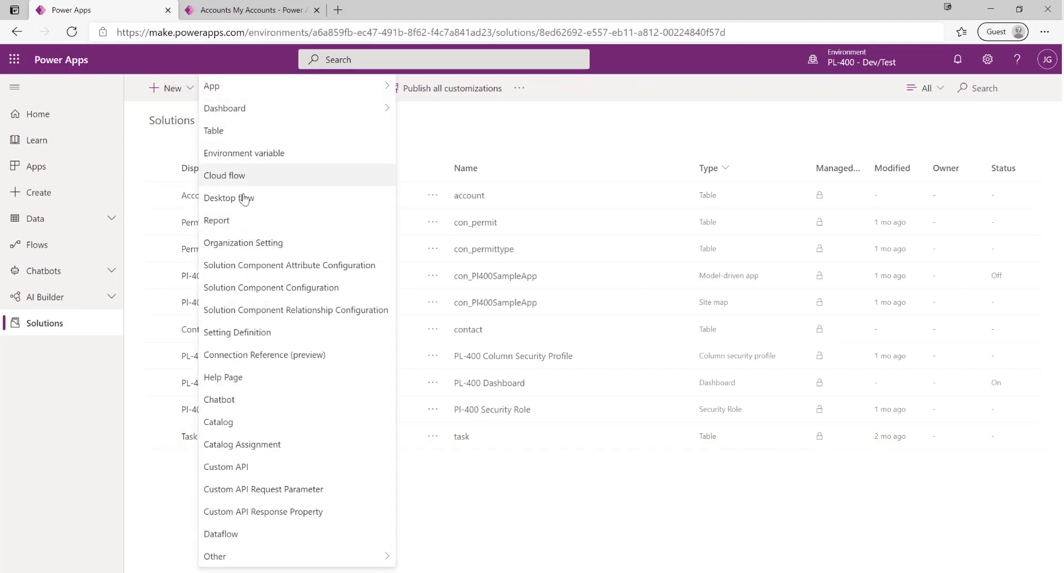
left_click(224, 175)
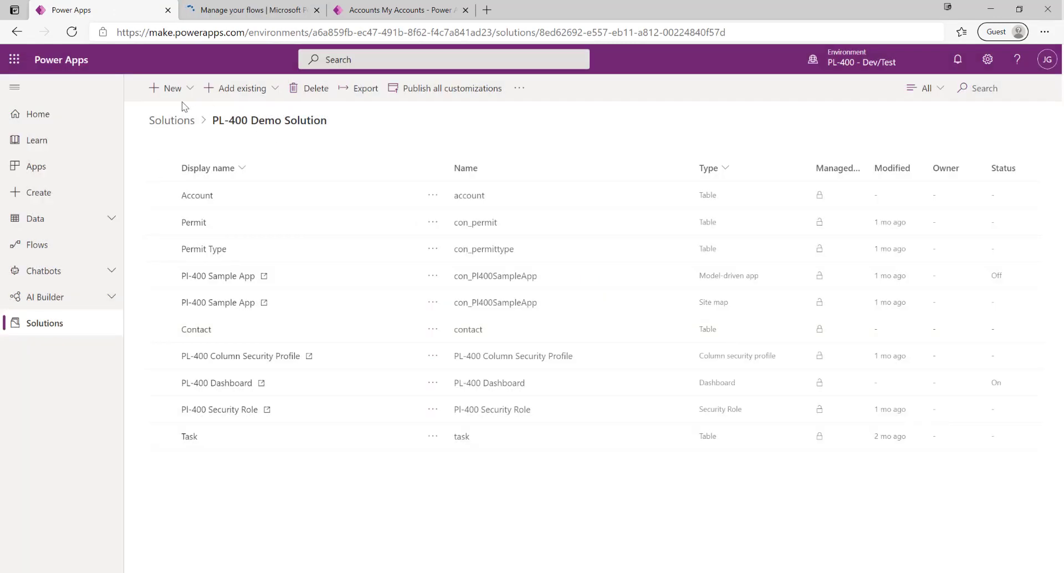
left_click(165, 88)
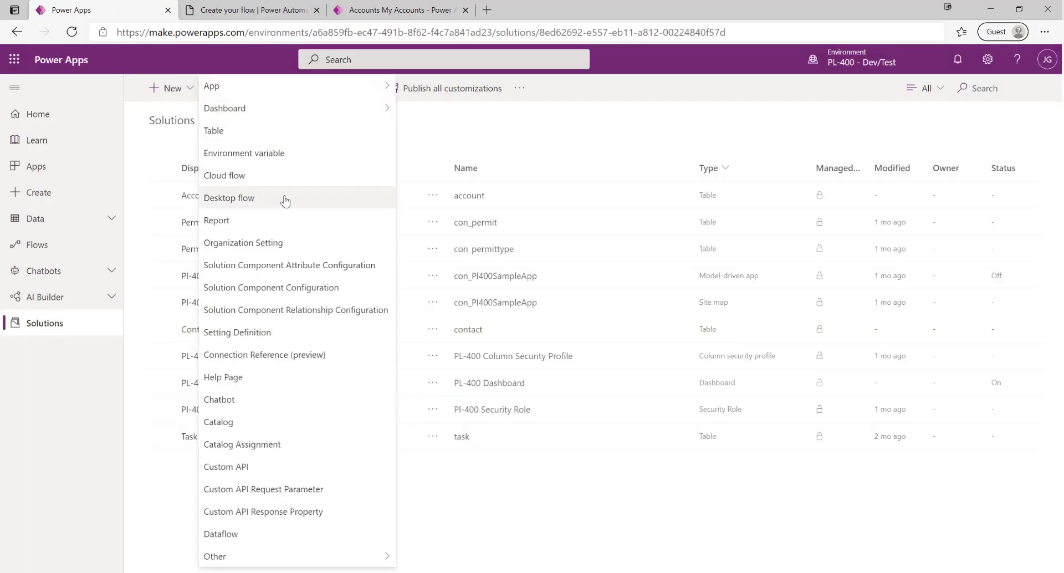
mouse_move(270, 203)
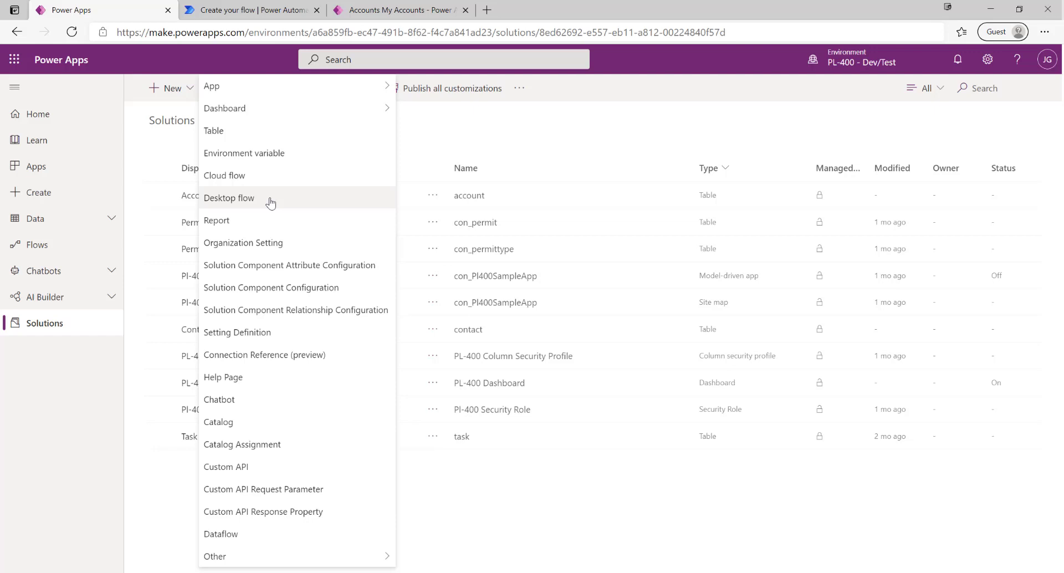
mouse_move(272, 178)
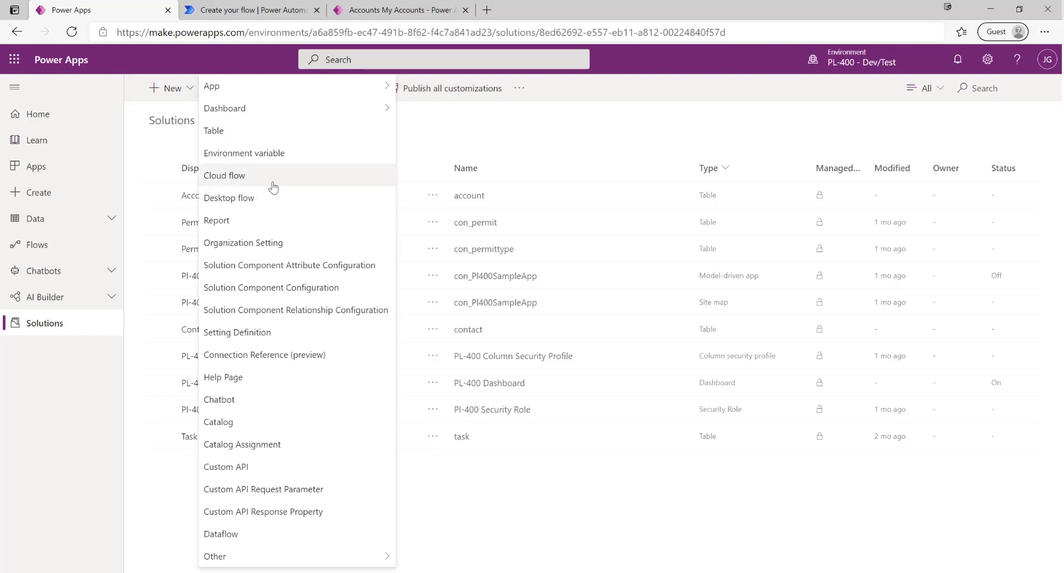
mouse_move(272, 198)
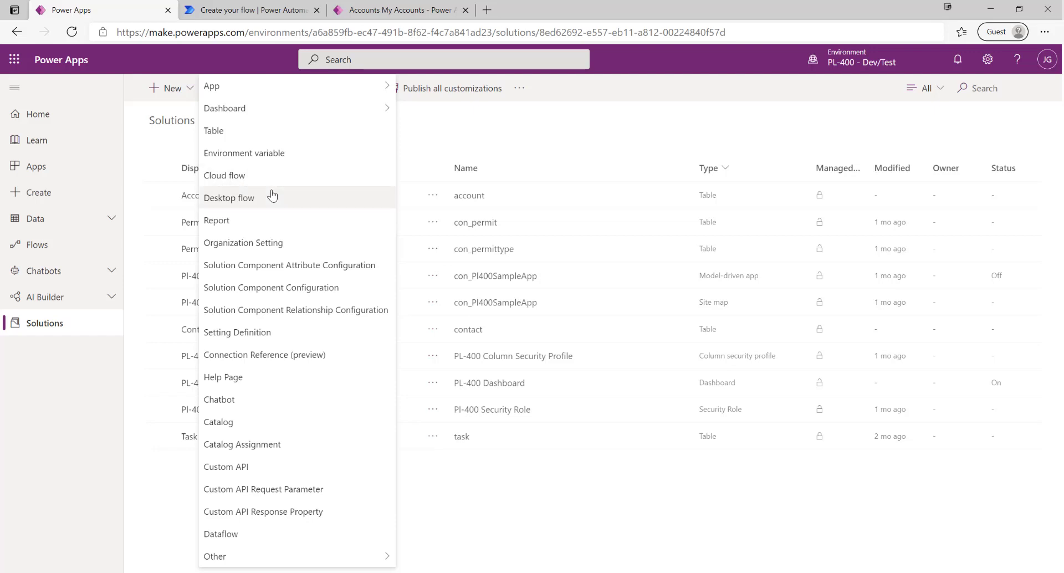
mouse_move(275, 180)
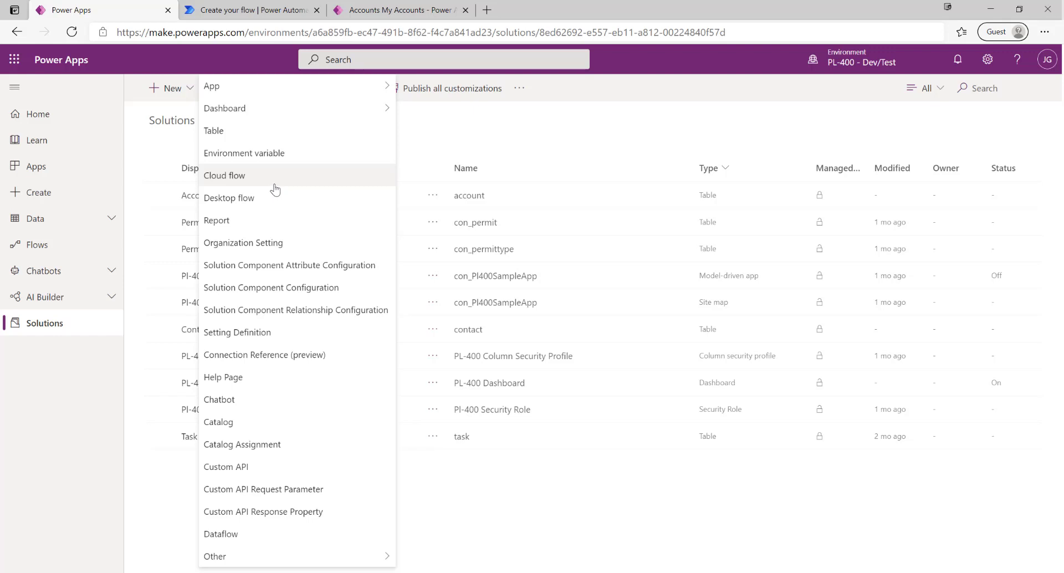
mouse_move(228, 197)
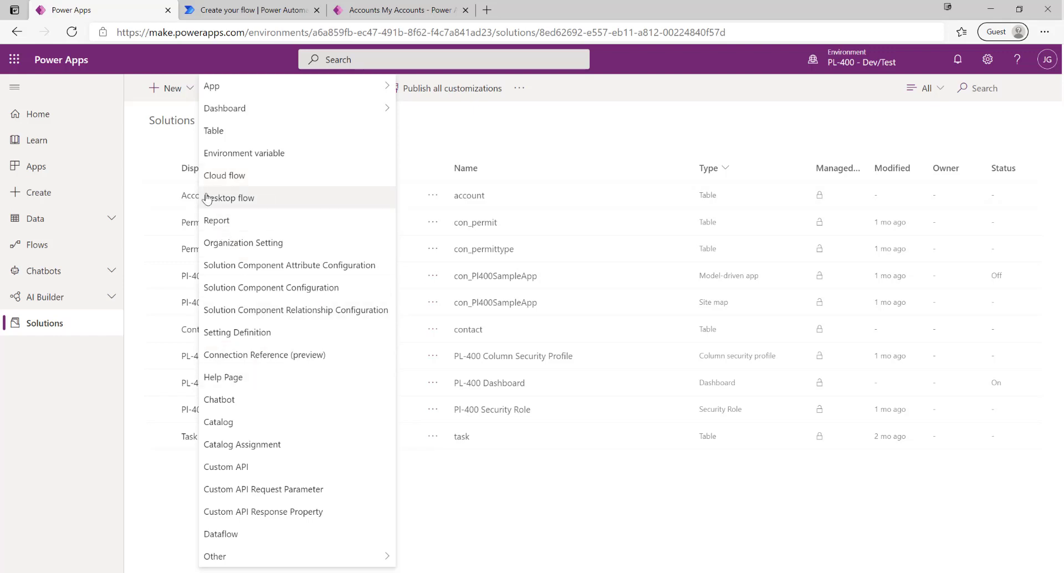
mouse_move(256, 203)
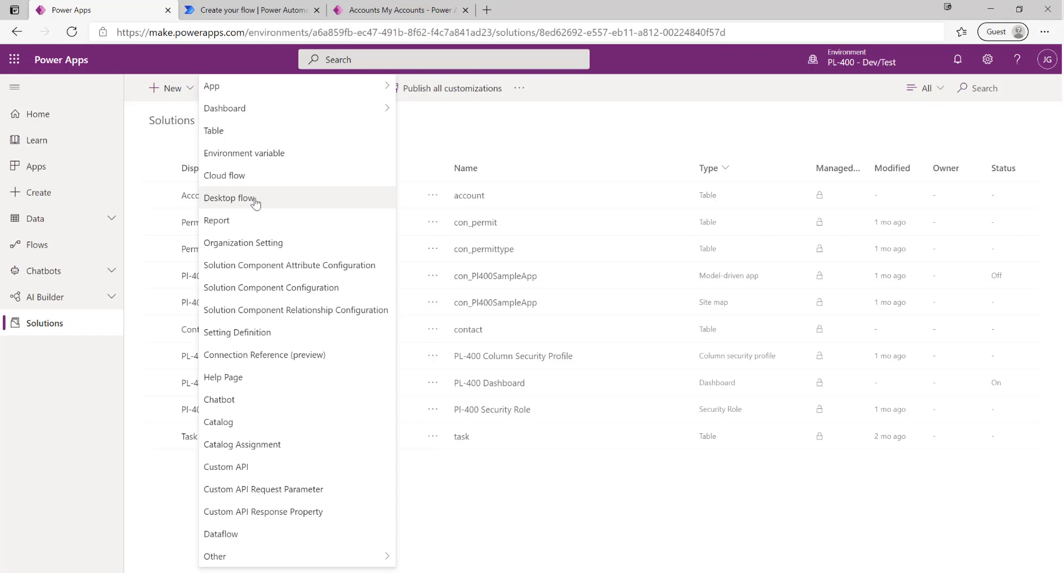
mouse_move(229, 220)
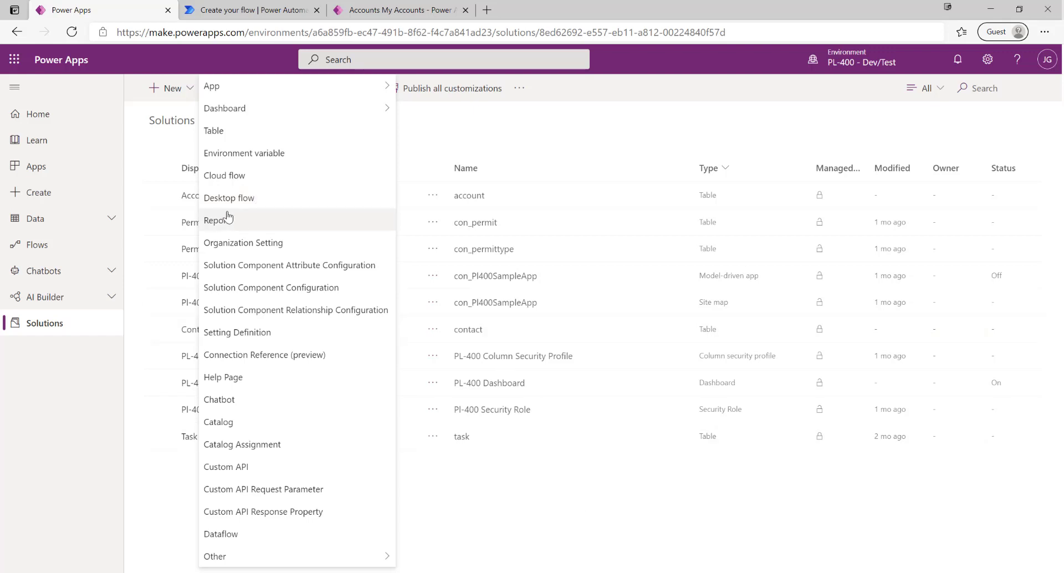
mouse_move(558, 512)
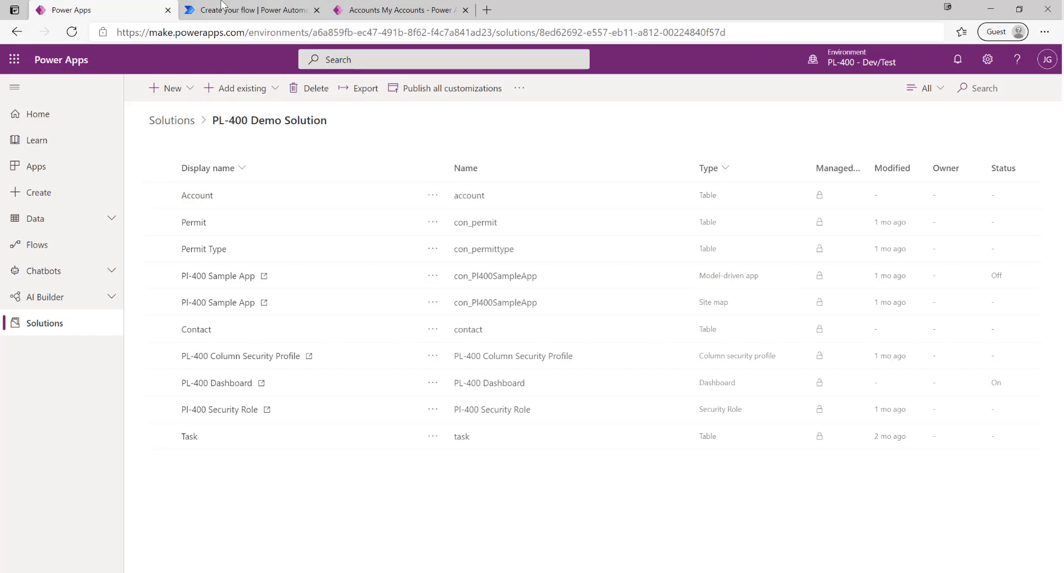
- Switch to the new flow's tab and dismiss the Power Automate announcement popup
left_click(251, 10)
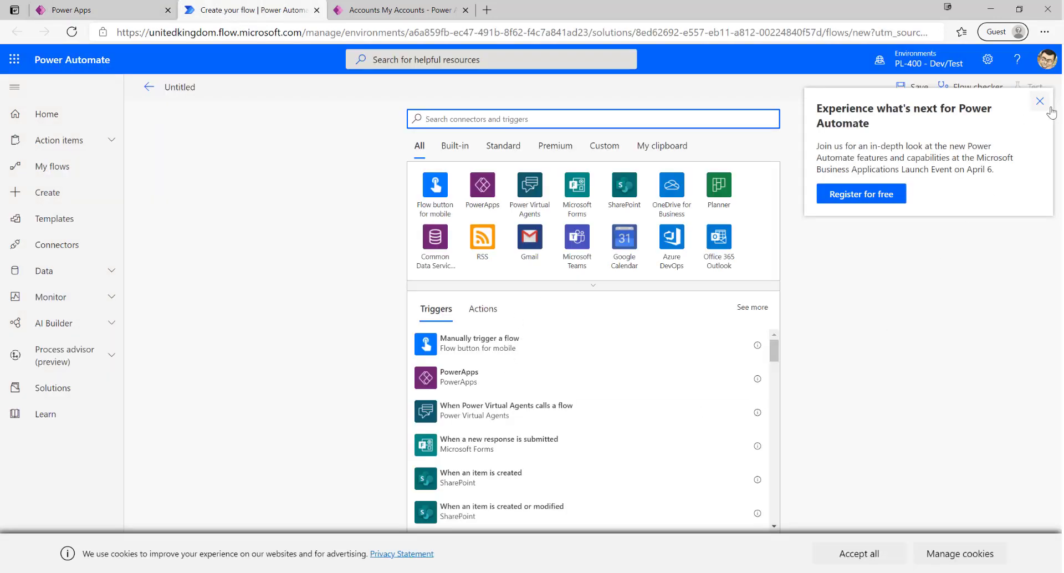
left_click(1039, 100)
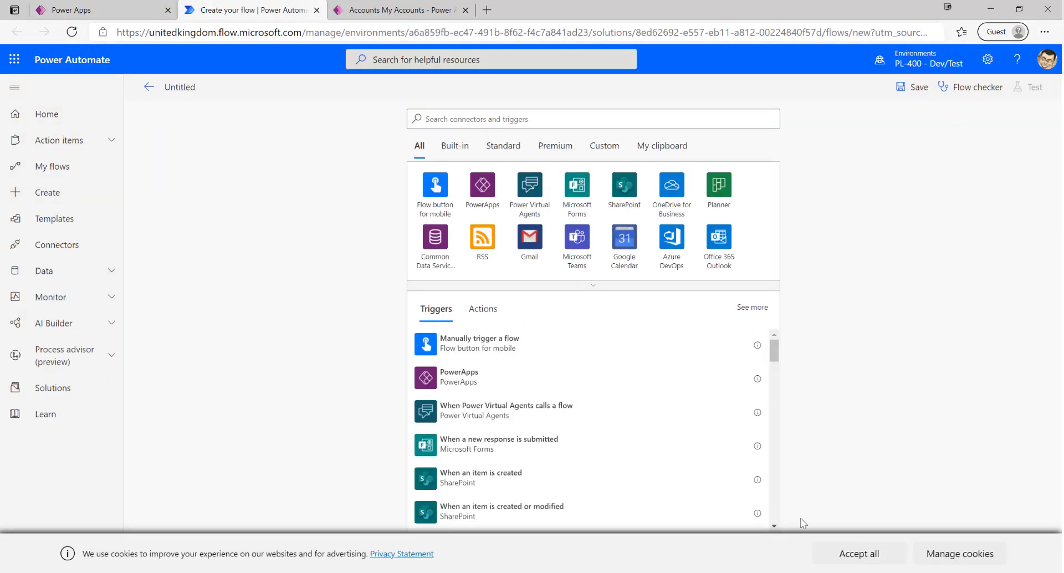
mouse_move(201, 94)
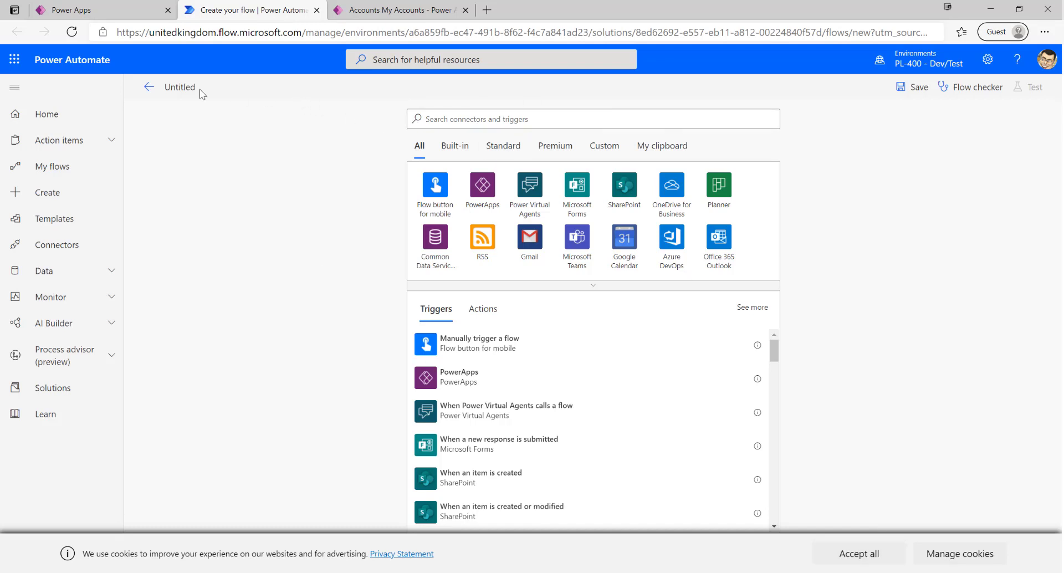
mouse_move(303, 338)
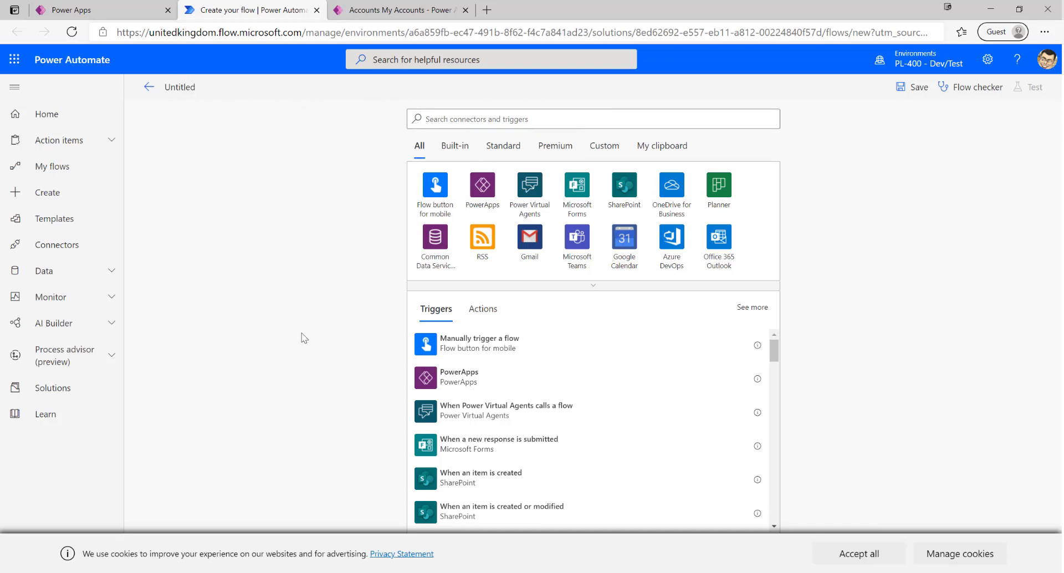
mouse_move(352, 306)
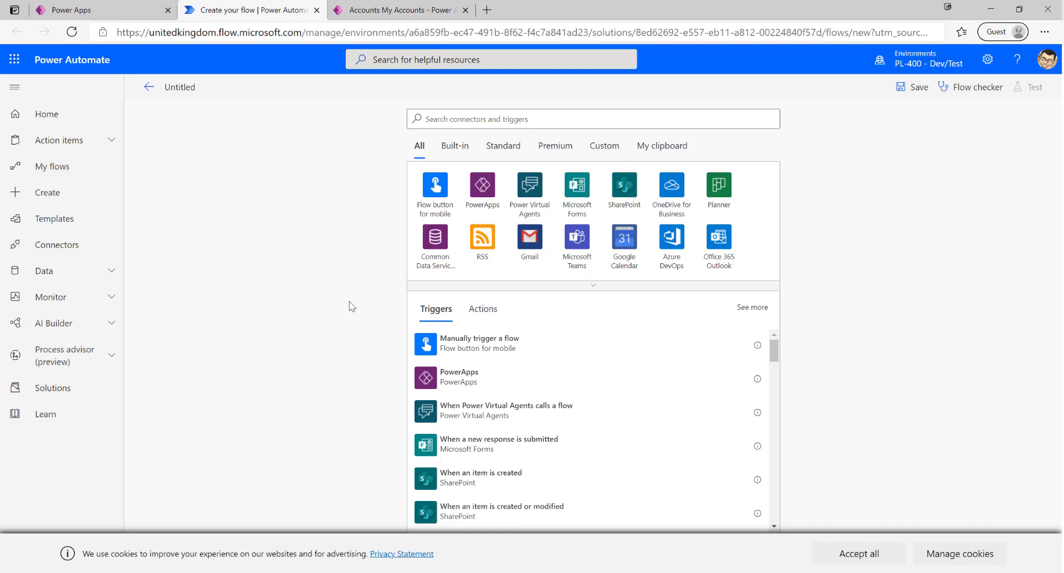
mouse_move(525, 378)
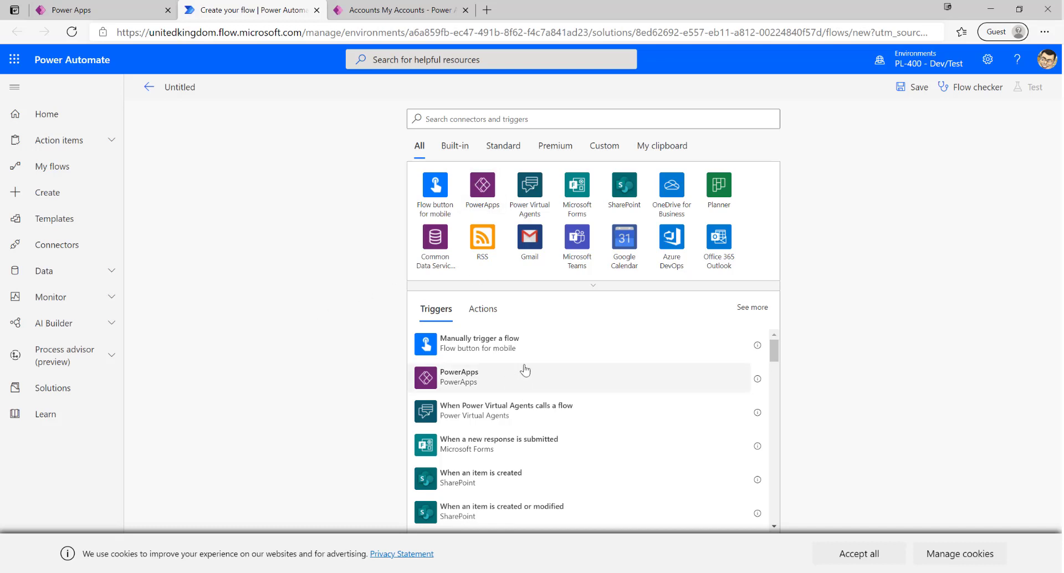
mouse_move(841, 319)
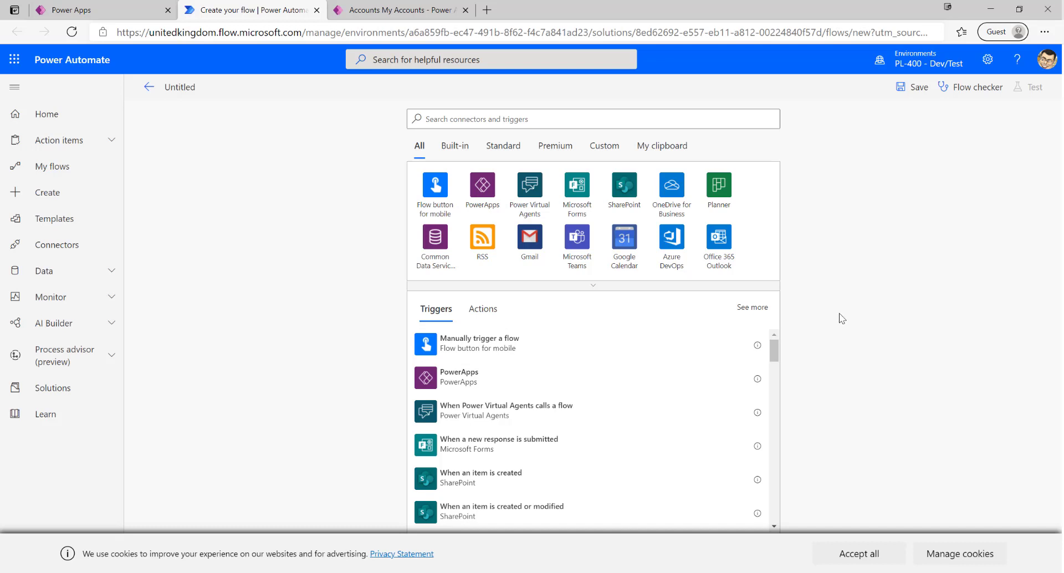
mouse_move(815, 319)
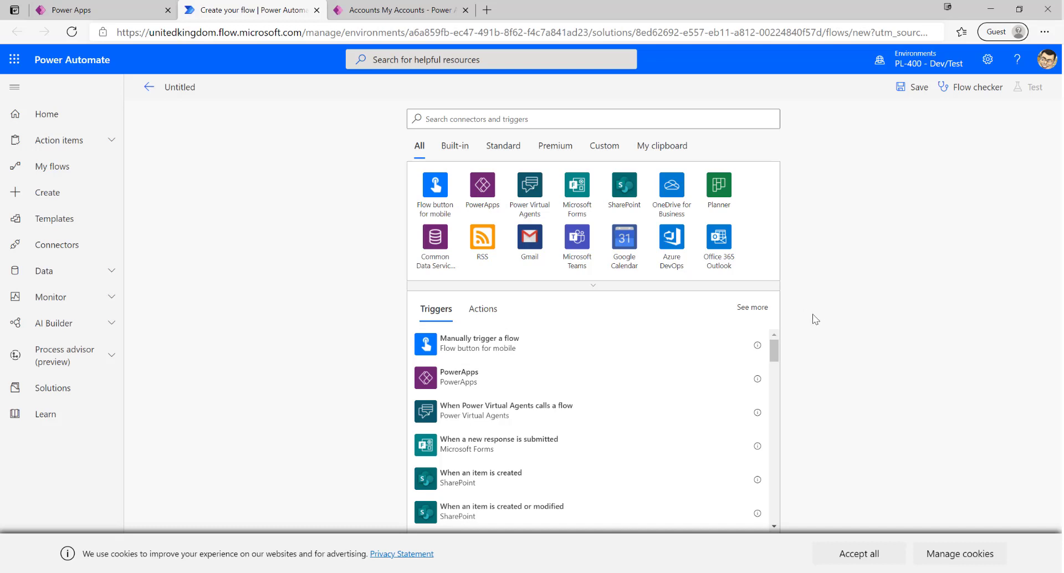
mouse_move(839, 282)
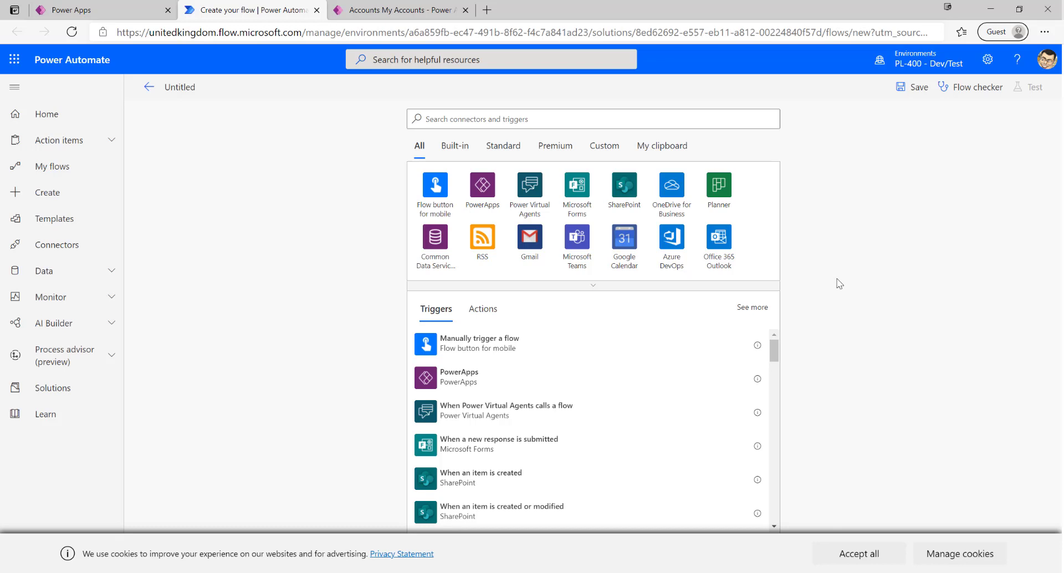
mouse_move(815, 258)
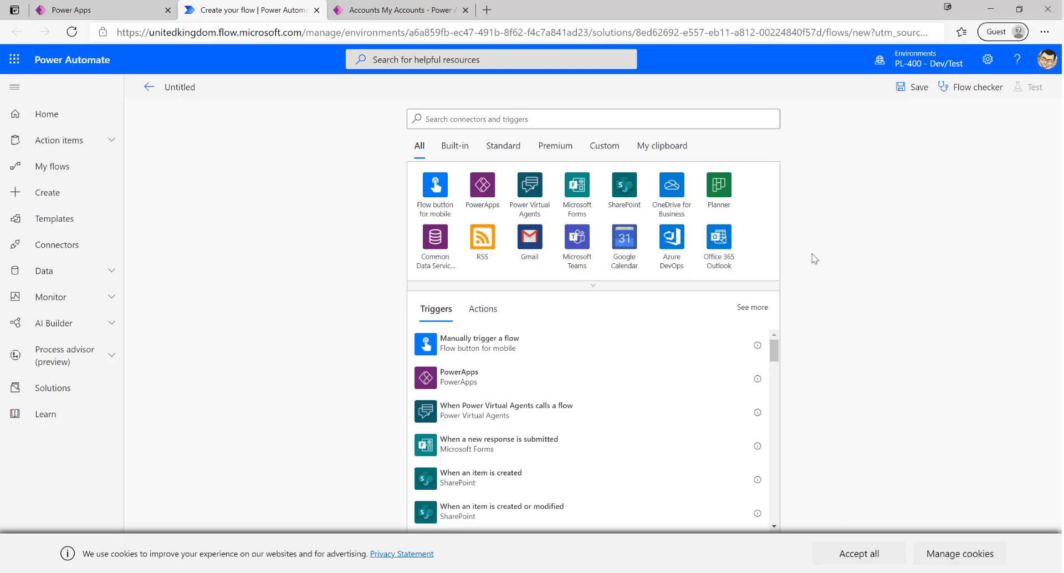
mouse_move(805, 256)
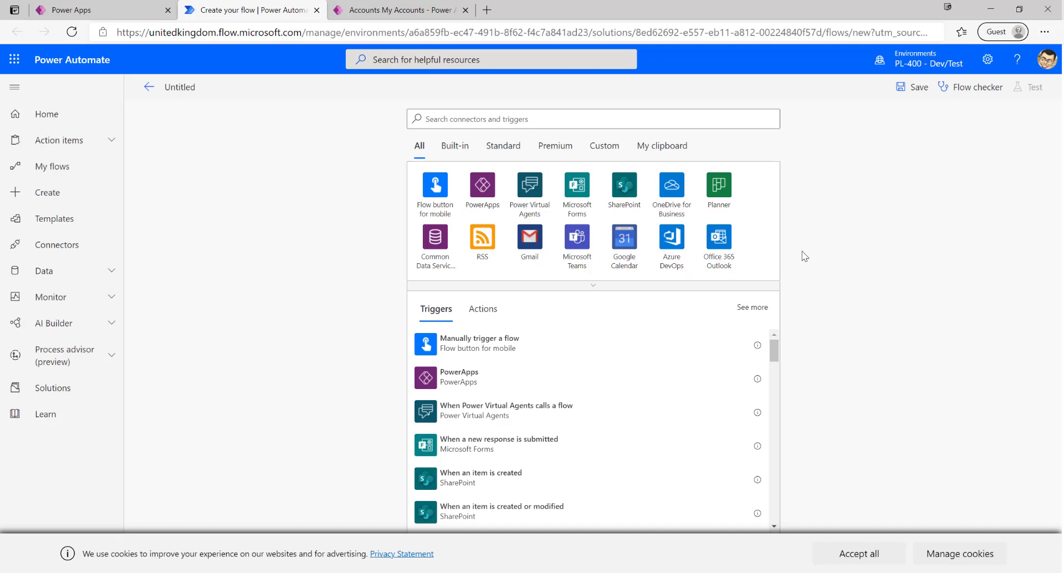
mouse_move(853, 220)
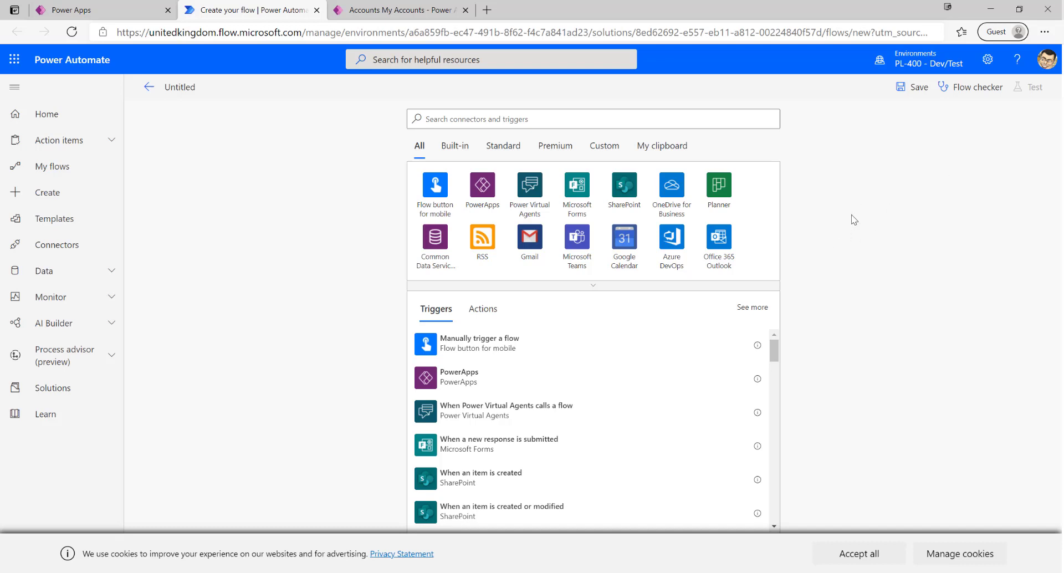
mouse_move(829, 211)
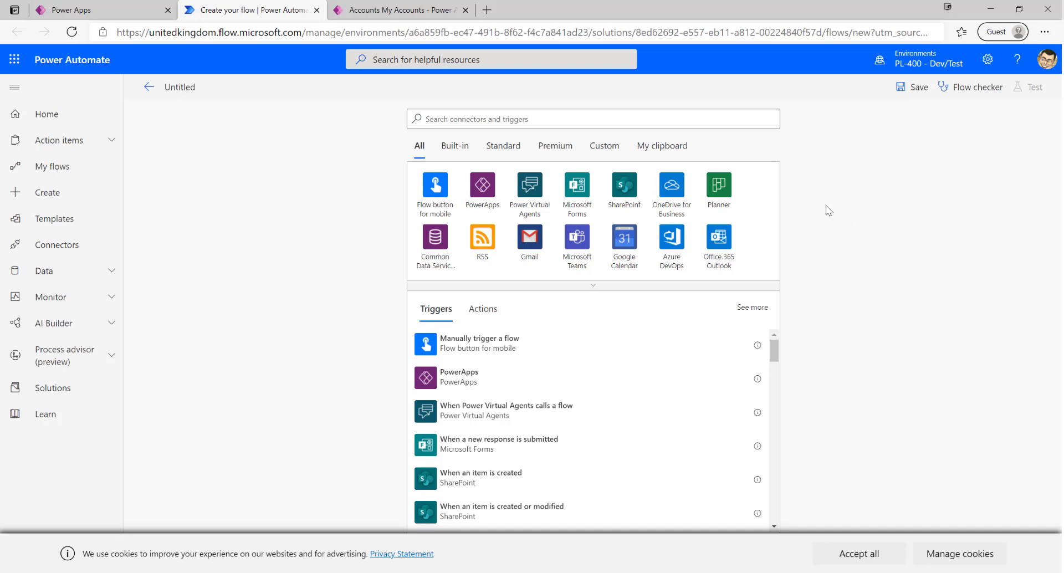
mouse_move(845, 324)
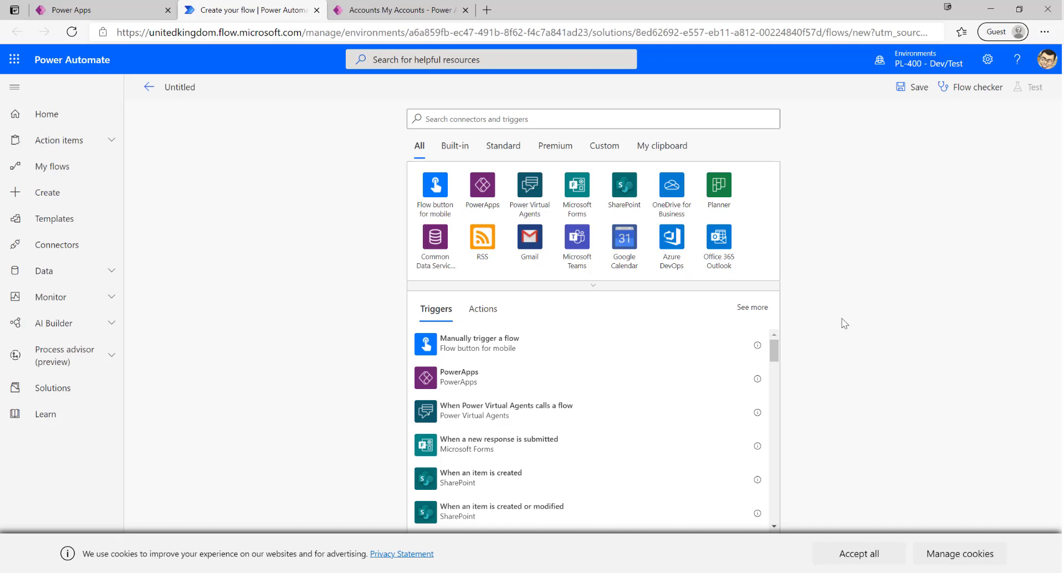
mouse_move(833, 372)
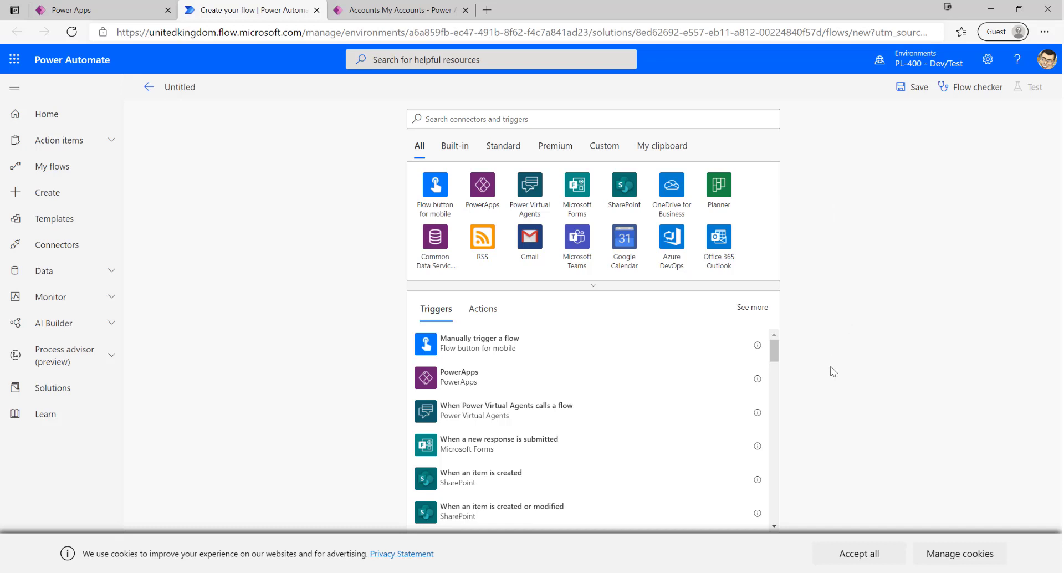
mouse_move(452, 264)
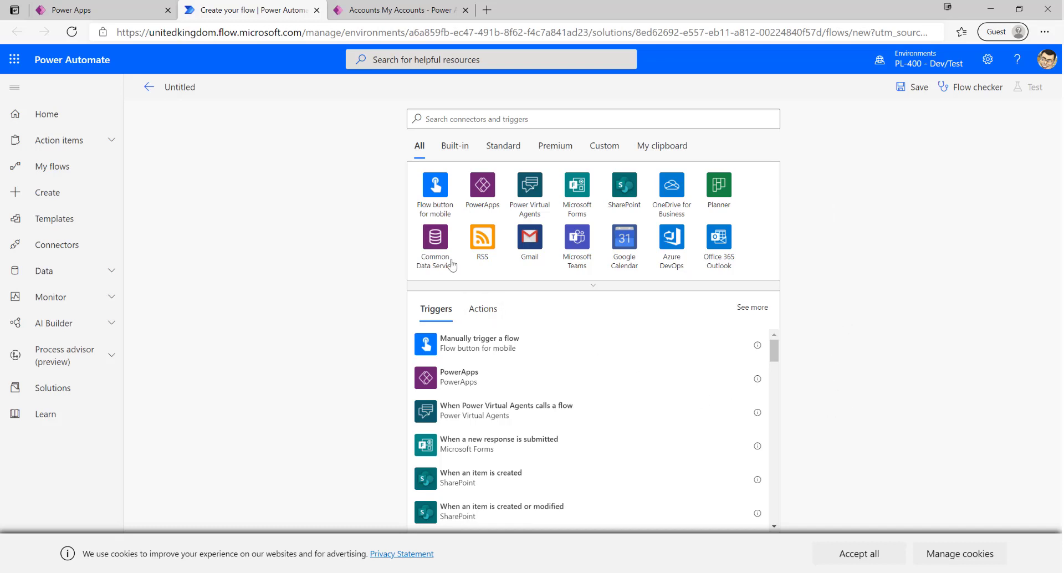
mouse_move(434, 241)
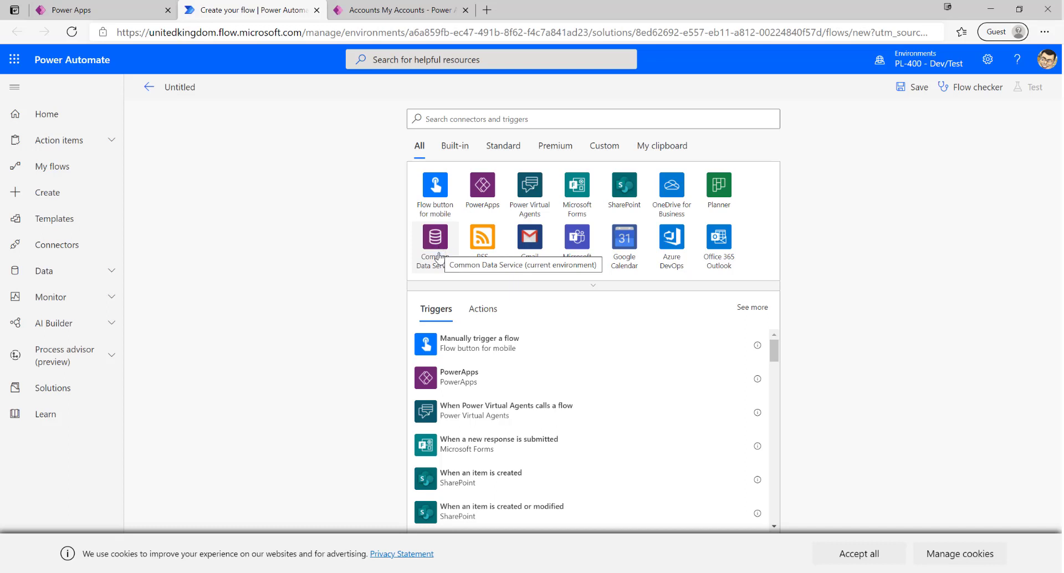
mouse_move(434, 237)
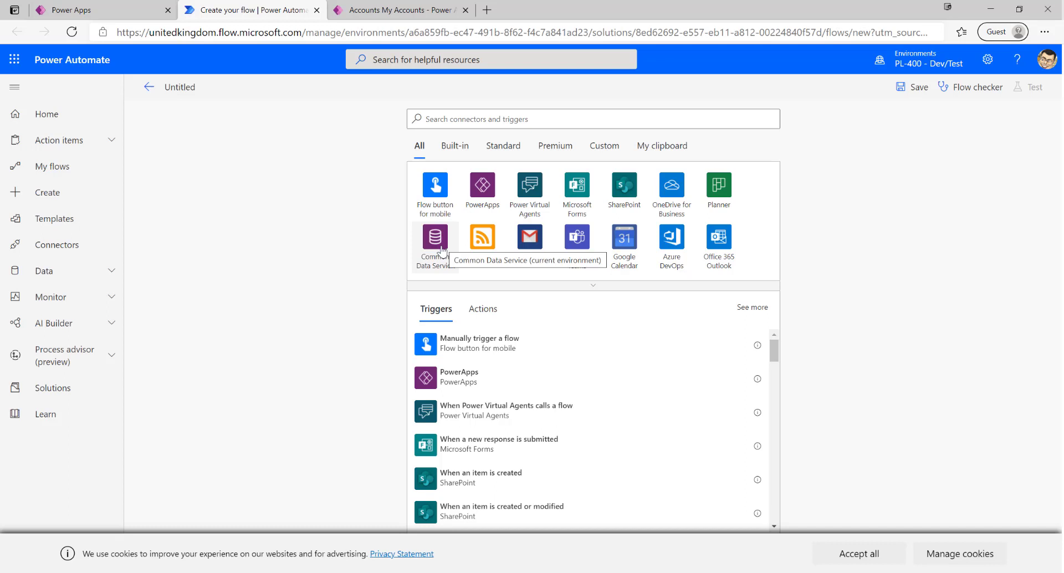
mouse_move(430, 273)
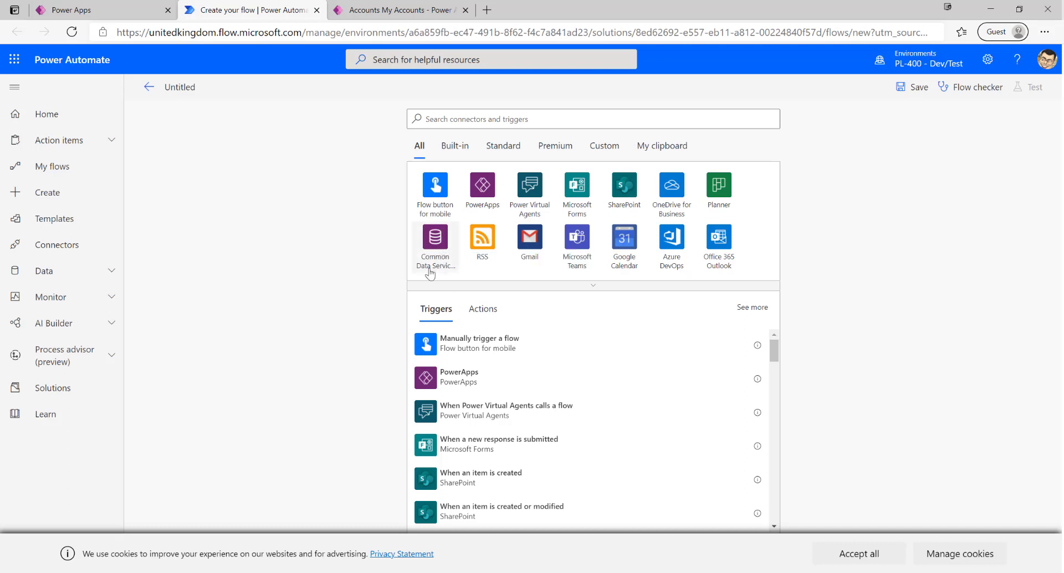
mouse_move(434, 245)
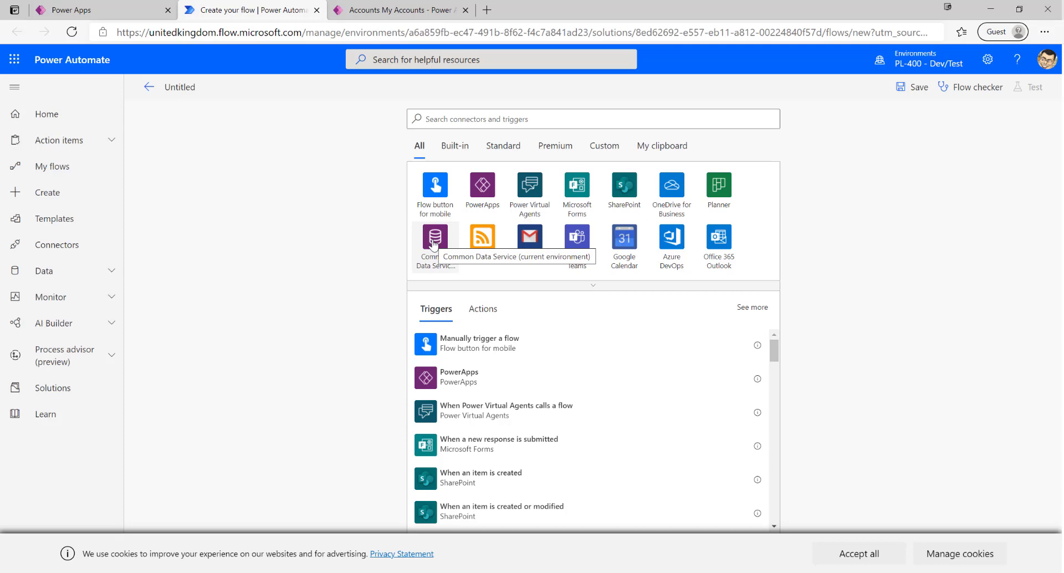
- Filter the trigger picker to the Common Data Service (current environment) connector
left_click(434, 240)
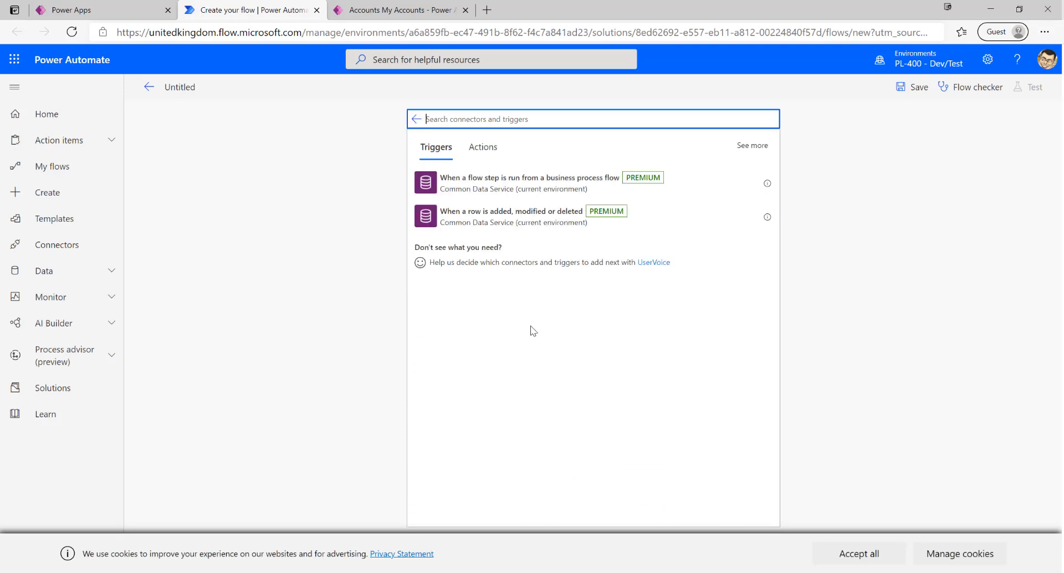
mouse_move(467, 257)
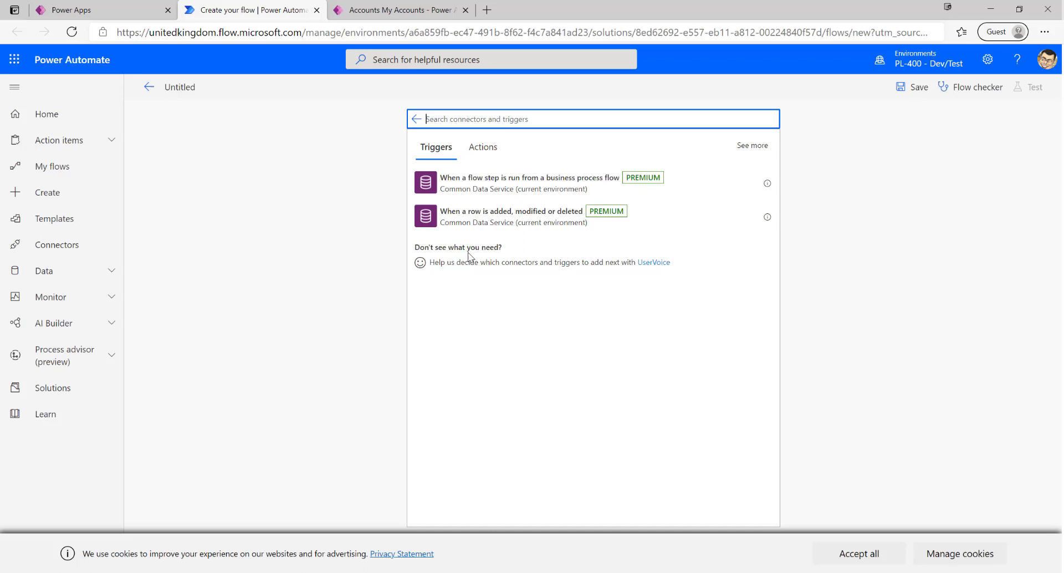
mouse_move(510, 281)
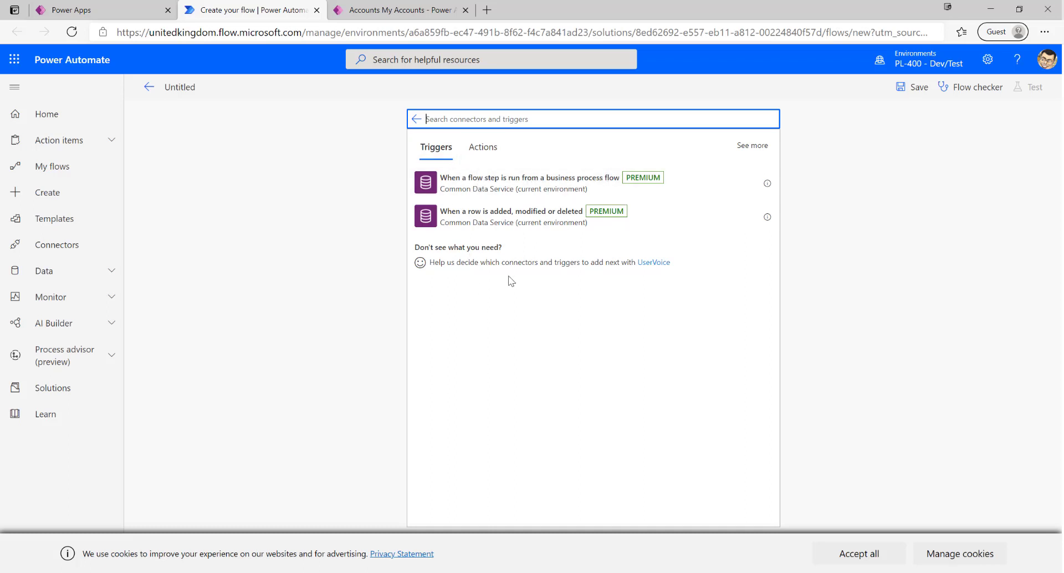
mouse_move(566, 251)
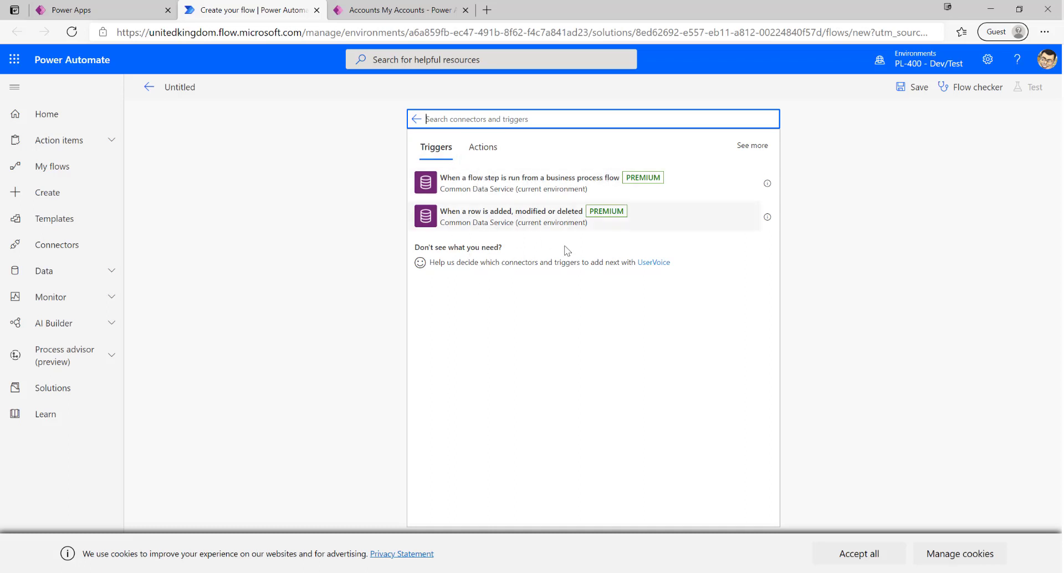
mouse_move(506, 229)
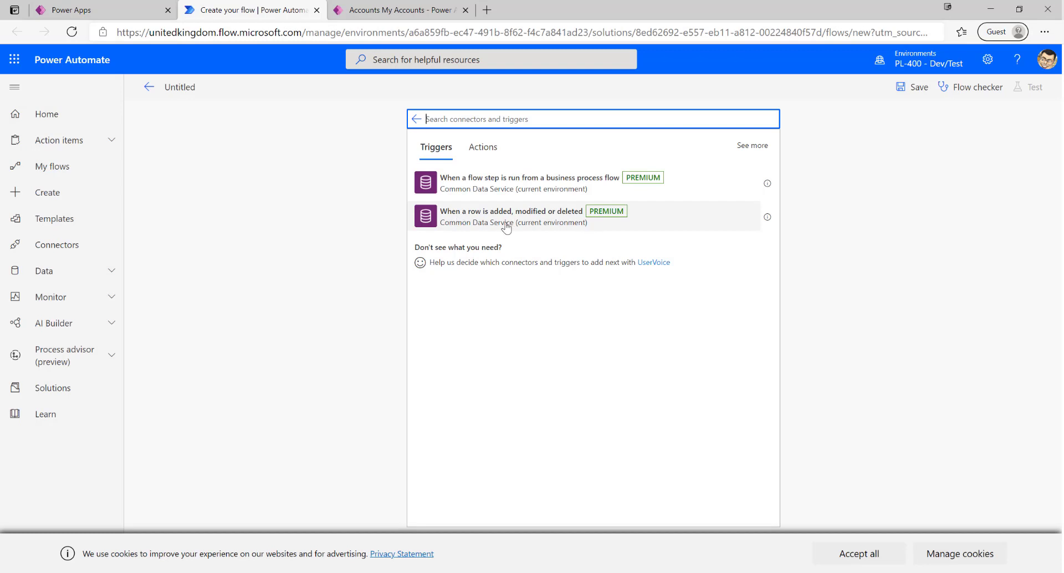
mouse_move(520, 226)
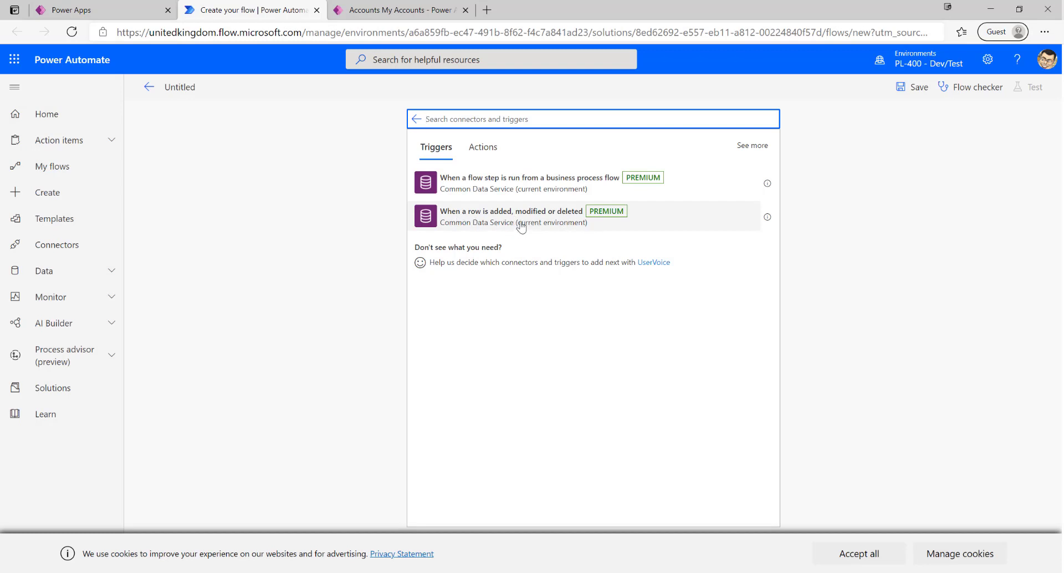
- Use the 'When a row is added, modified or deleted' trigger, sign in, and set Change type to Create
left_click(510, 216)
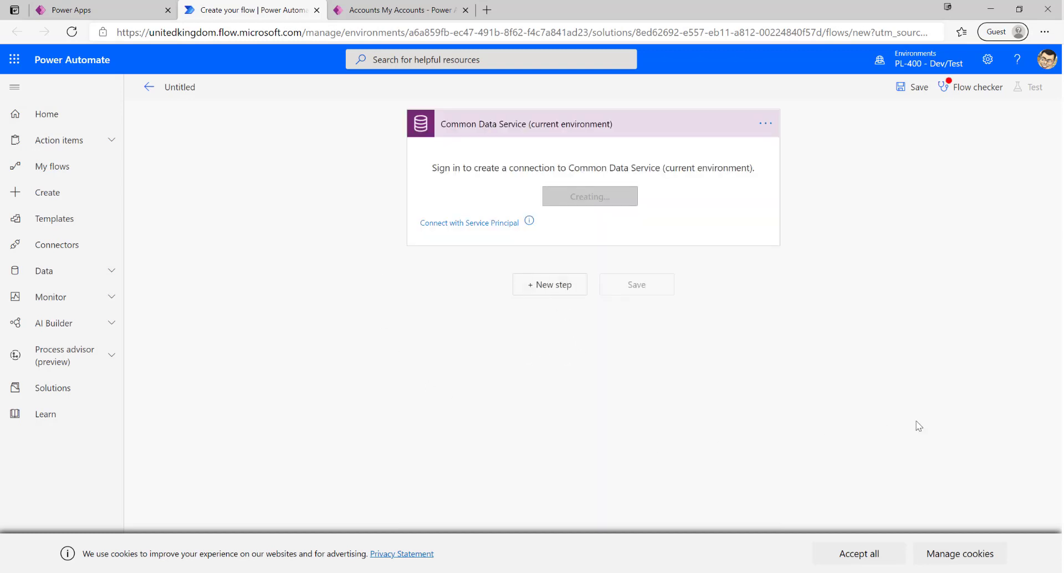
mouse_move(924, 251)
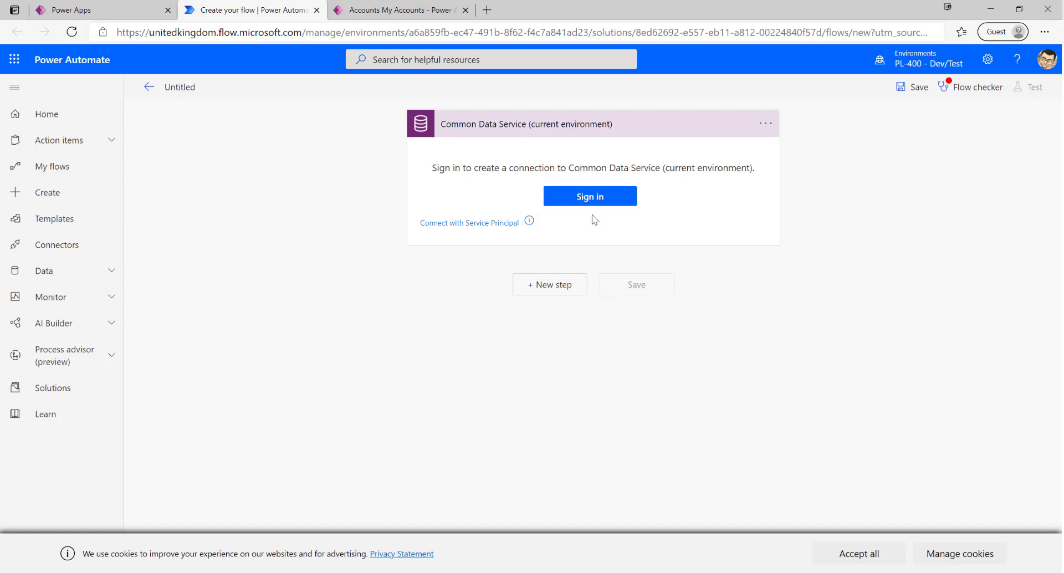
left_click(588, 196)
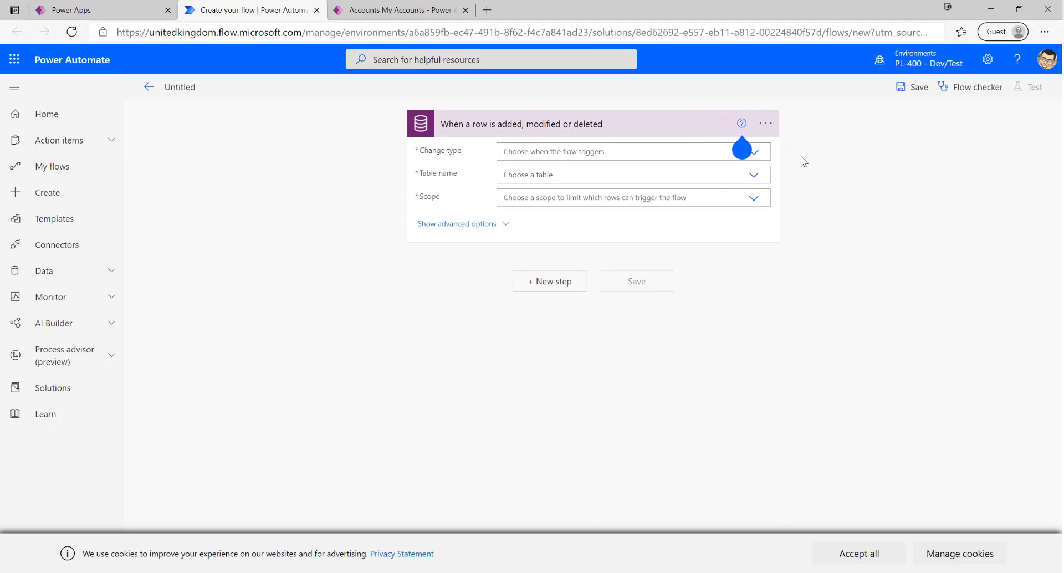
left_click(753, 152)
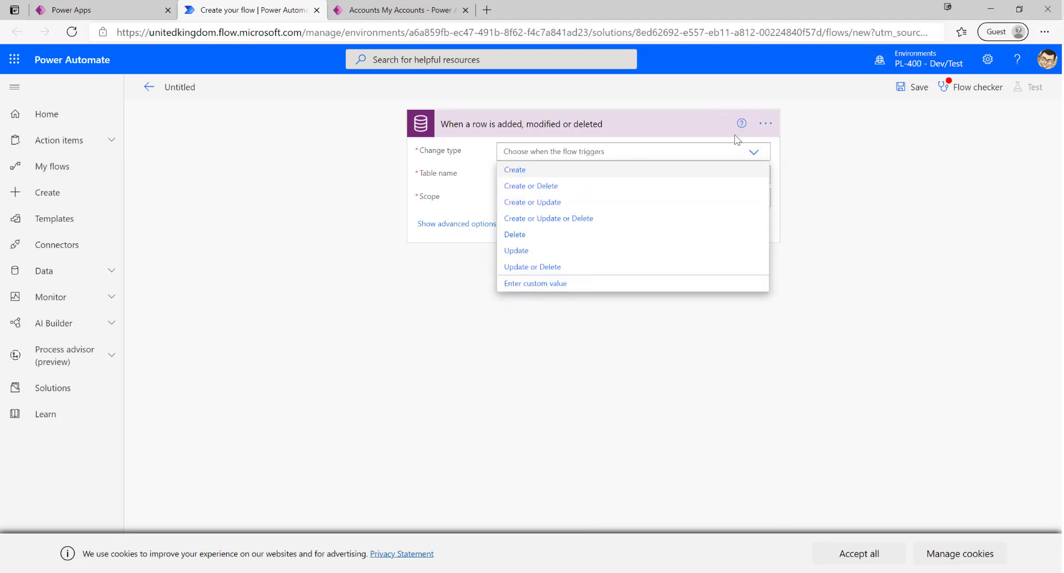
mouse_move(514, 169)
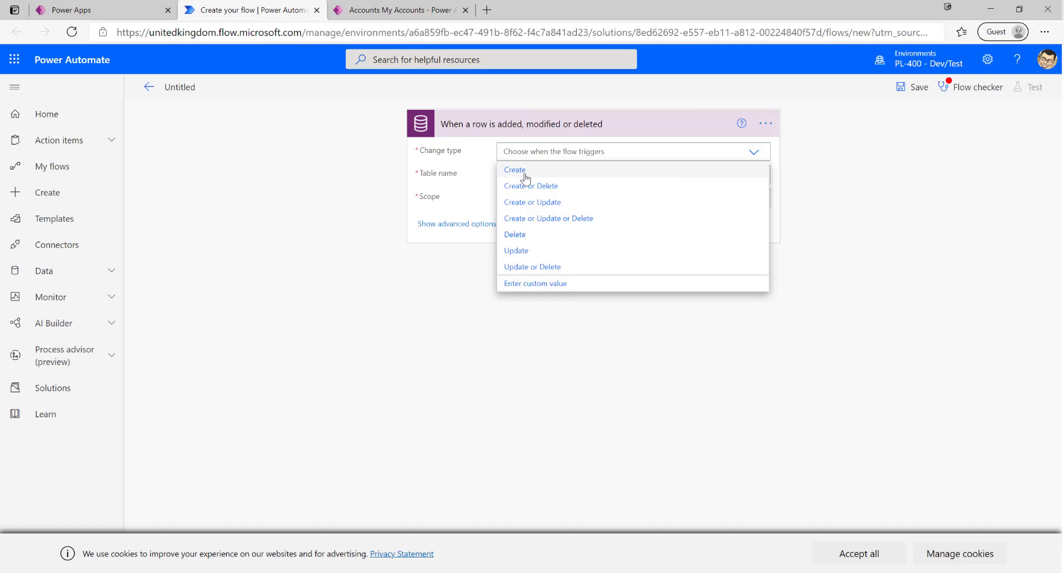
left_click(515, 169)
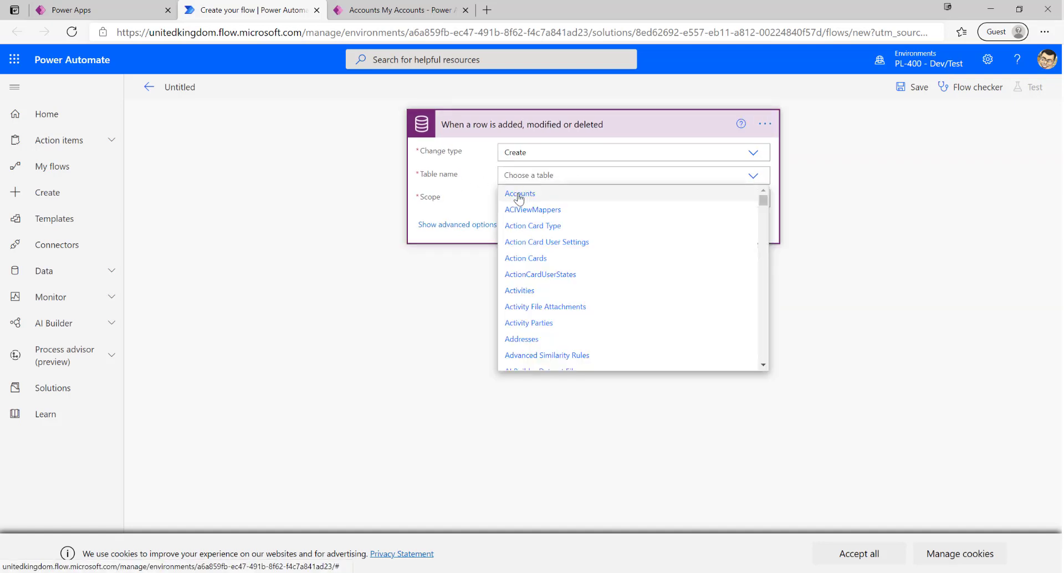
- Set the trigger's table to Accounts and scope to Organization, revealing advanced options
left_click(520, 194)
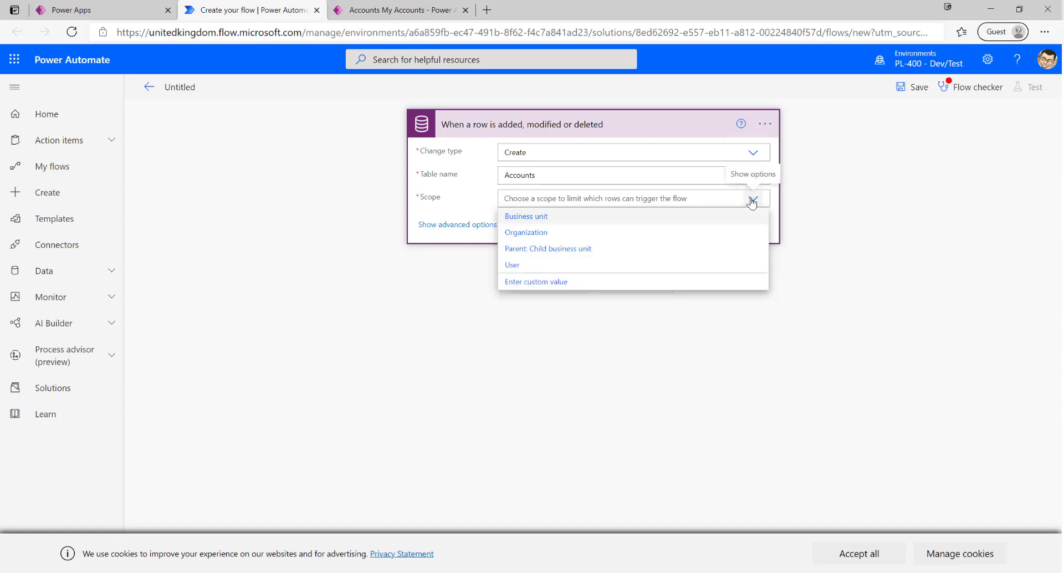
mouse_move(533, 236)
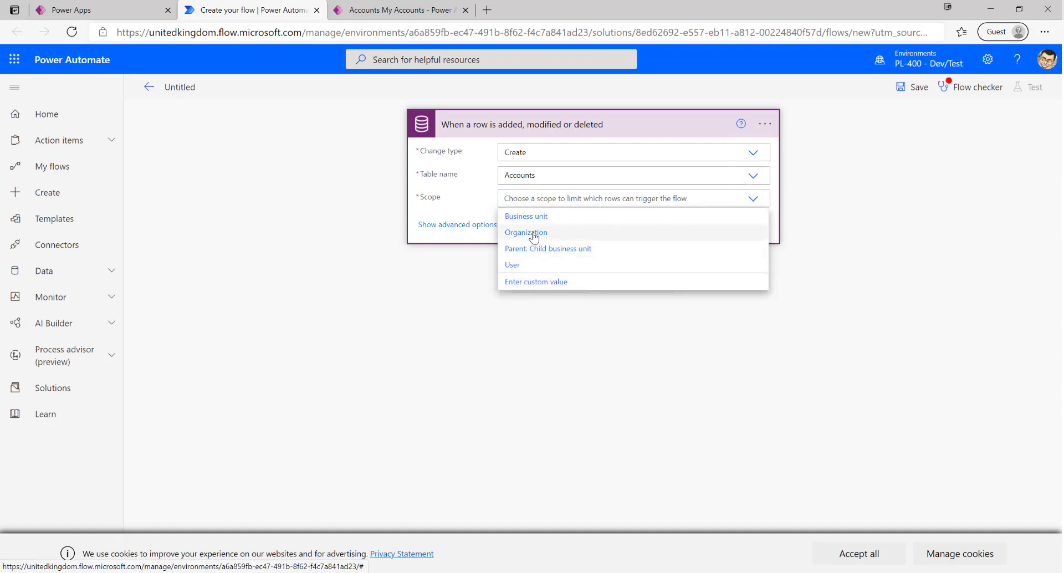
left_click(525, 231)
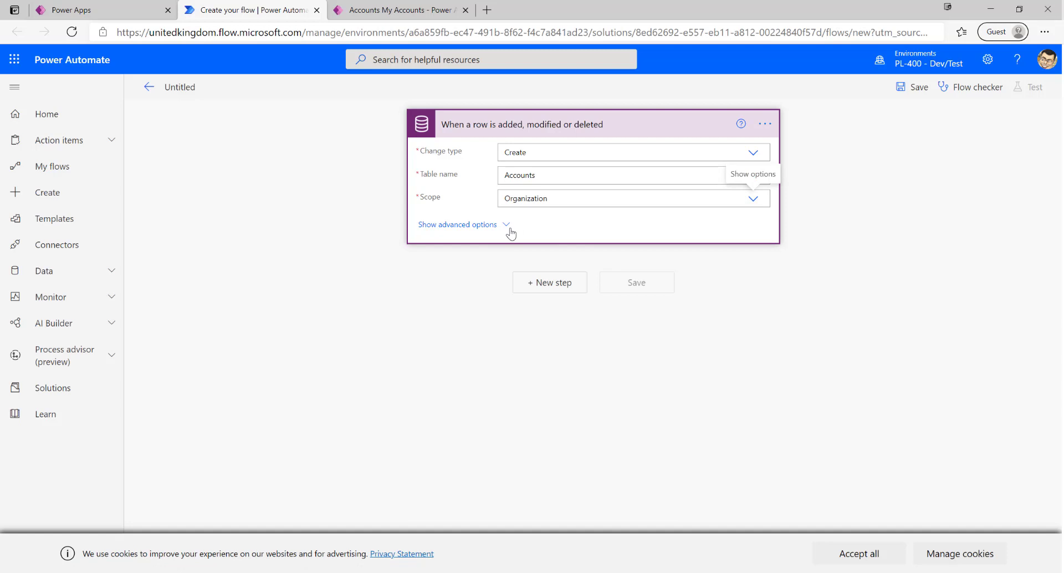
left_click(458, 224)
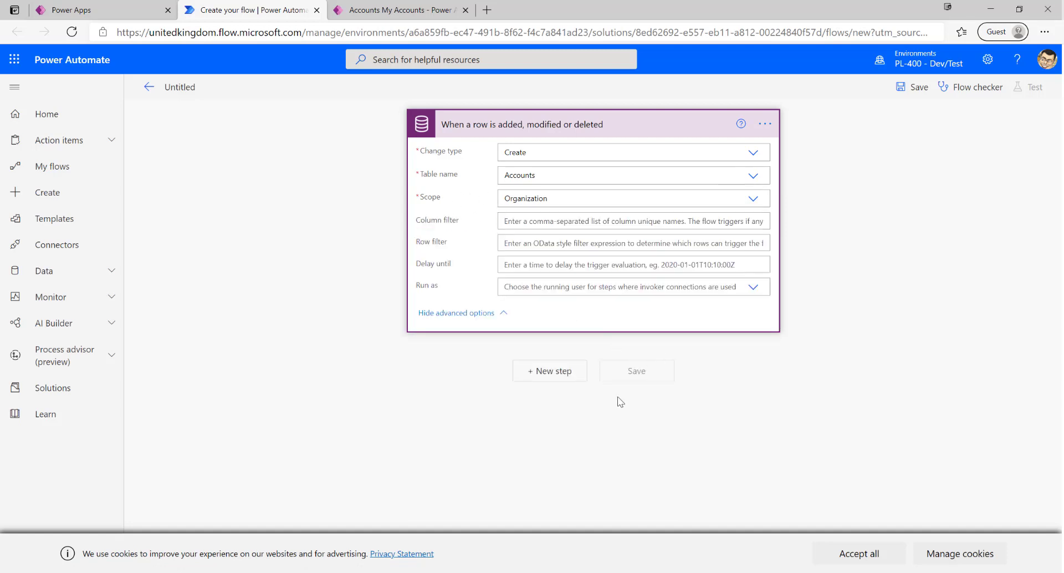
mouse_move(633, 304)
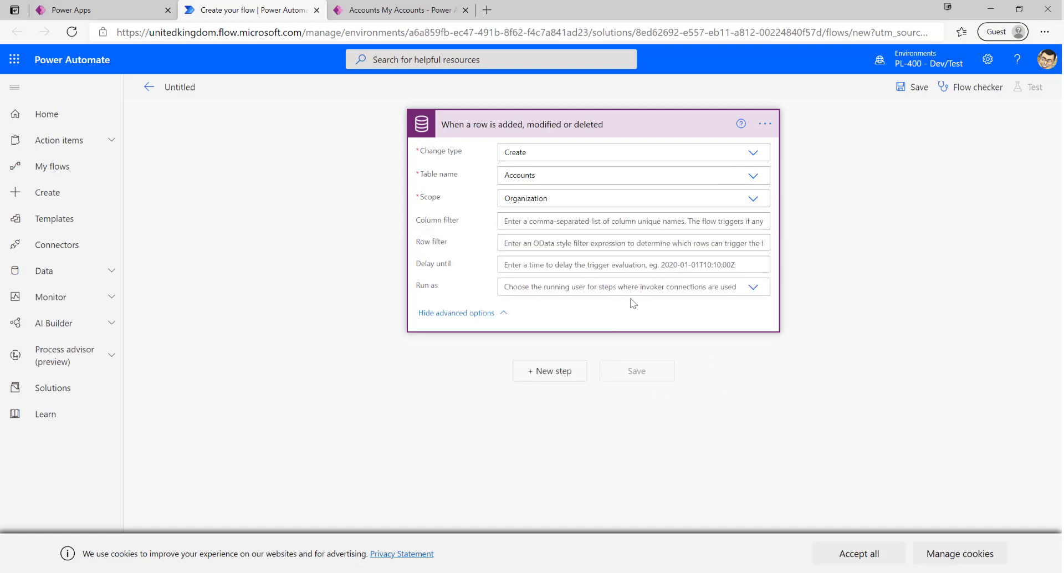
mouse_move(734, 386)
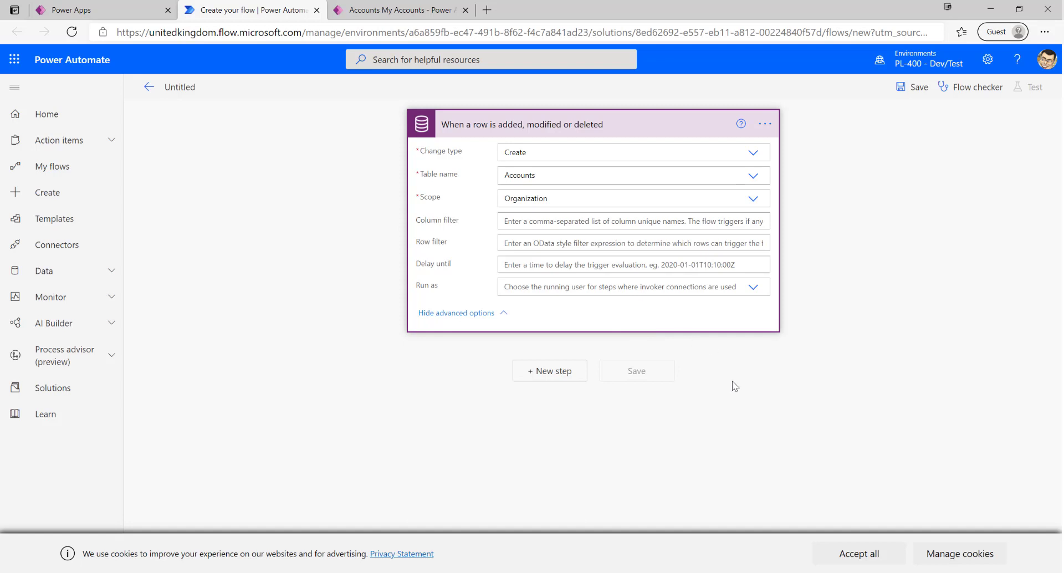
mouse_move(692, 264)
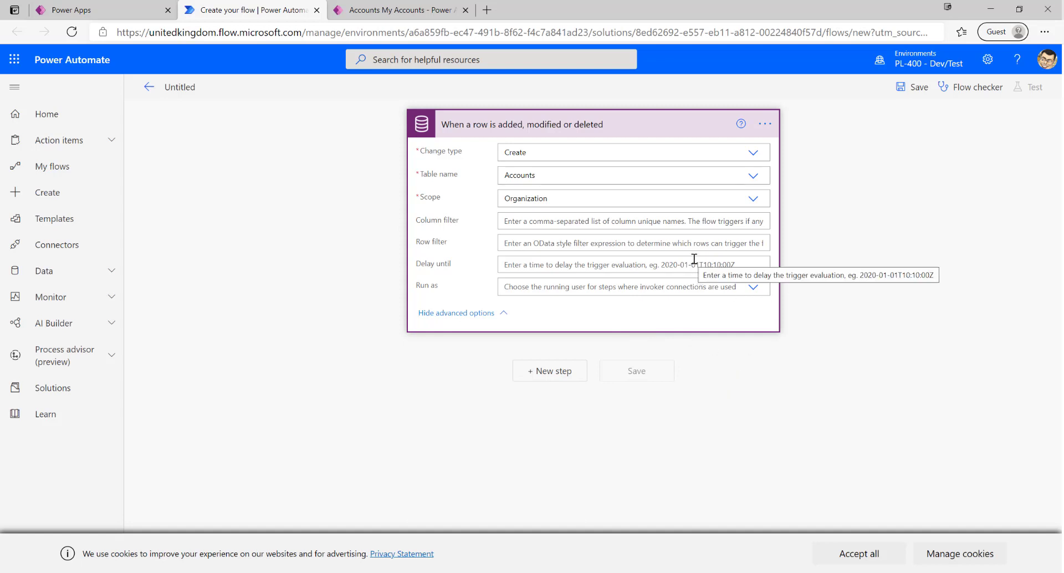
mouse_move(579, 279)
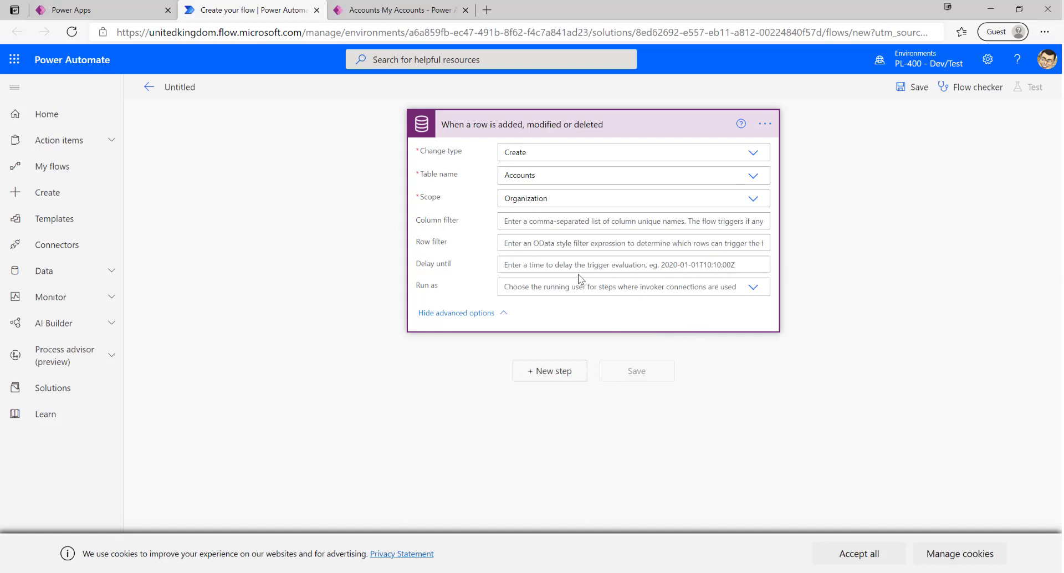
mouse_move(521, 233)
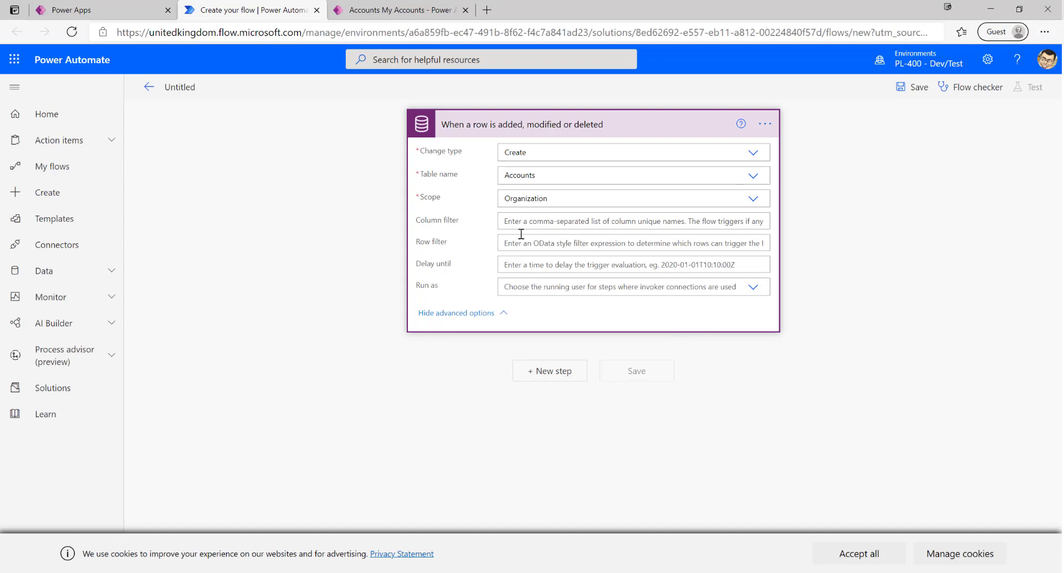
mouse_move(567, 242)
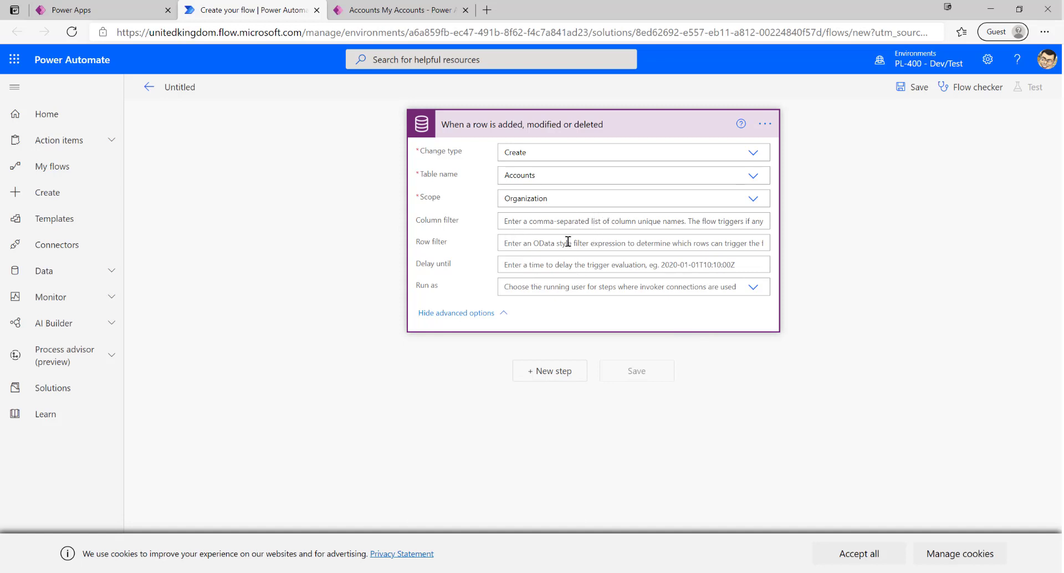
- Rename the trigger to 'When an Account is created'
left_click(763, 123)
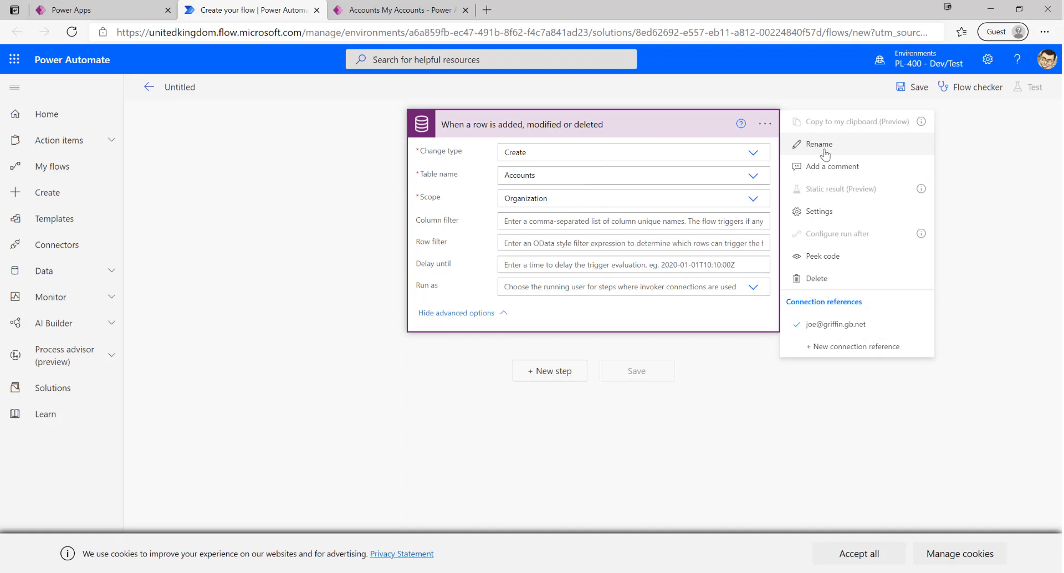
left_click(819, 144)
type("When a Account")
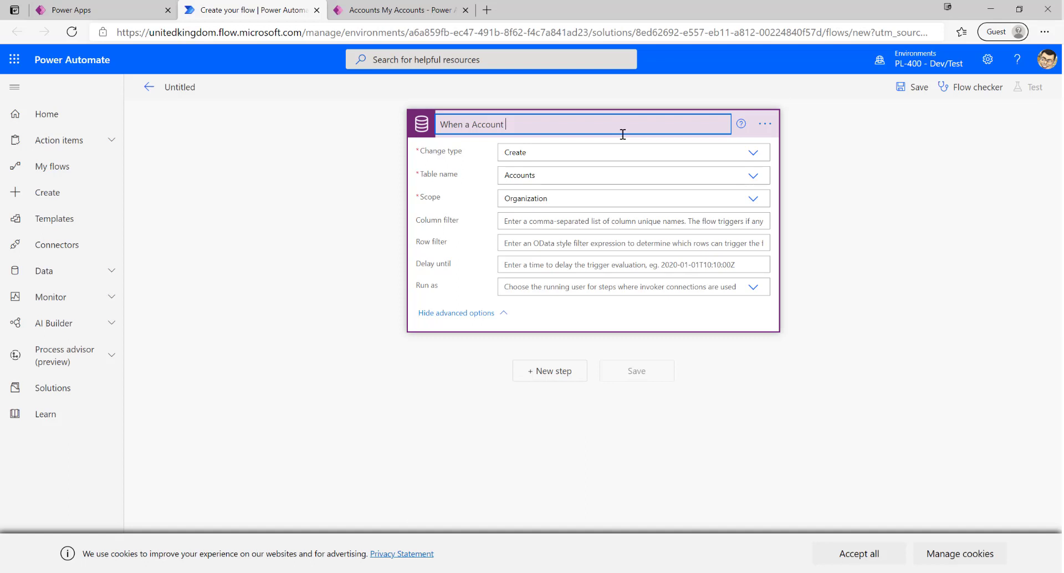
key("backspace")
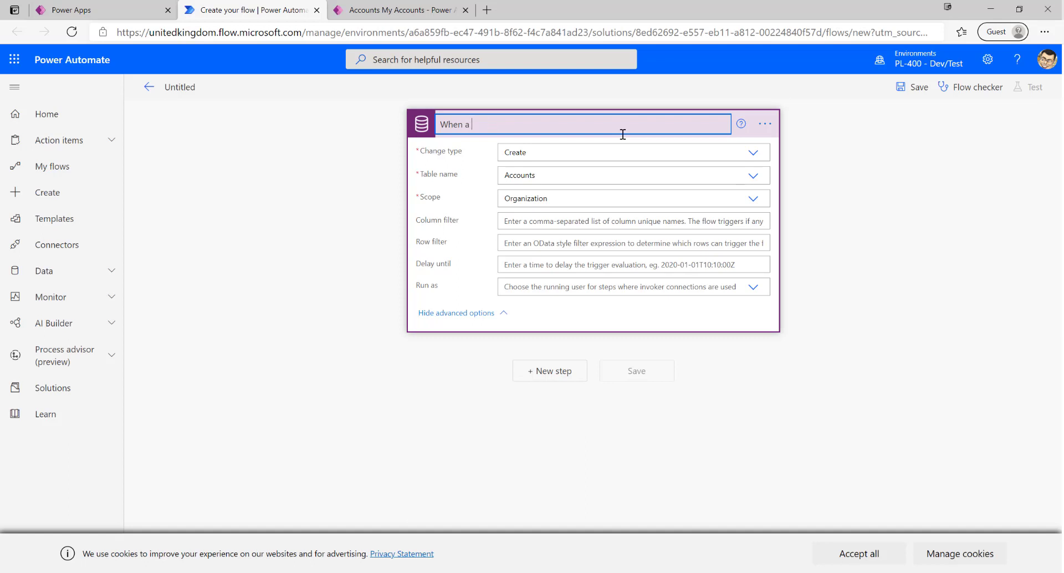
type("n Account")
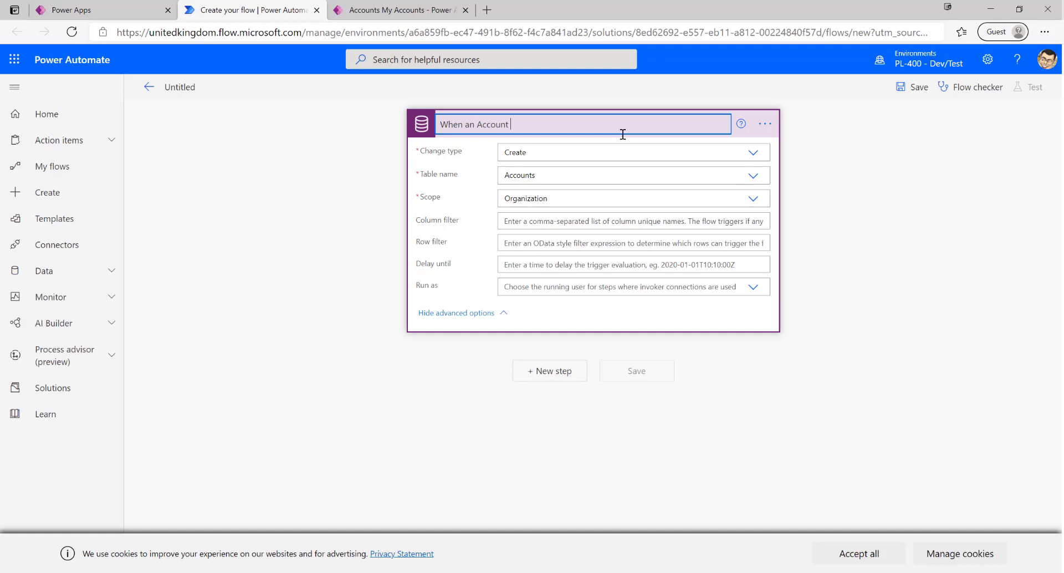
type("is create")
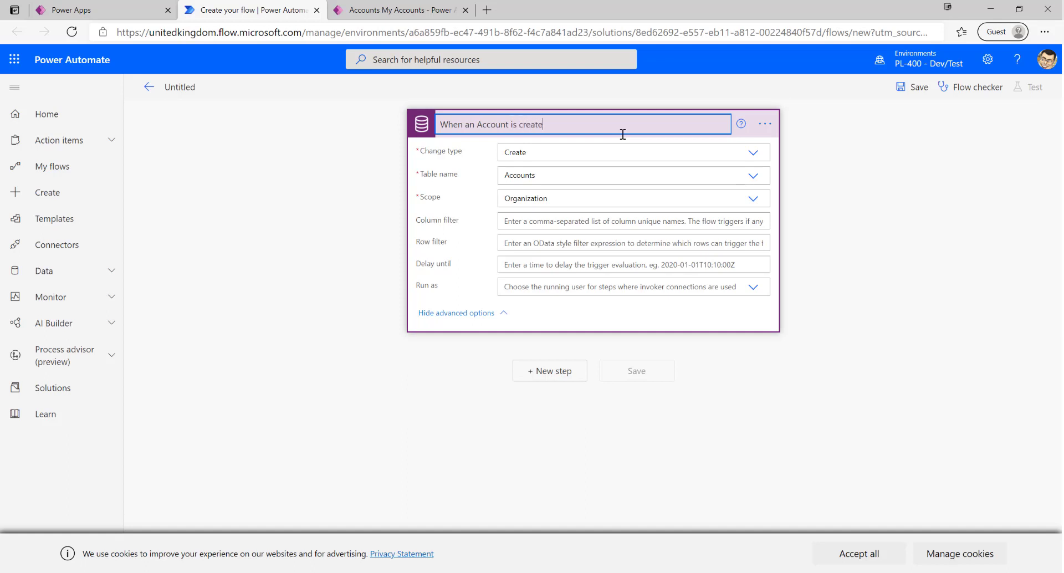
type("d")
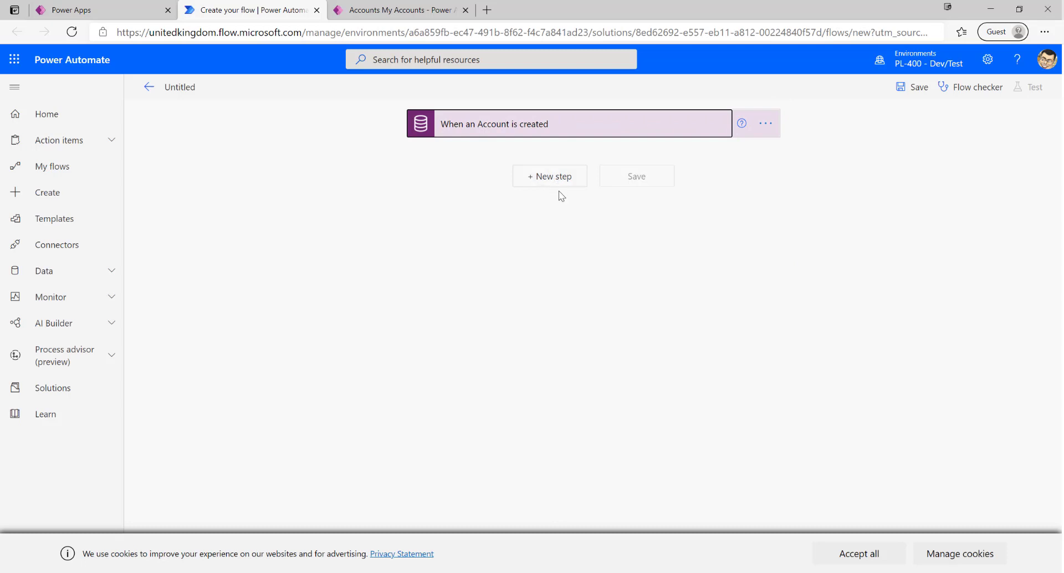
mouse_move(560, 188)
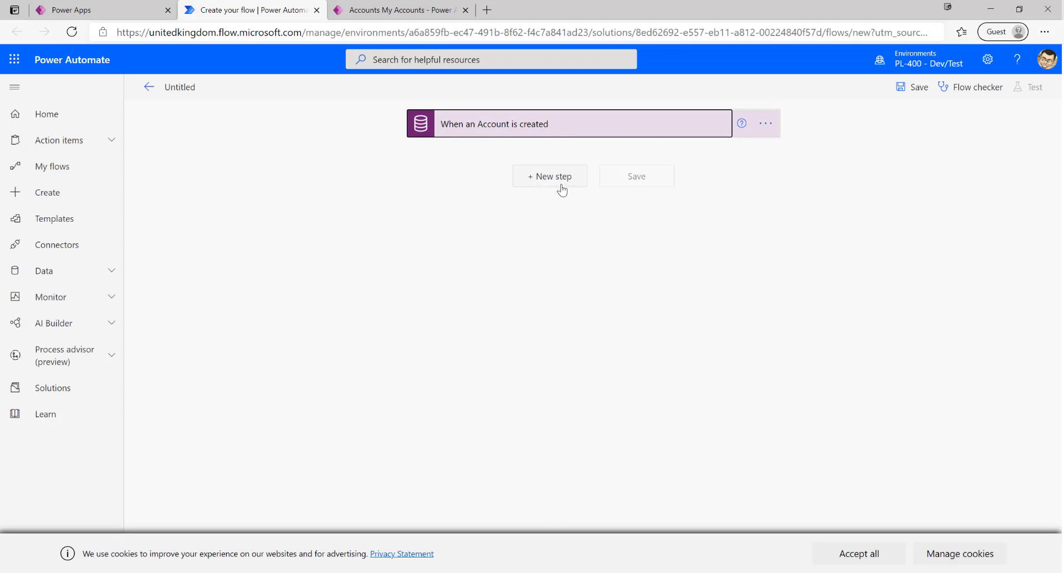
- Add a Compose (Data Operation) action as a new step after the trigger
left_click(549, 176)
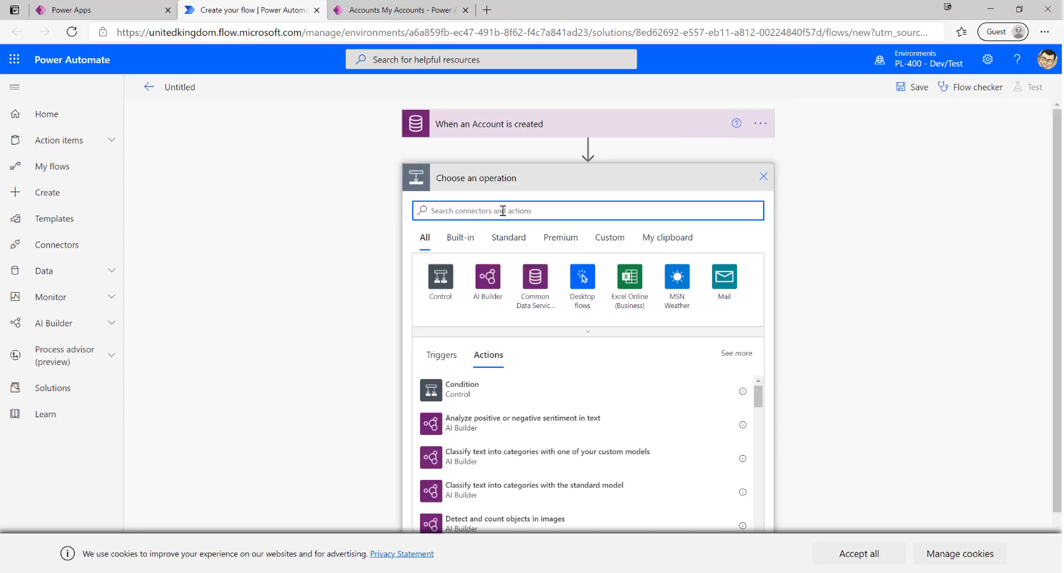
type("compose")
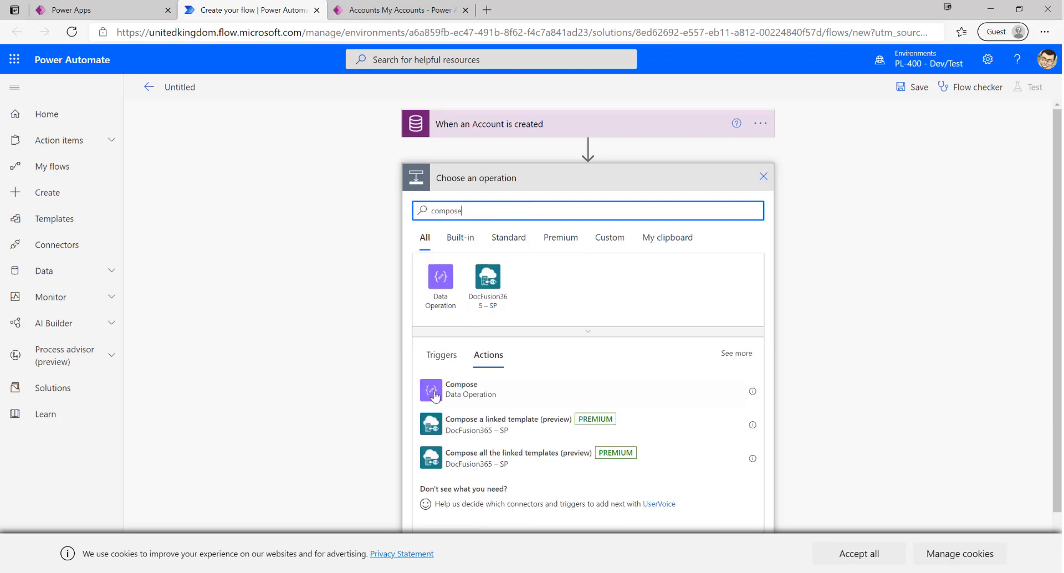
mouse_move(516, 399)
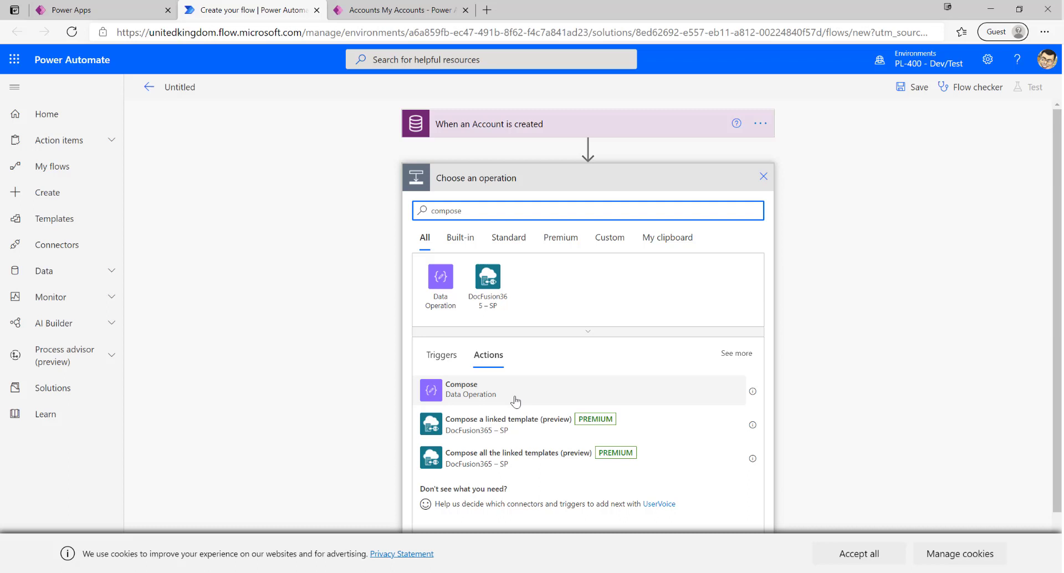
left_click(470, 390)
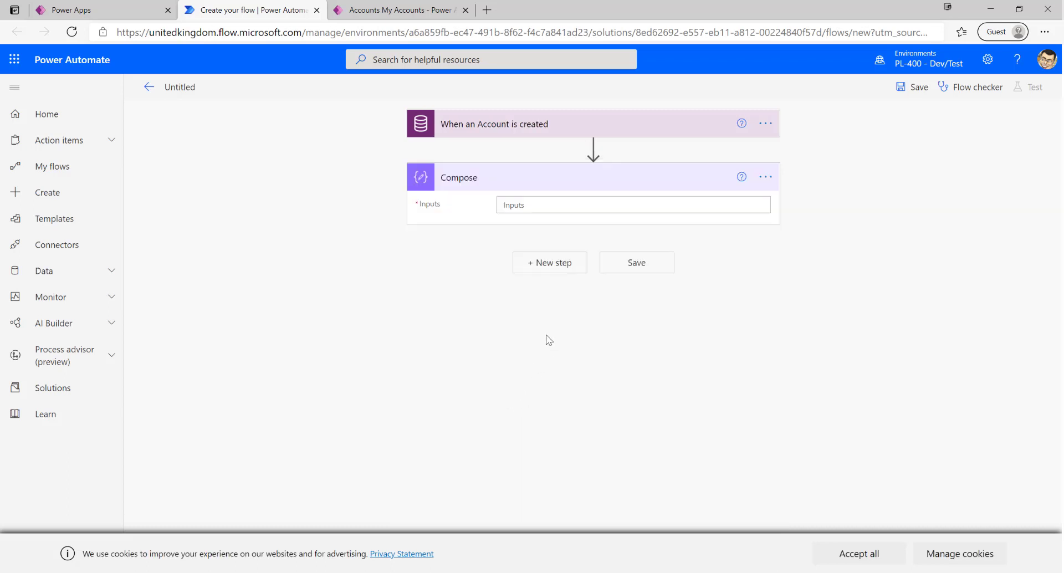
mouse_move(486, 344)
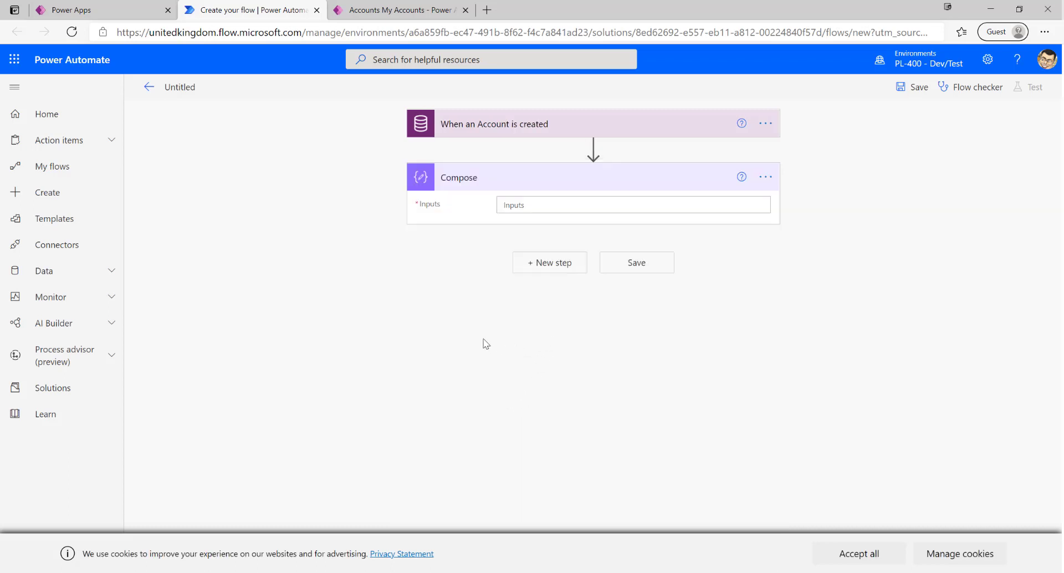
mouse_move(469, 321)
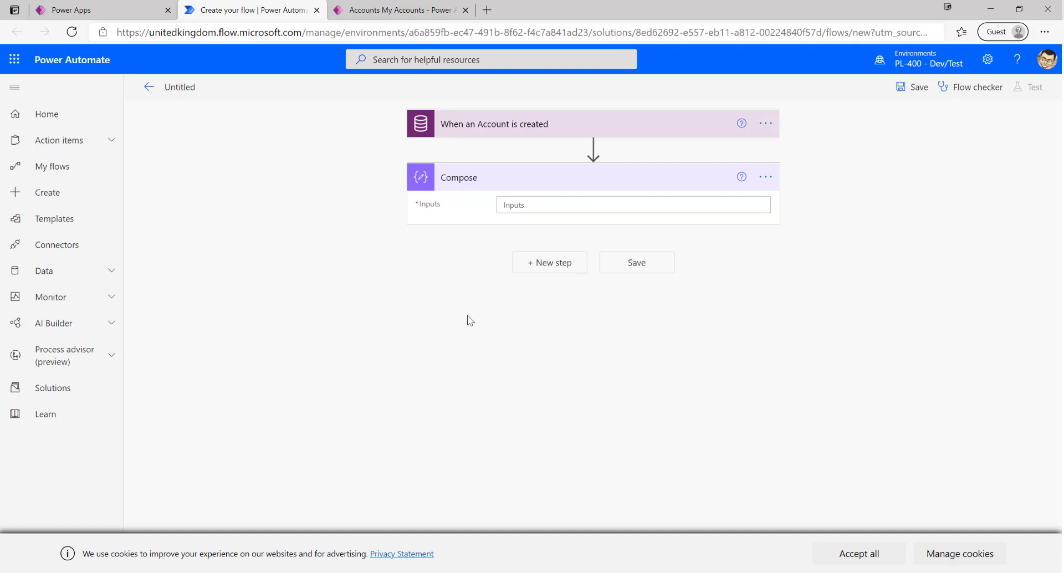
mouse_move(544, 204)
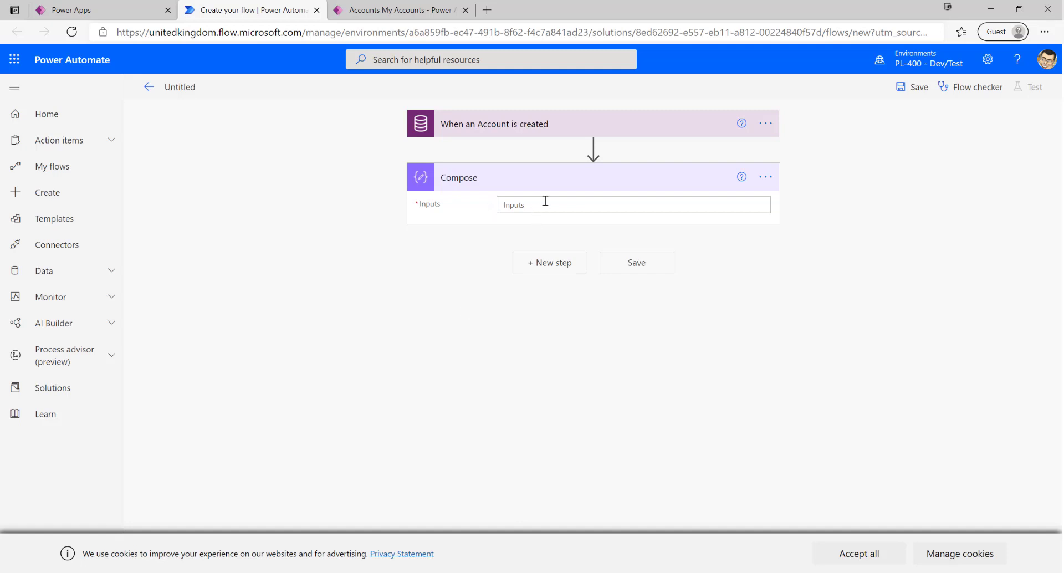
- Open the Compose Inputs dynamic content pane and browse the Account trigger fields
left_click(630, 204)
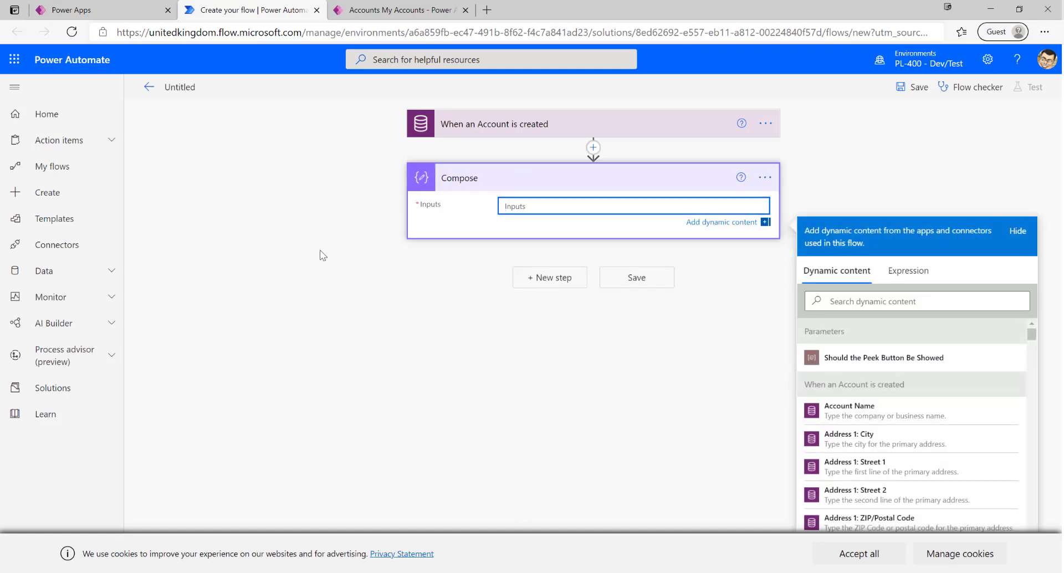
mouse_move(851, 376)
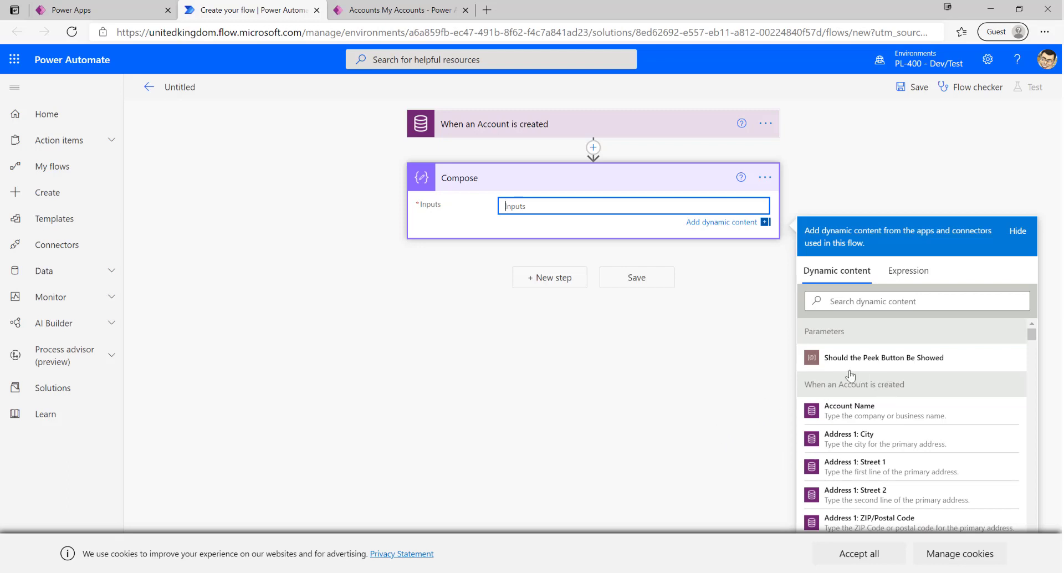
mouse_move(870, 396)
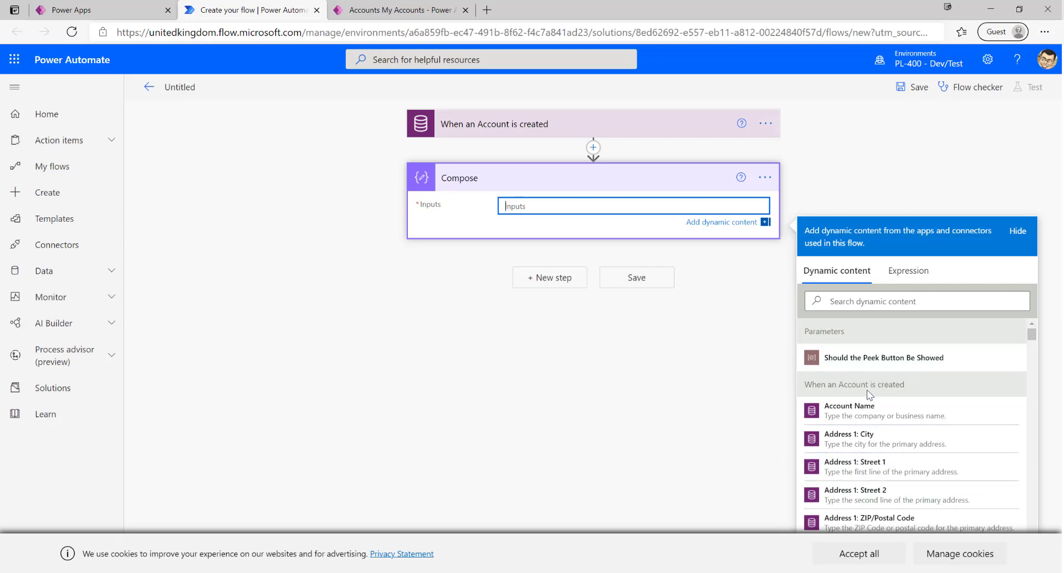
mouse_move(850, 187)
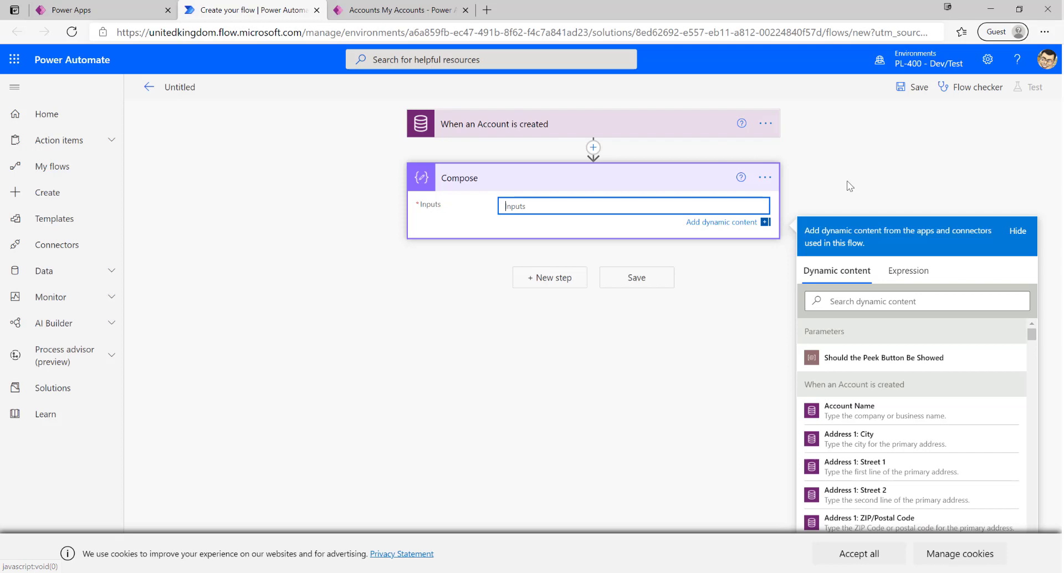
mouse_move(571, 115)
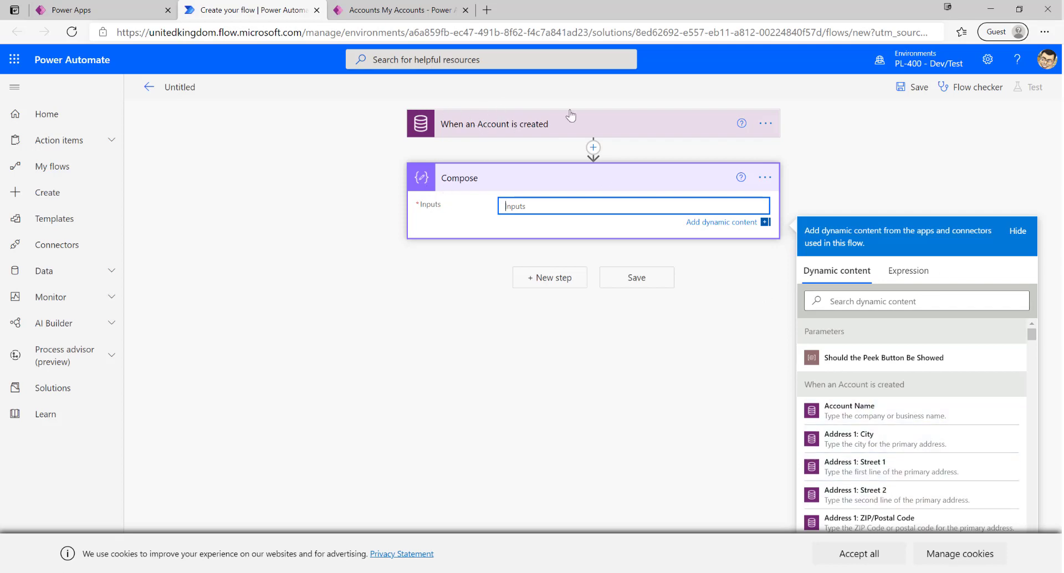
scroll("down", 3)
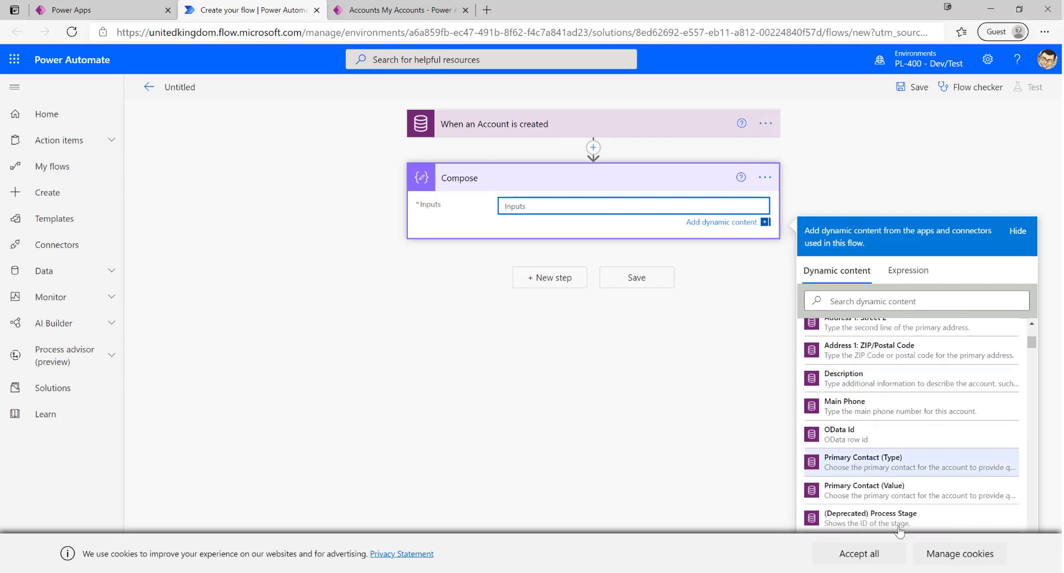
scroll("up", 3)
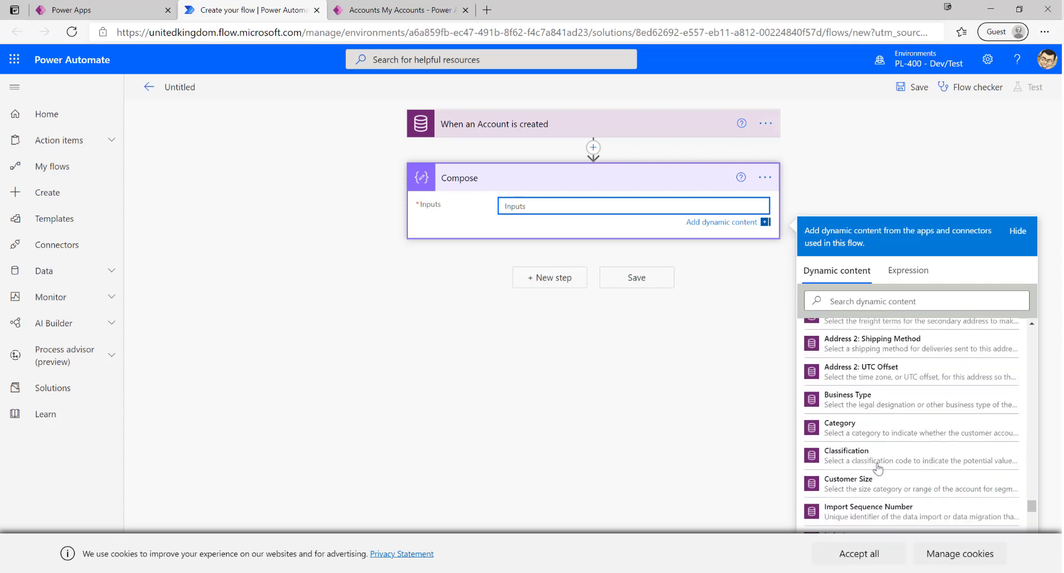
scroll("down", 3)
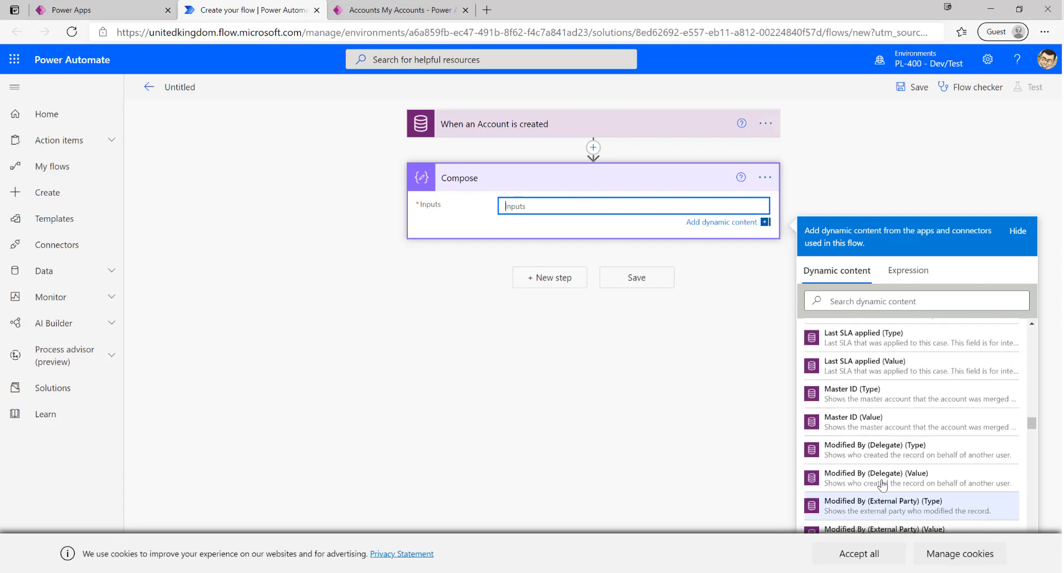
scroll("up", 3)
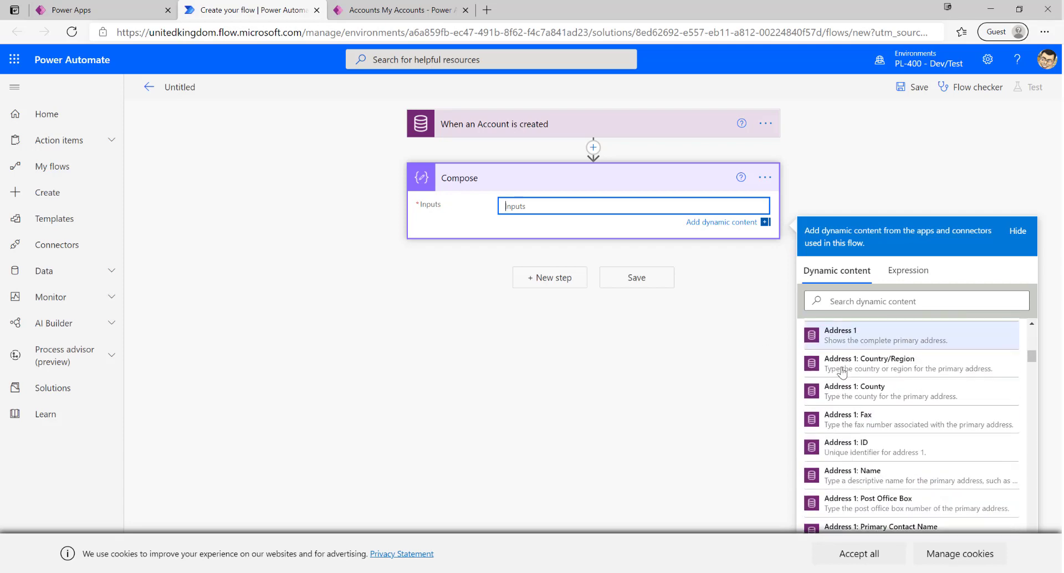
scroll("up", 3)
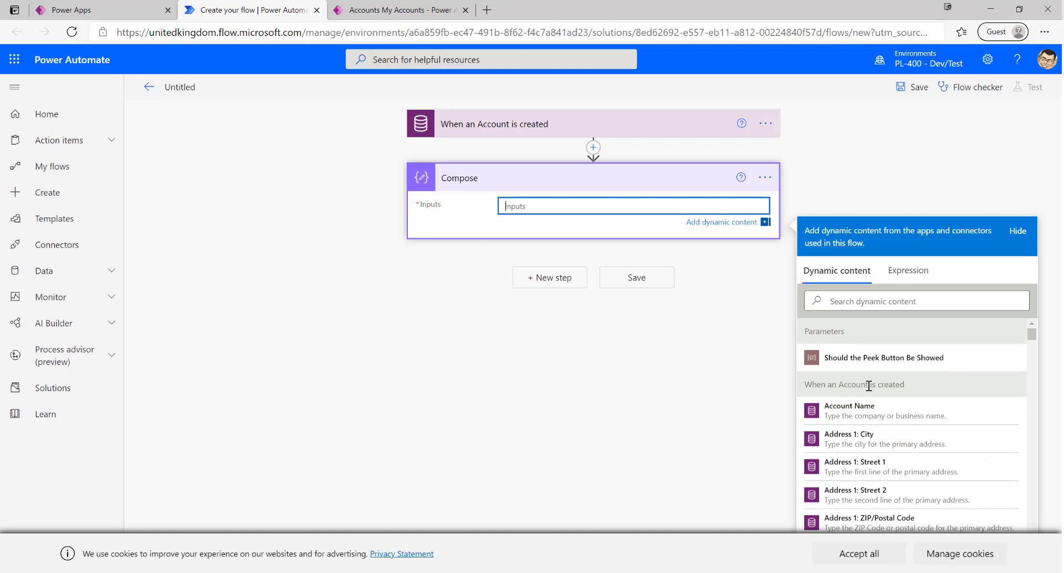
mouse_move(866, 361)
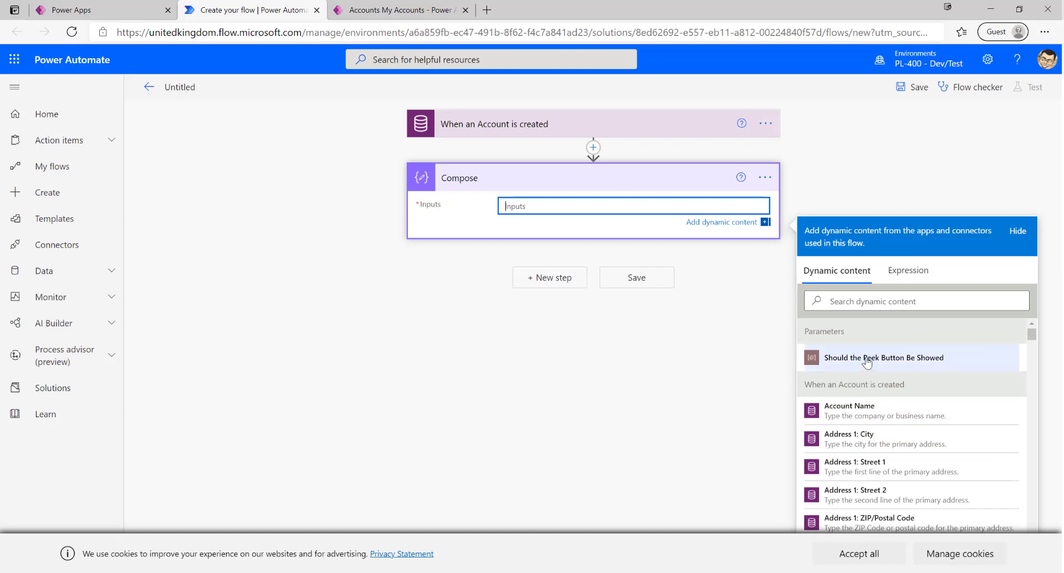
mouse_move(857, 371)
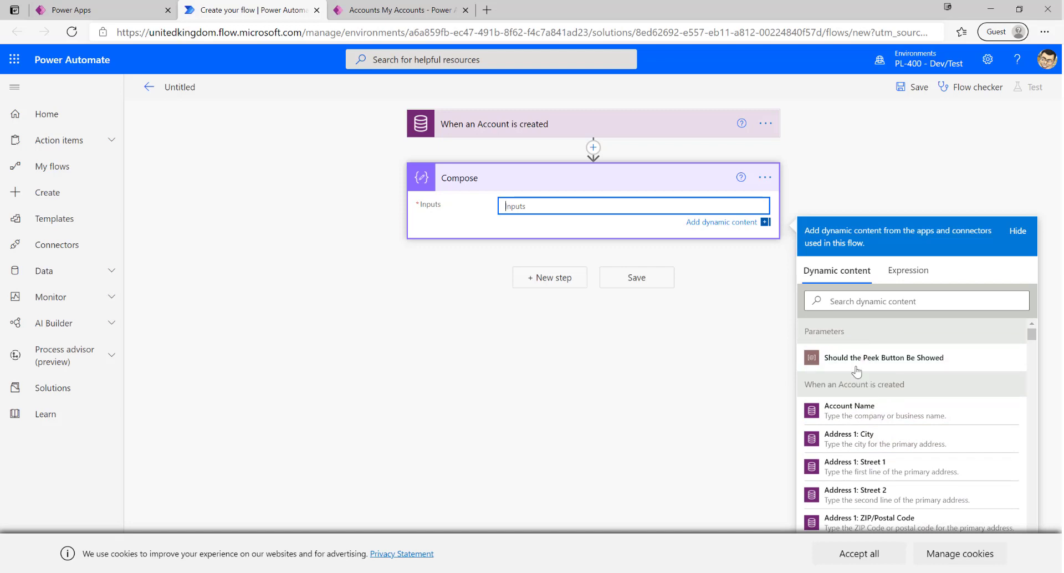
mouse_move(871, 275)
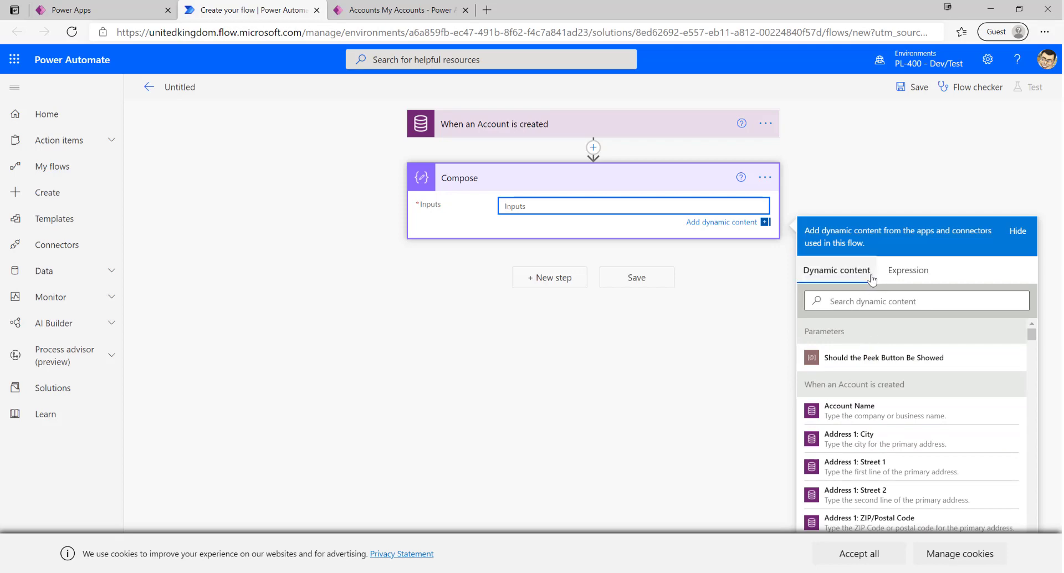
mouse_move(853, 346)
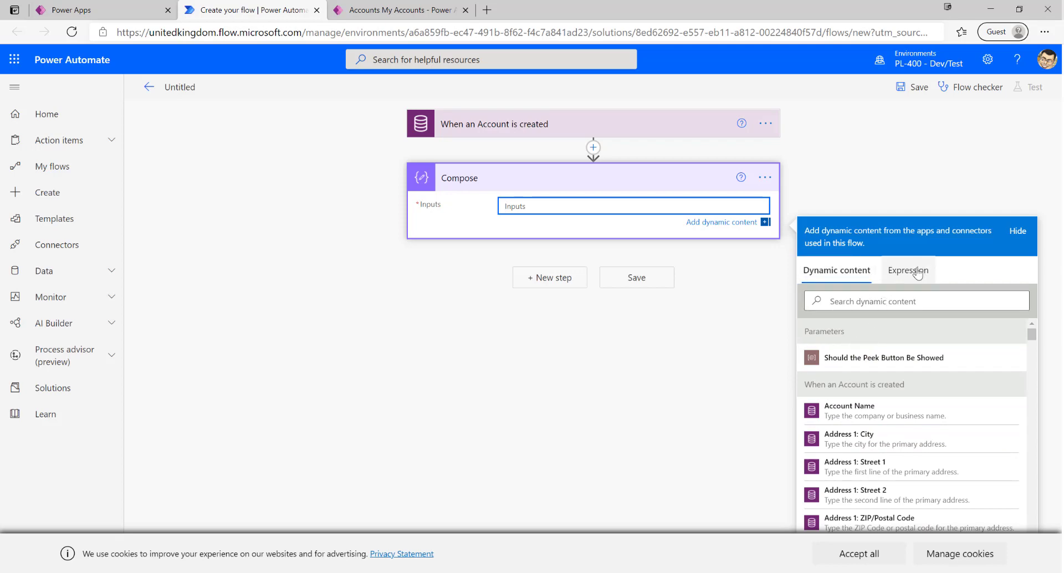
- Enter the expression substring(toUpper(triggerOutputs()?['body/name']), 0, 4) as the Compose input
left_click(908, 270)
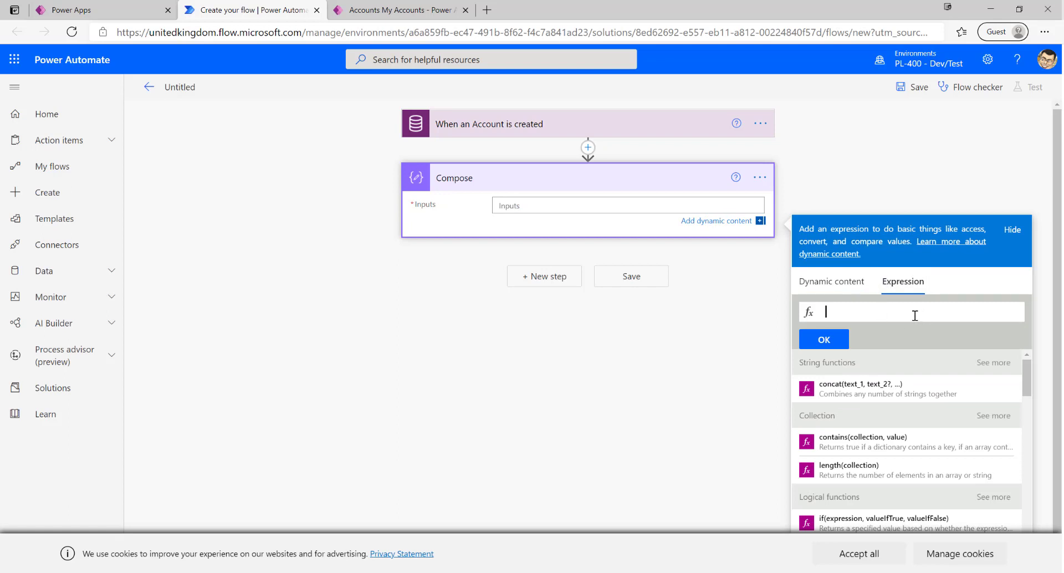
mouse_move(884, 321)
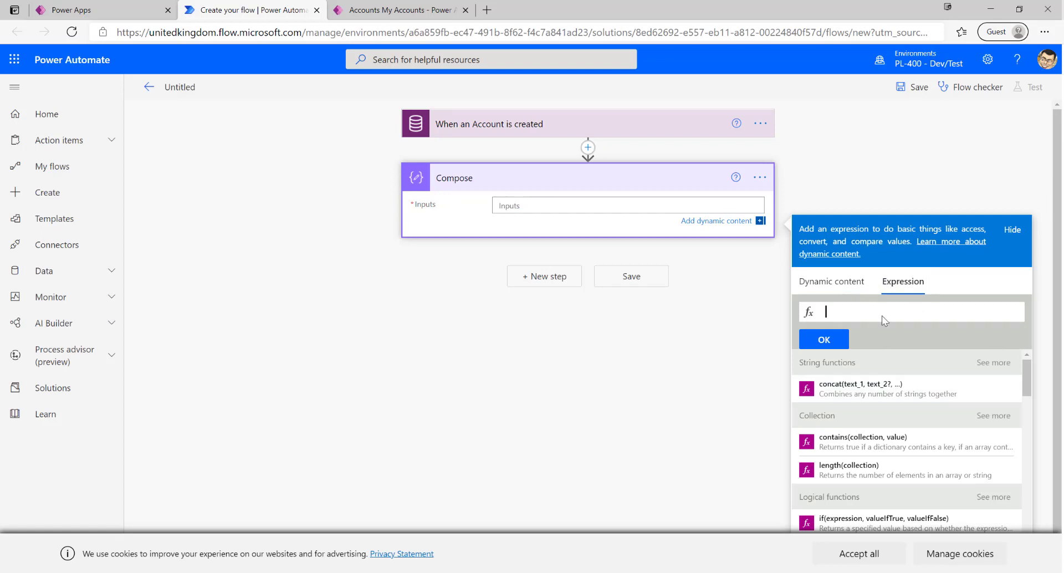
mouse_move(830, 282)
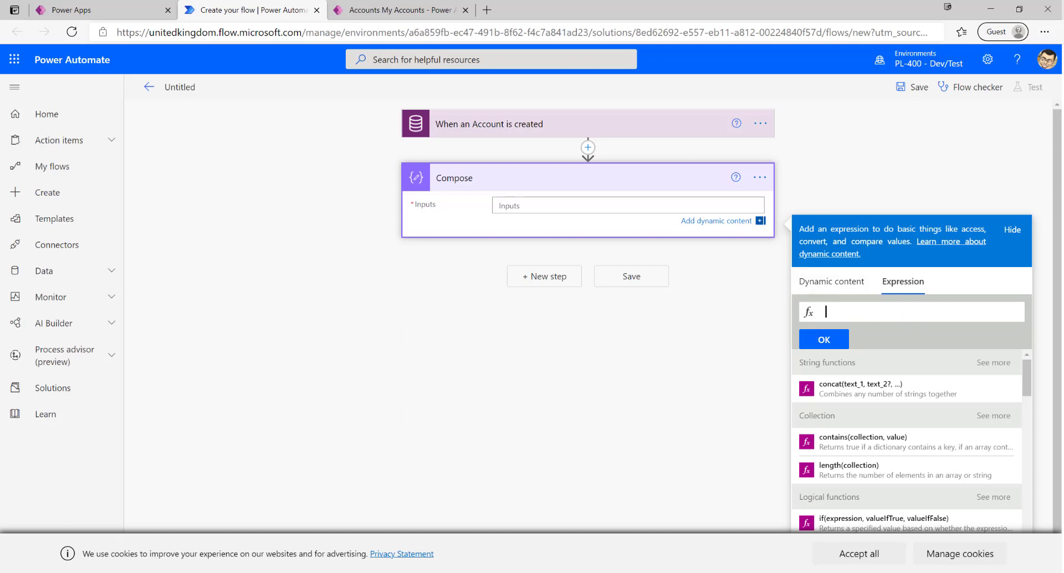
mouse_move(1020, 216)
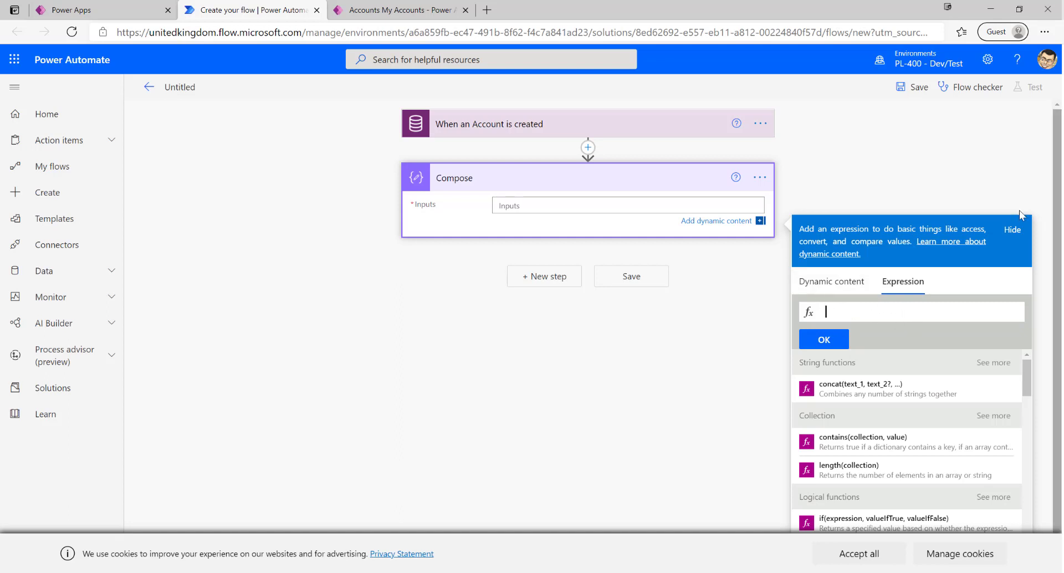
mouse_move(862, 310)
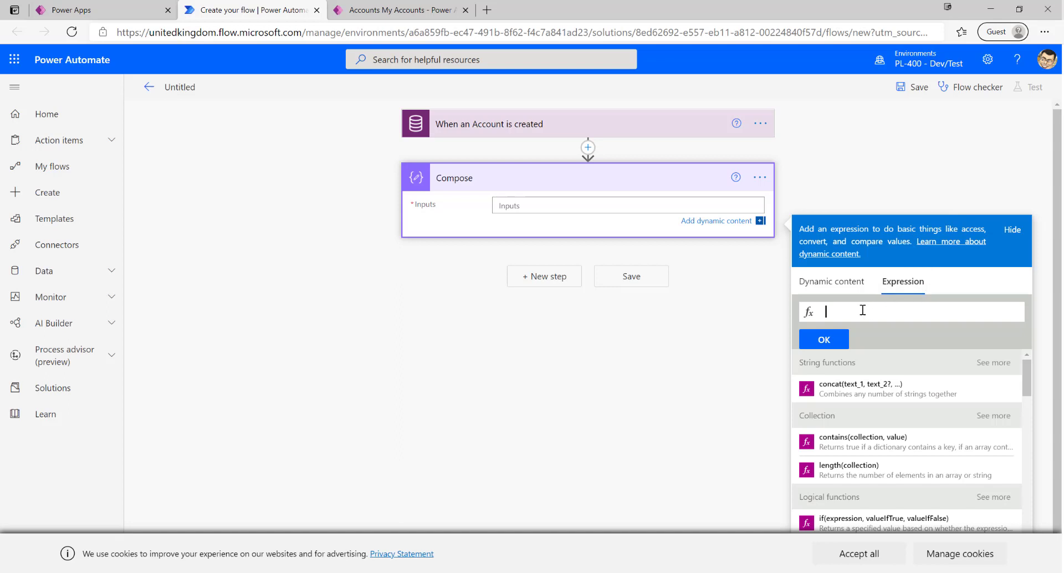
mouse_move(936, 342)
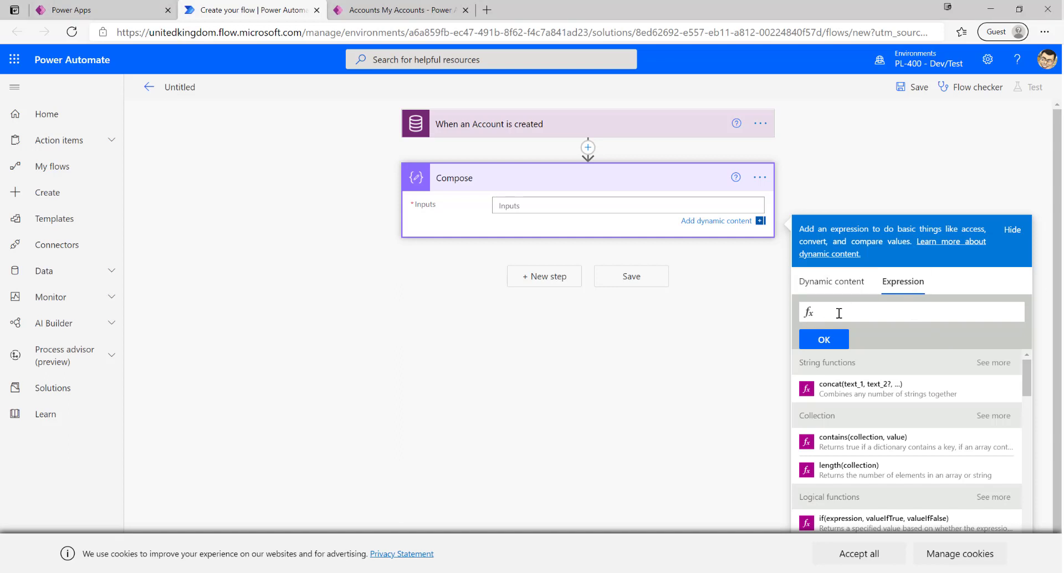
mouse_move(851, 316)
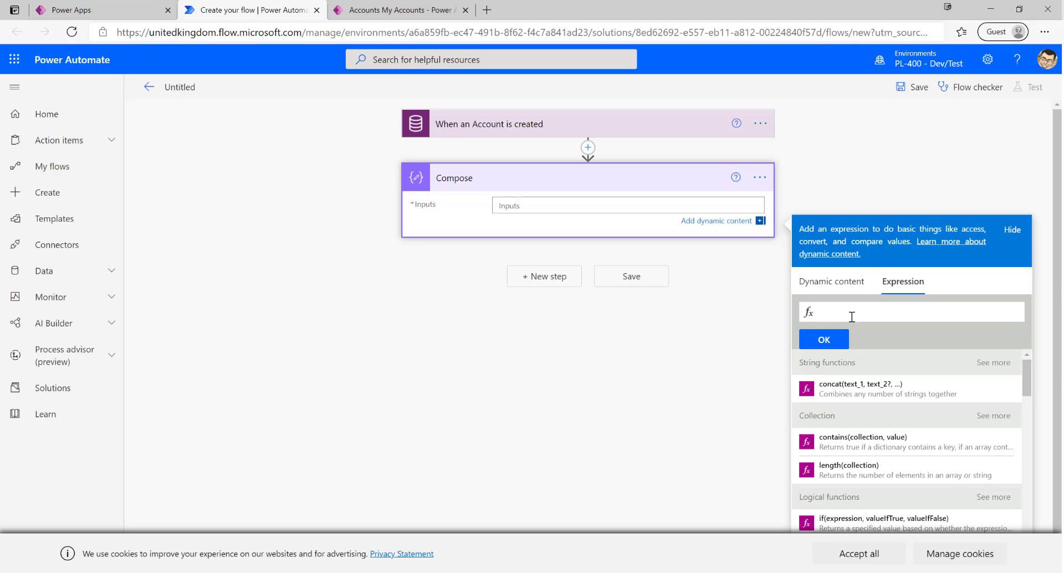
type("toUpper(")
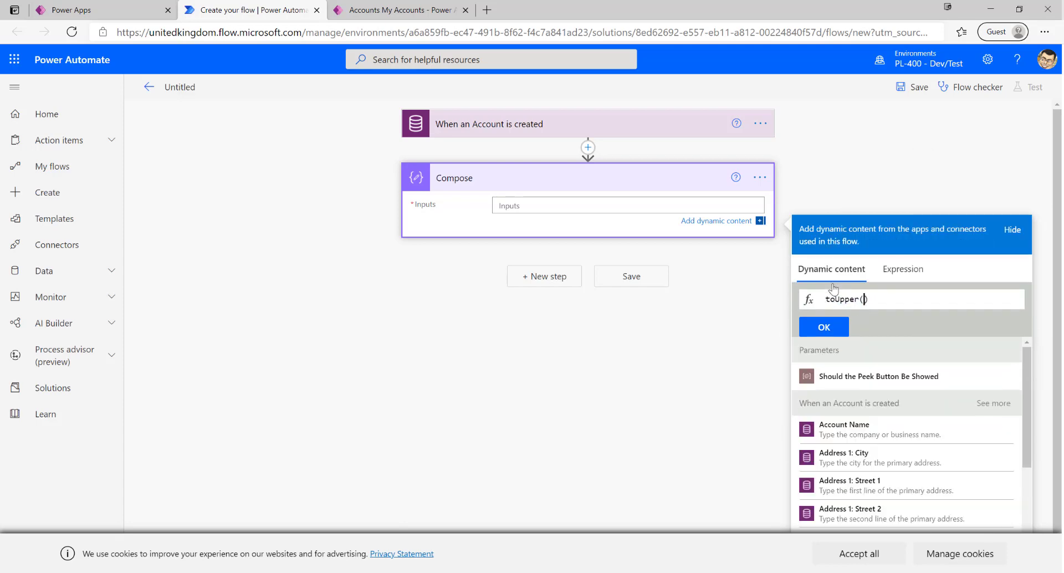
type("triggerOutputs()?['body/name'])")
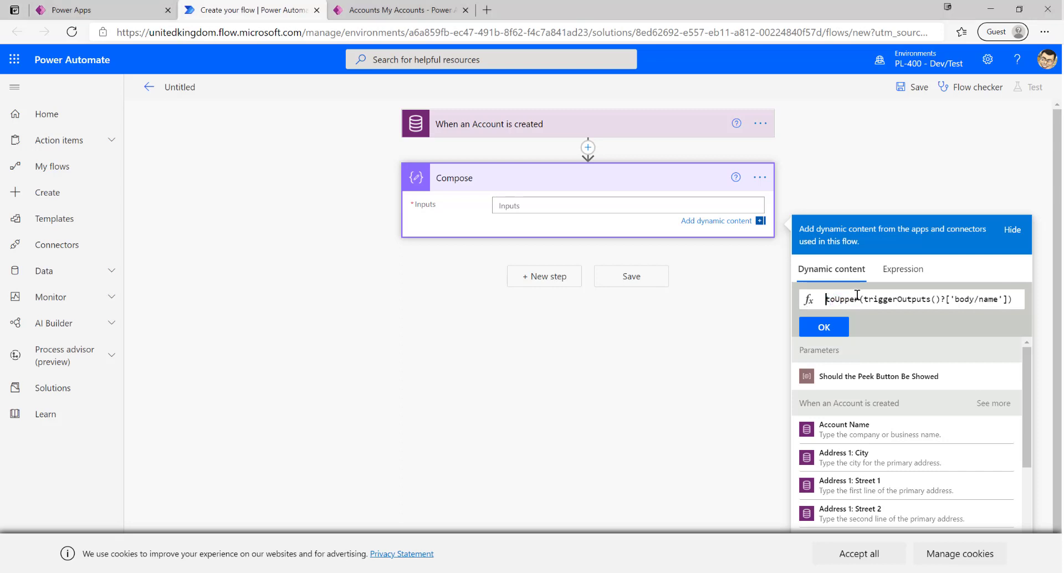
type("s")
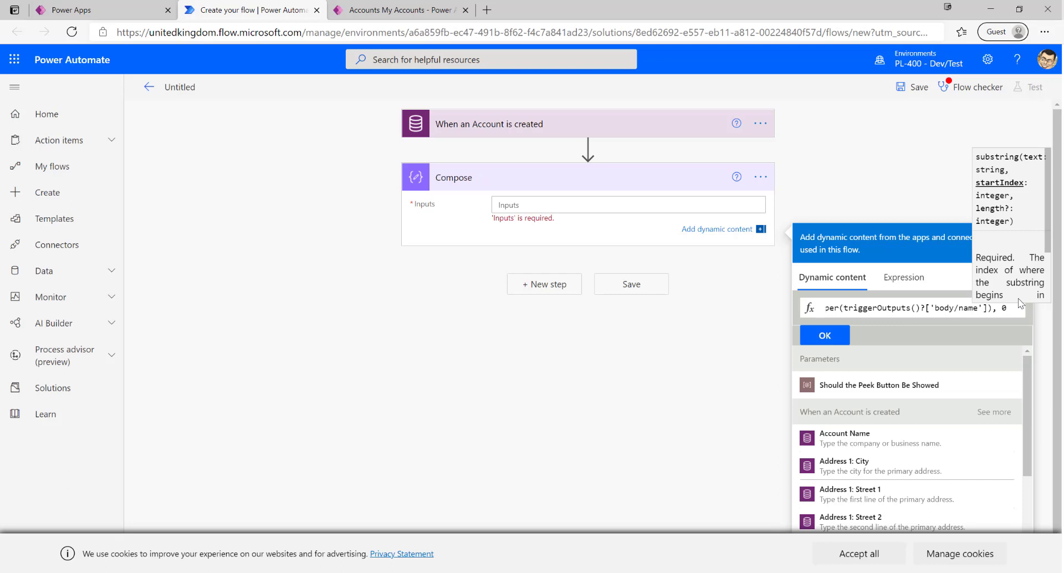
type(", 4)")
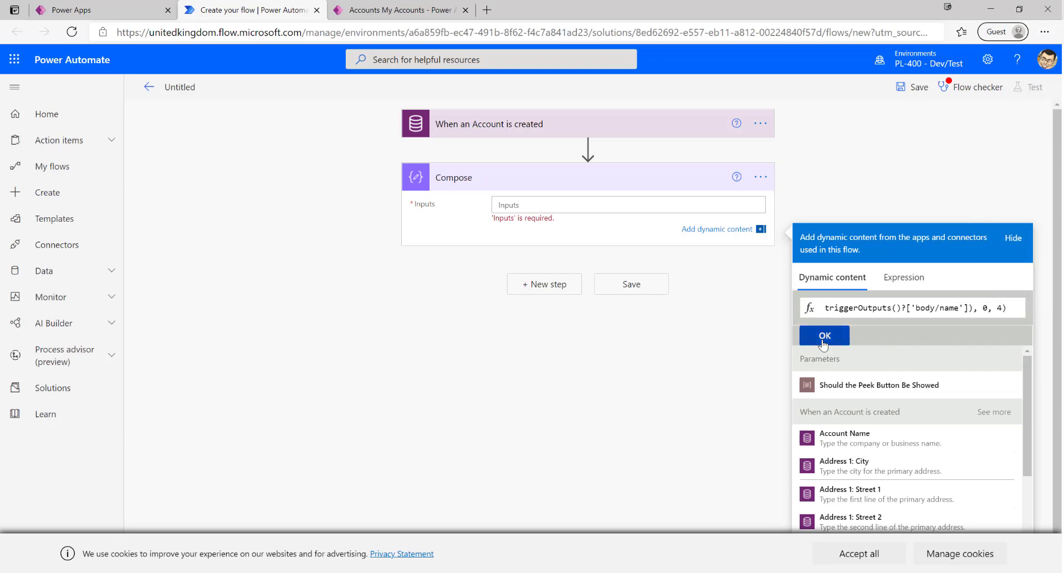
left_click(825, 336)
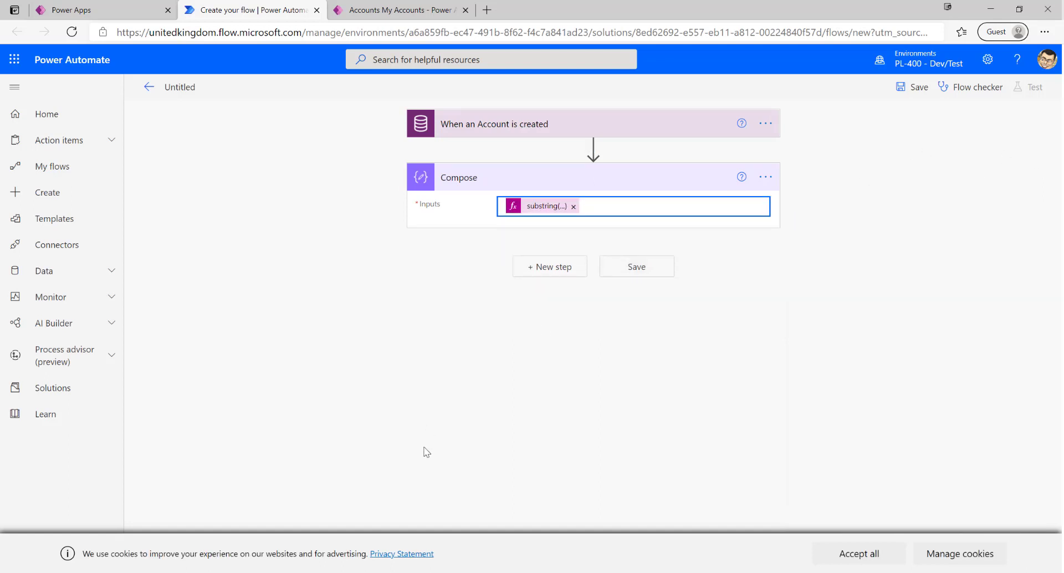
- Add a Common Data Service 'Update a row' step after Compose with Accounts as the table
left_click(548, 266)
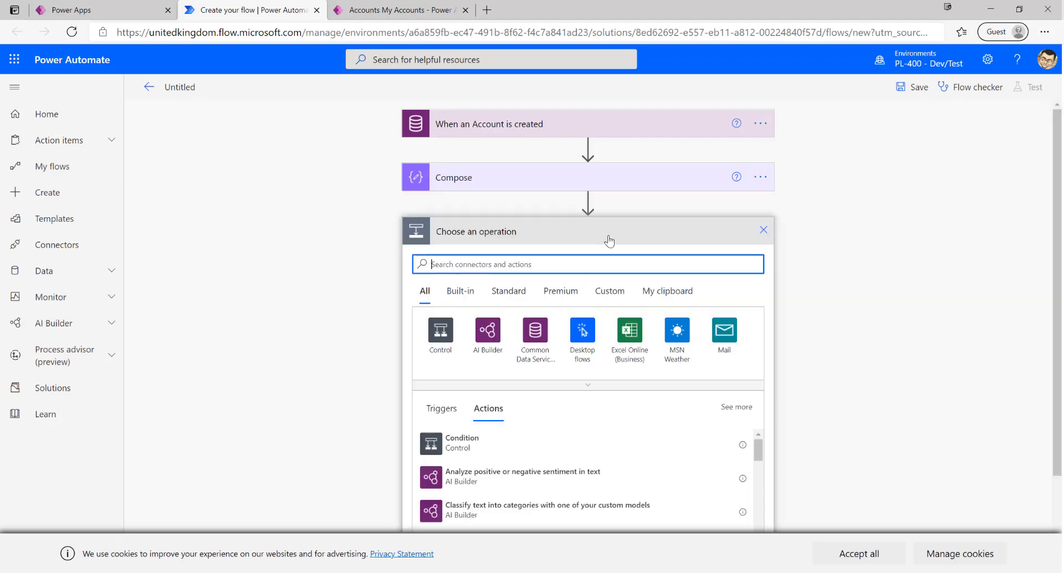
mouse_move(515, 310)
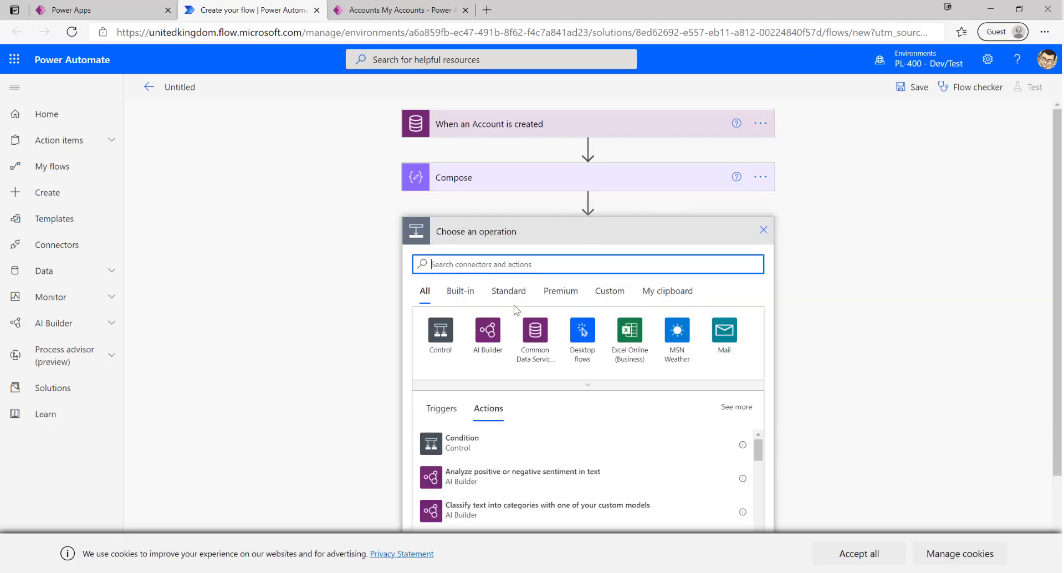
mouse_move(534, 339)
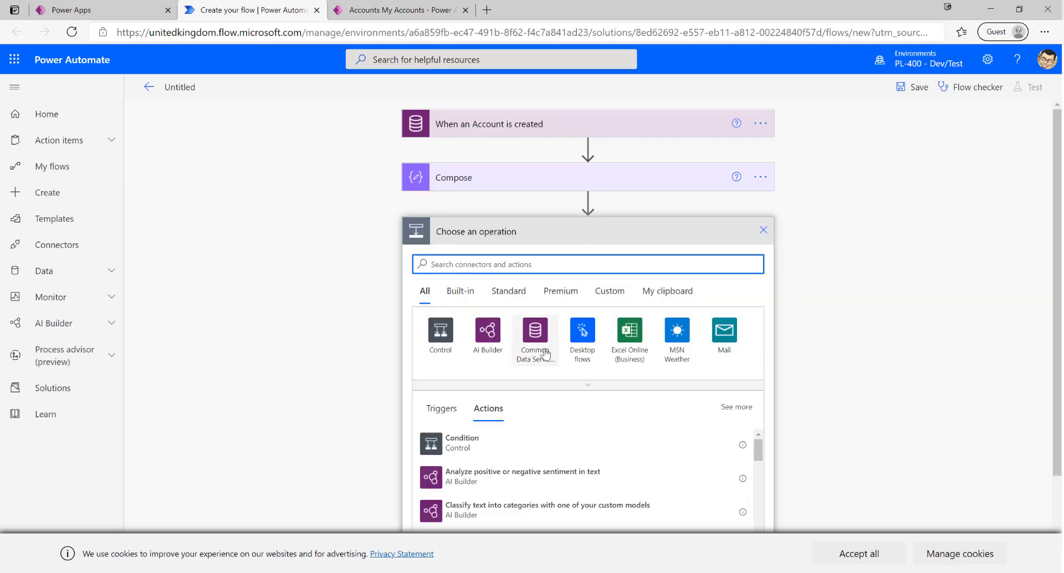
left_click(534, 333)
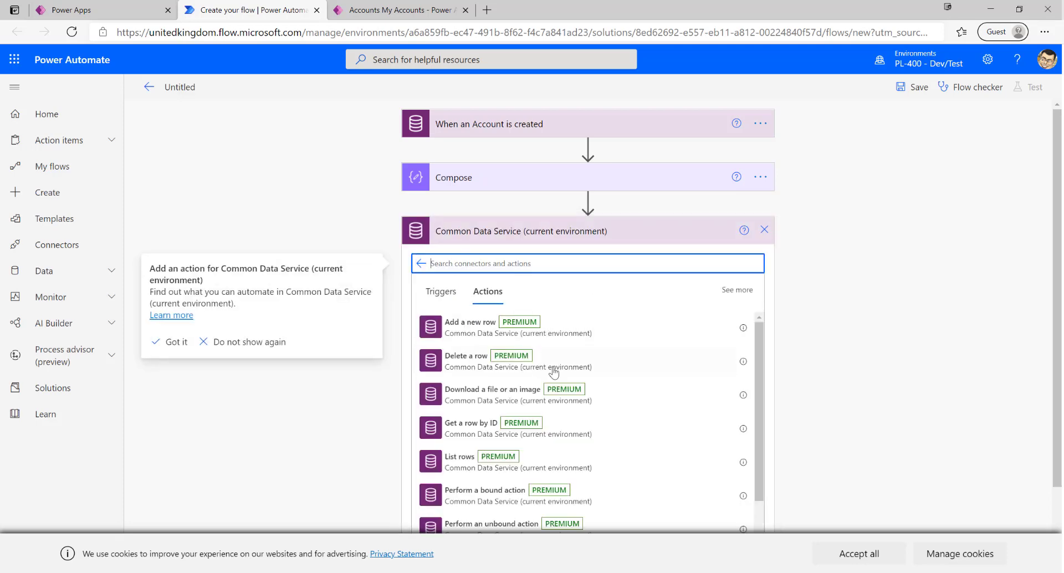
scroll("down", 3)
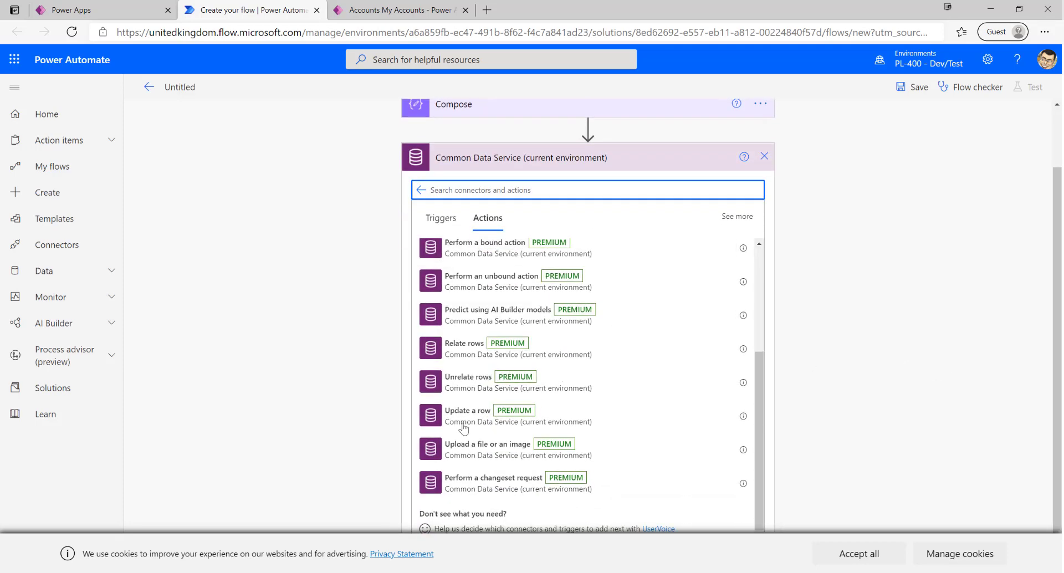
left_click(466, 410)
type("A")
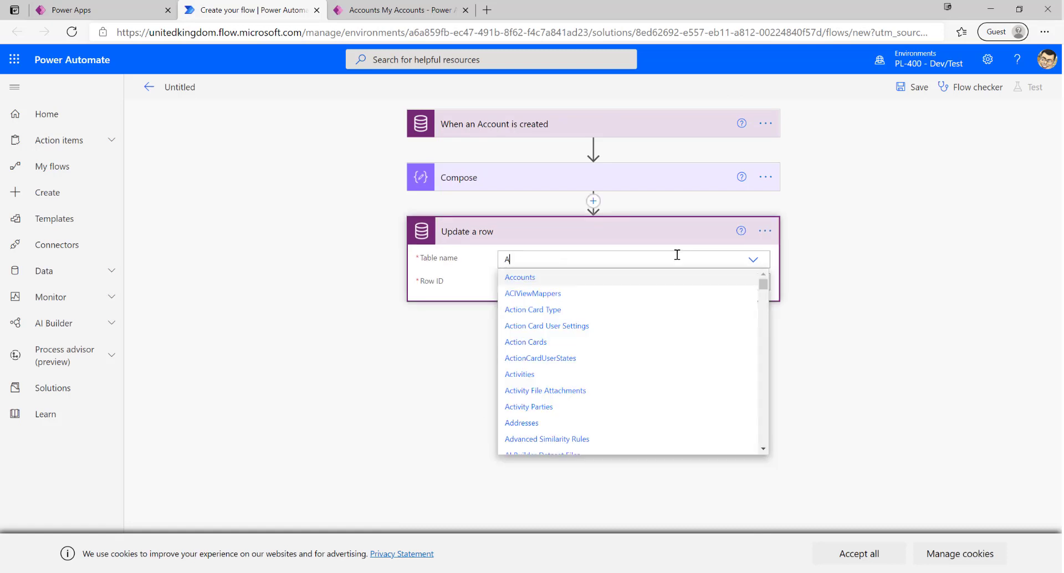
left_click(520, 277)
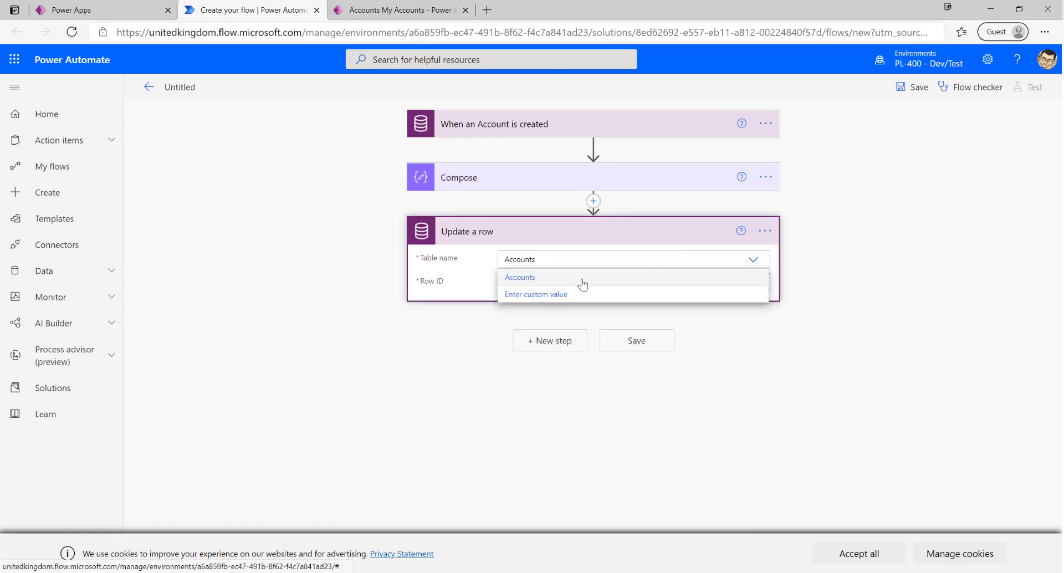
- Set the Update a row step's Row ID to the trigger's Account unique identifier
left_click(520, 277)
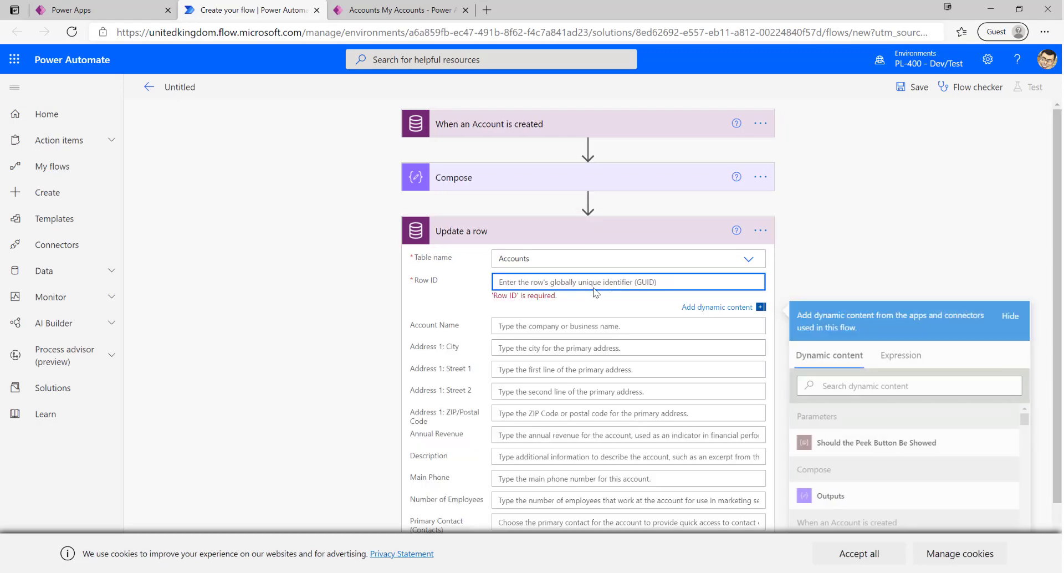
scroll("down", 3)
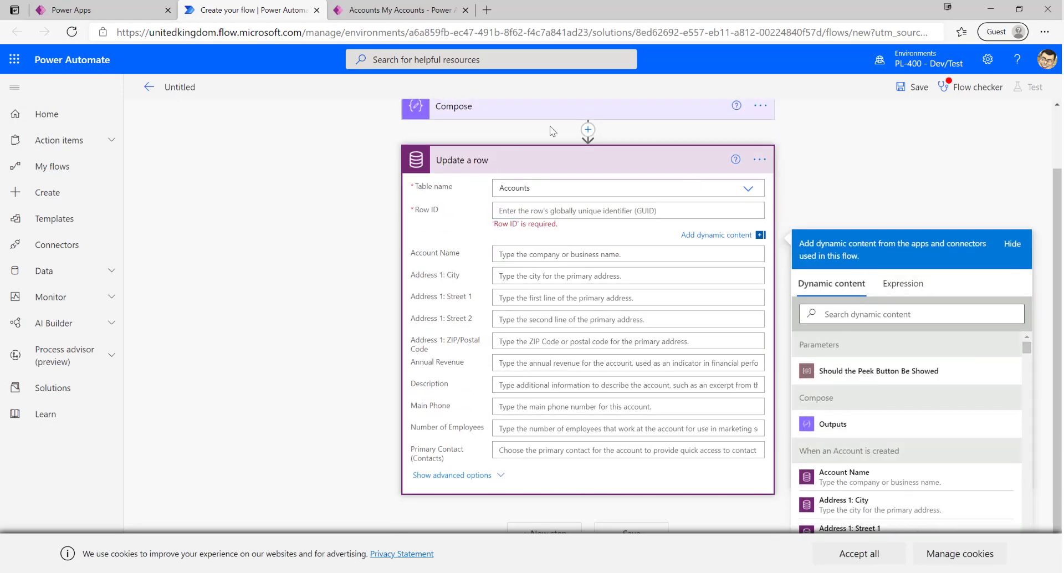
scroll("down", 3)
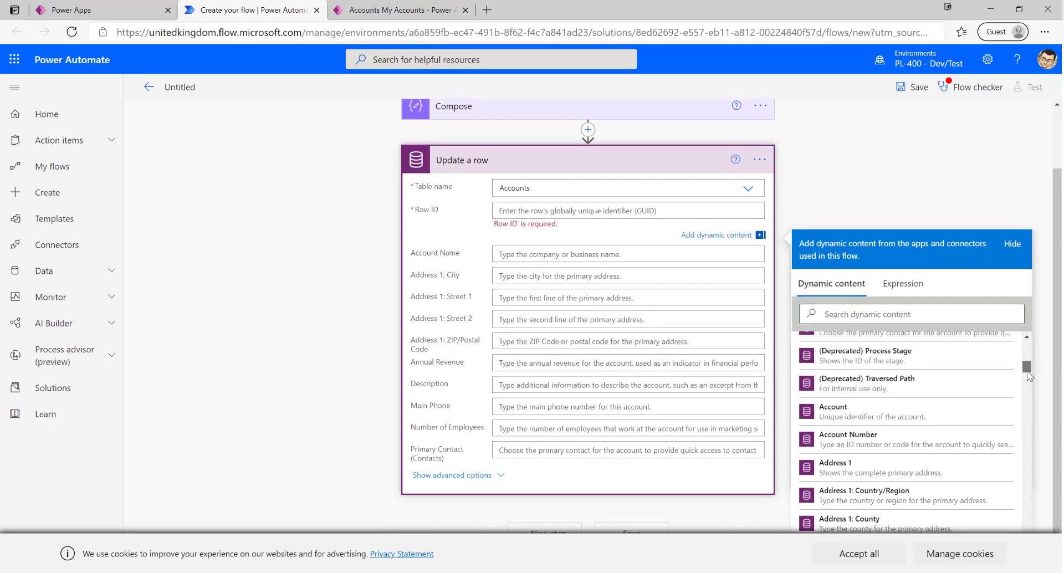
scroll("down", 3)
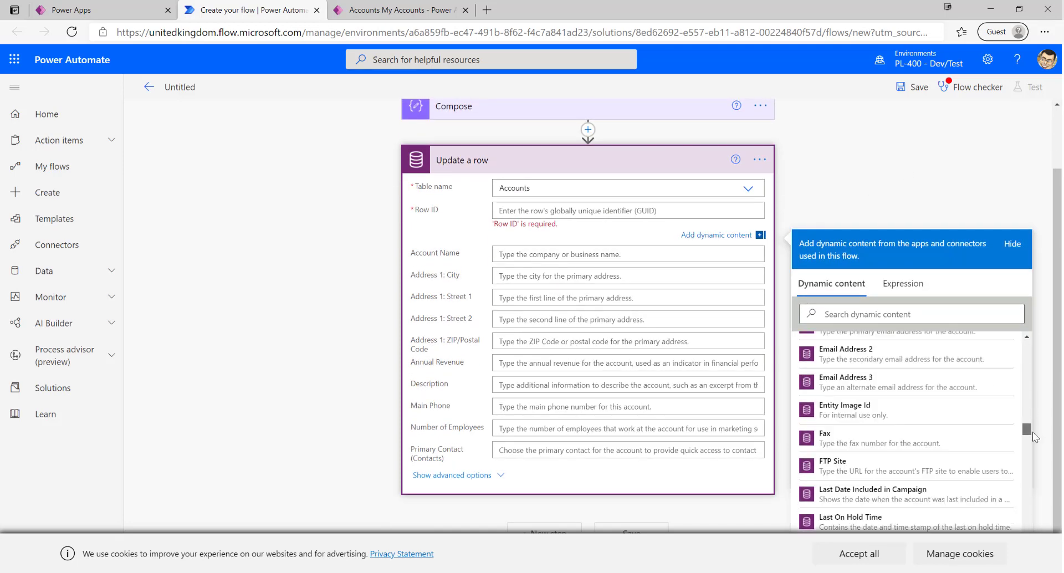
scroll("down", 3)
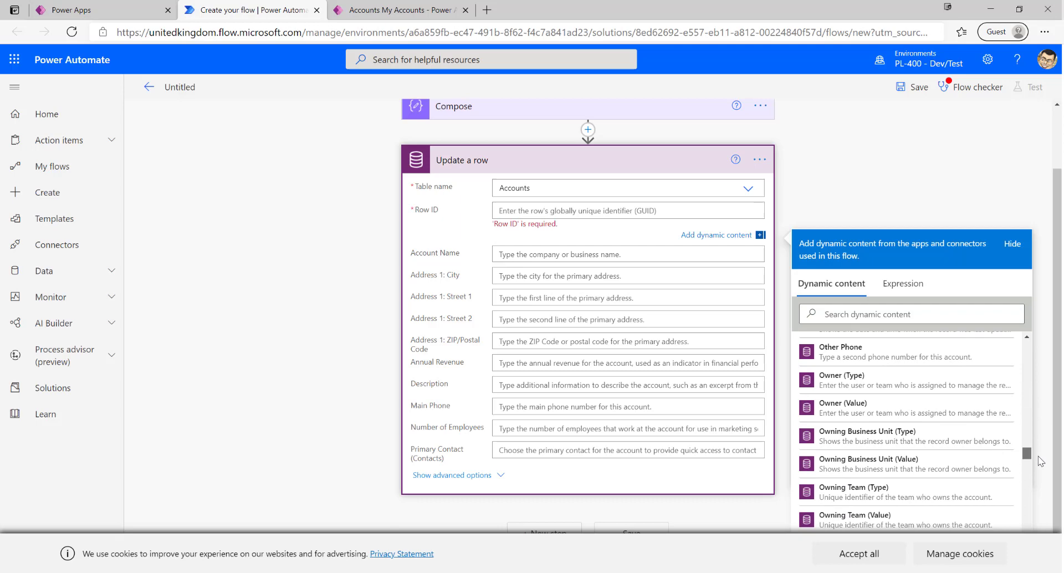
scroll("up", 3)
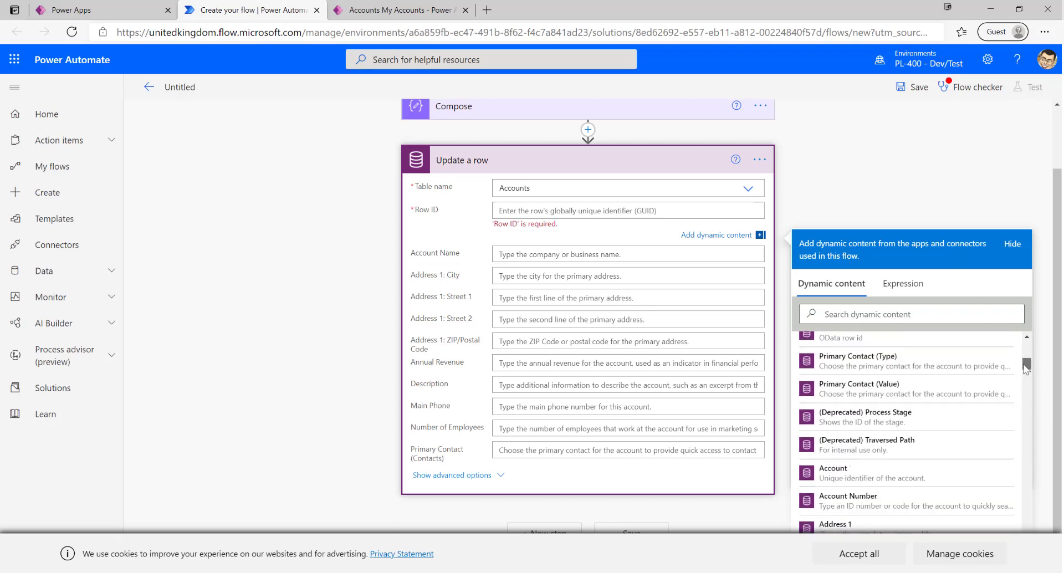
mouse_move(909, 473)
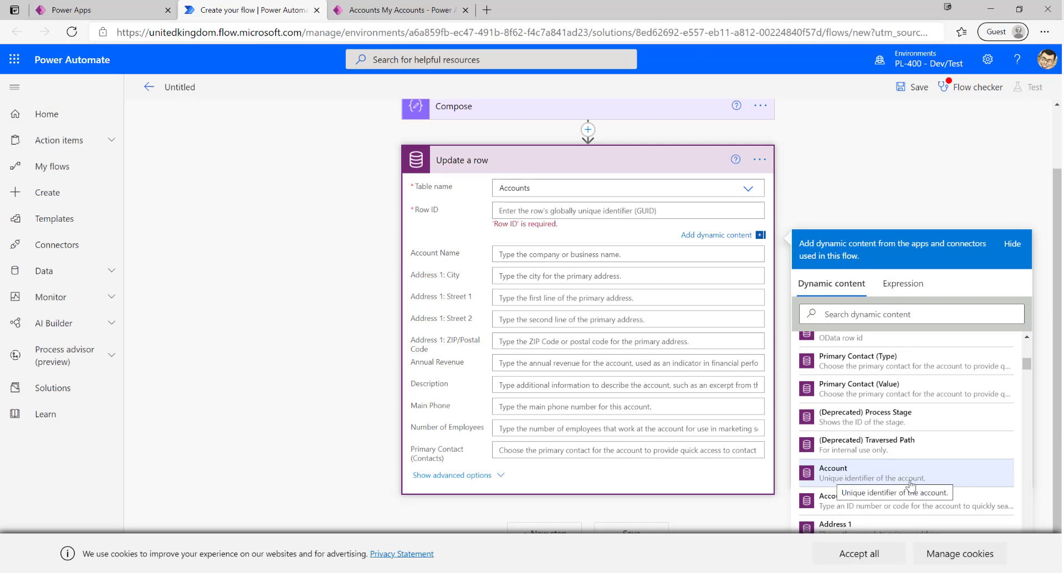
left_click(832, 473)
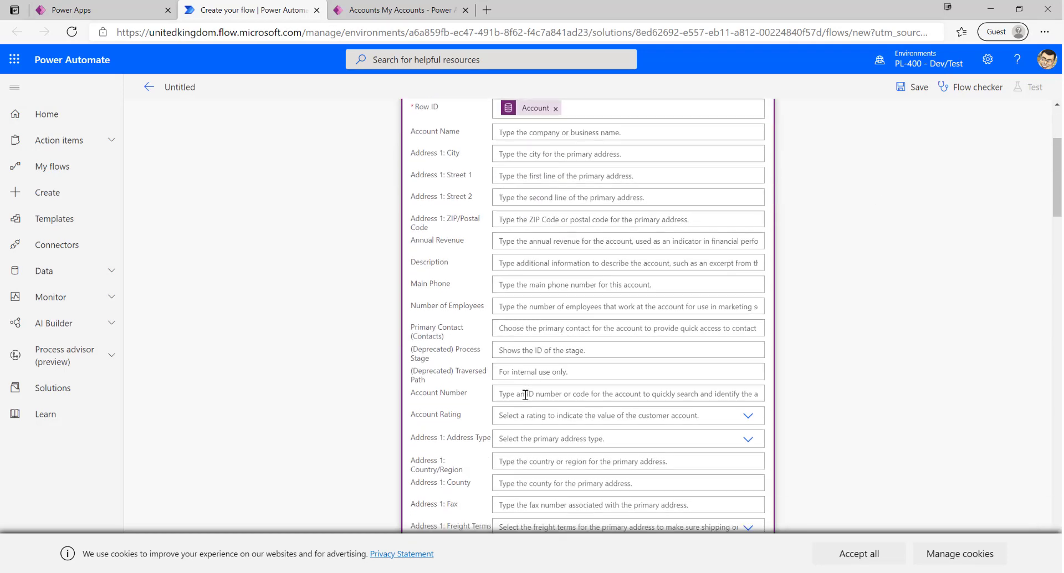
- Fill the Account Number field with the Compose step's Outputs dynamic content
scroll("down", 3)
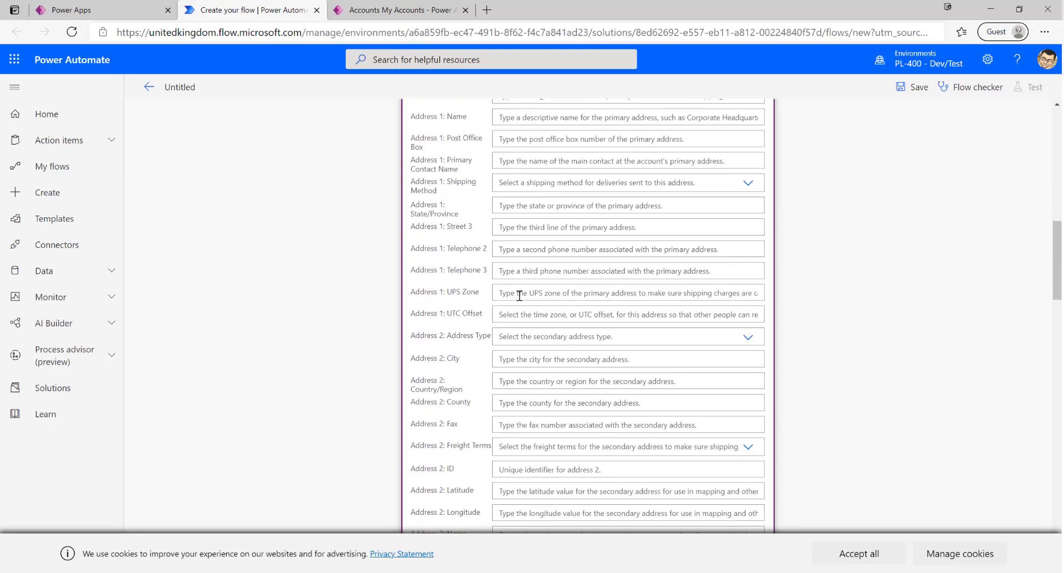
scroll("down", 3)
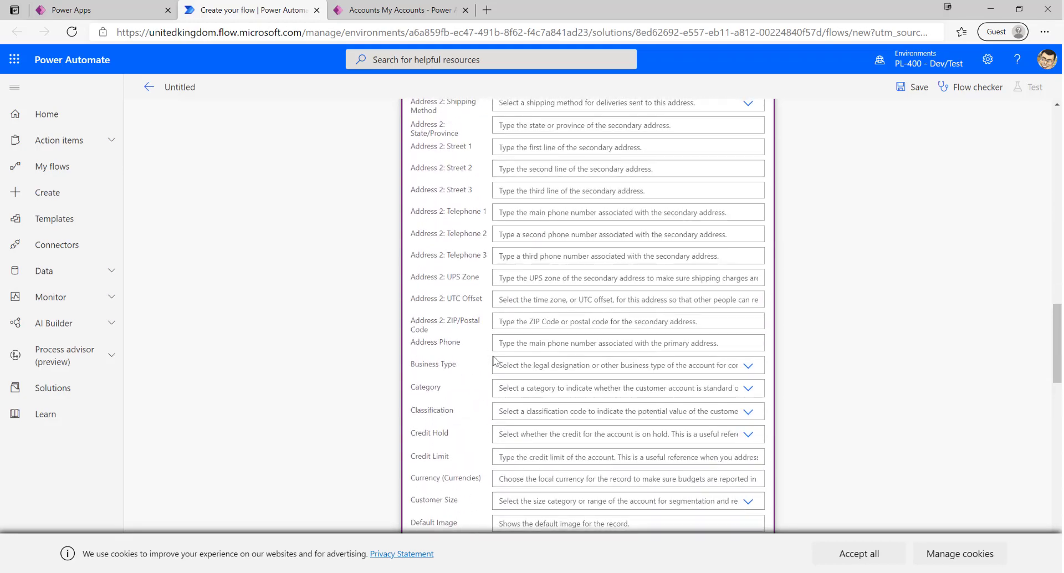
scroll("up", 3)
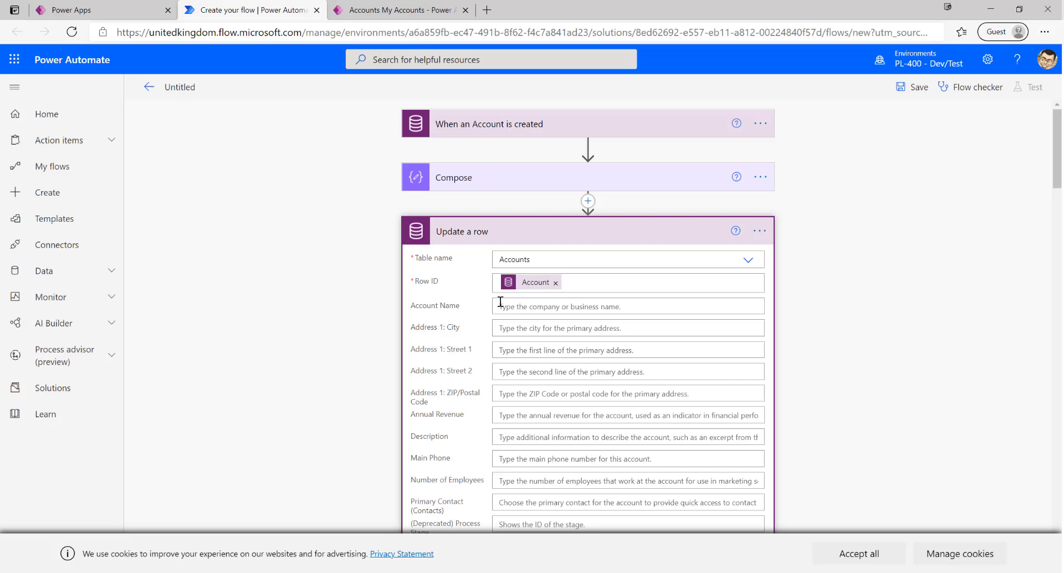
scroll("down", 3)
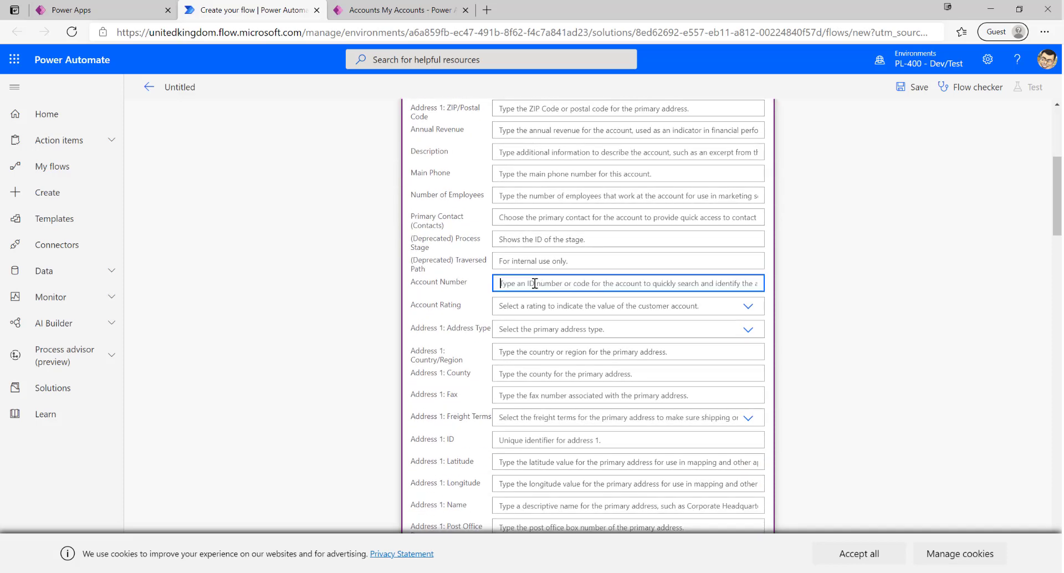
left_click(627, 283)
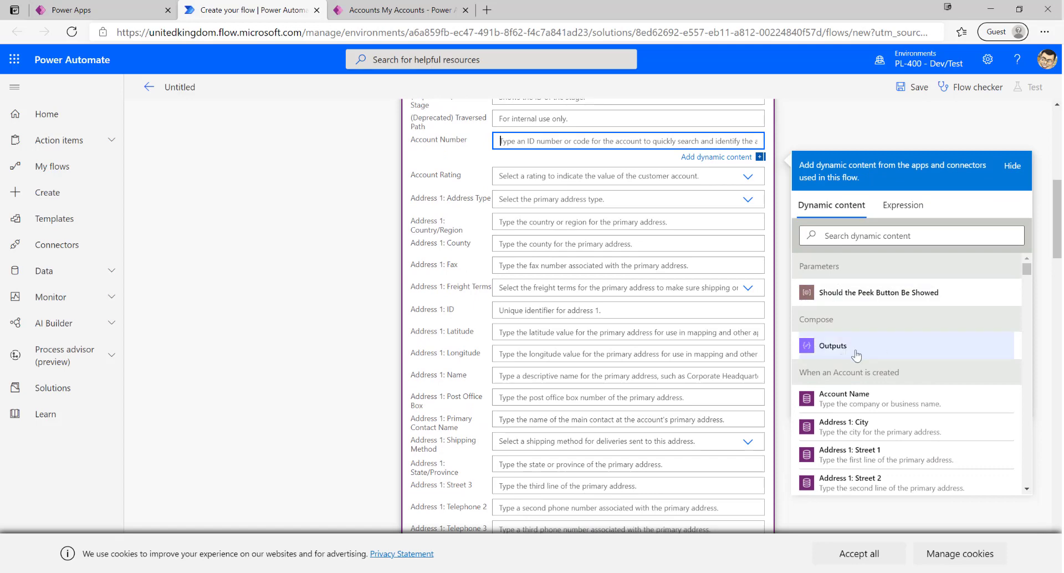
left_click(833, 345)
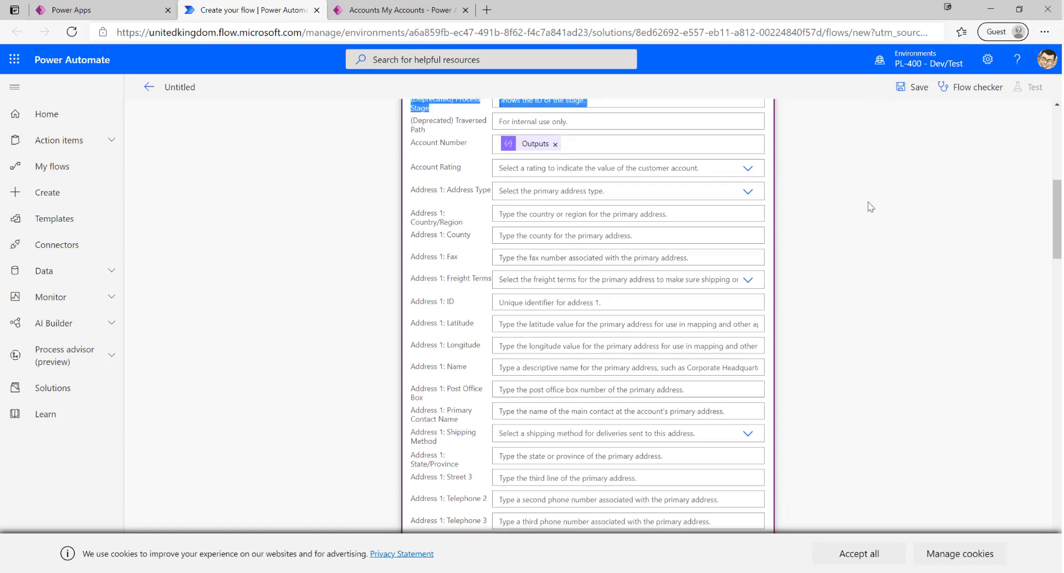
- Rename the Compose step to 'Compose Account Number'
left_click(760, 230)
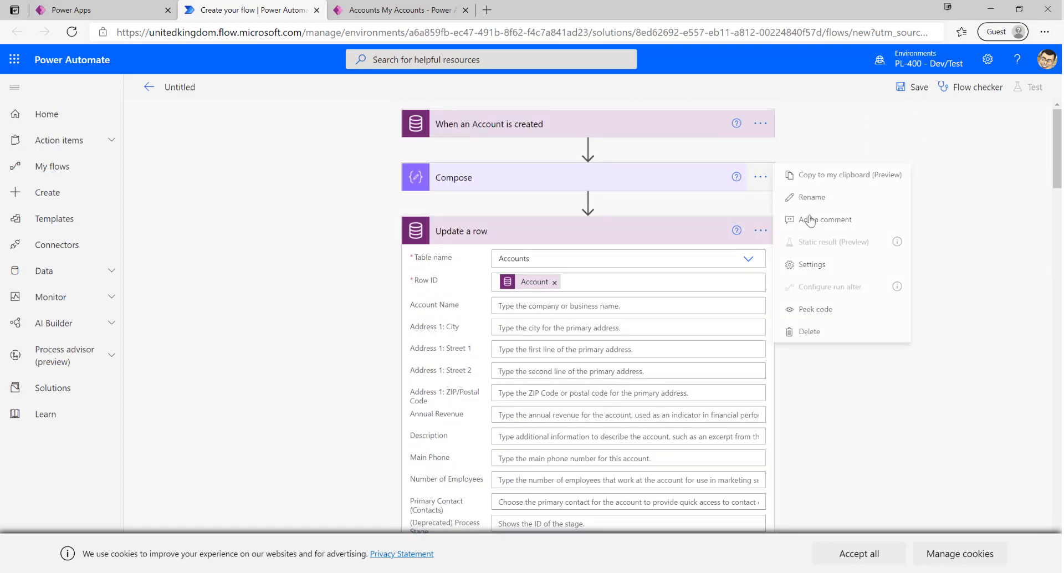
left_click(811, 197)
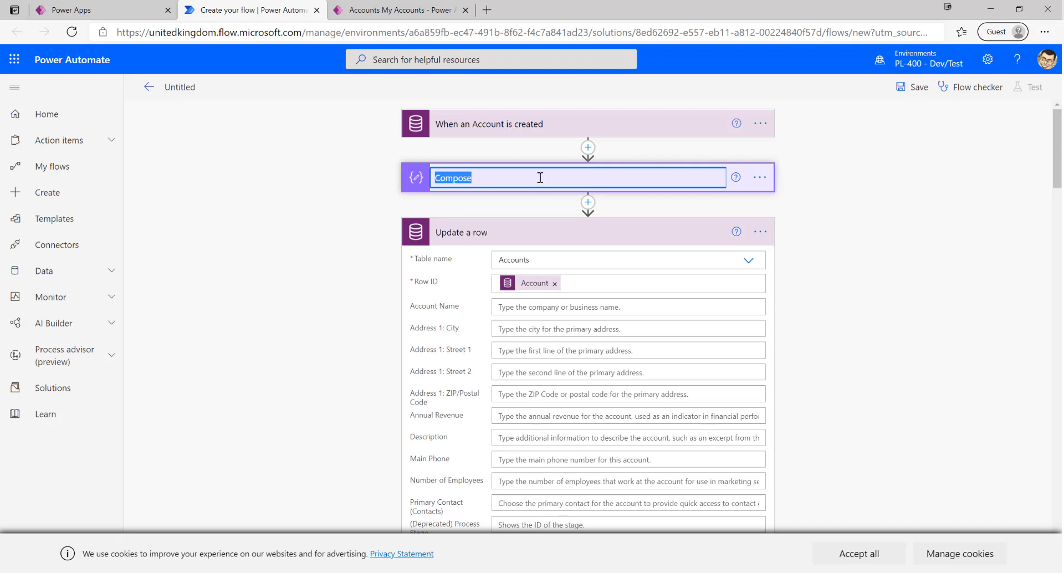
type("Account")
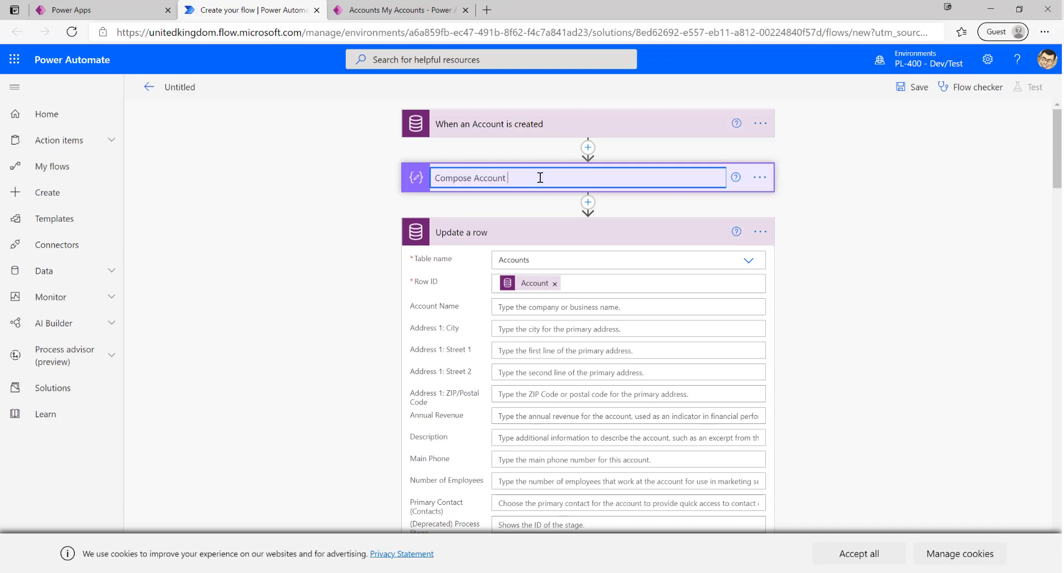
type("Numbr")
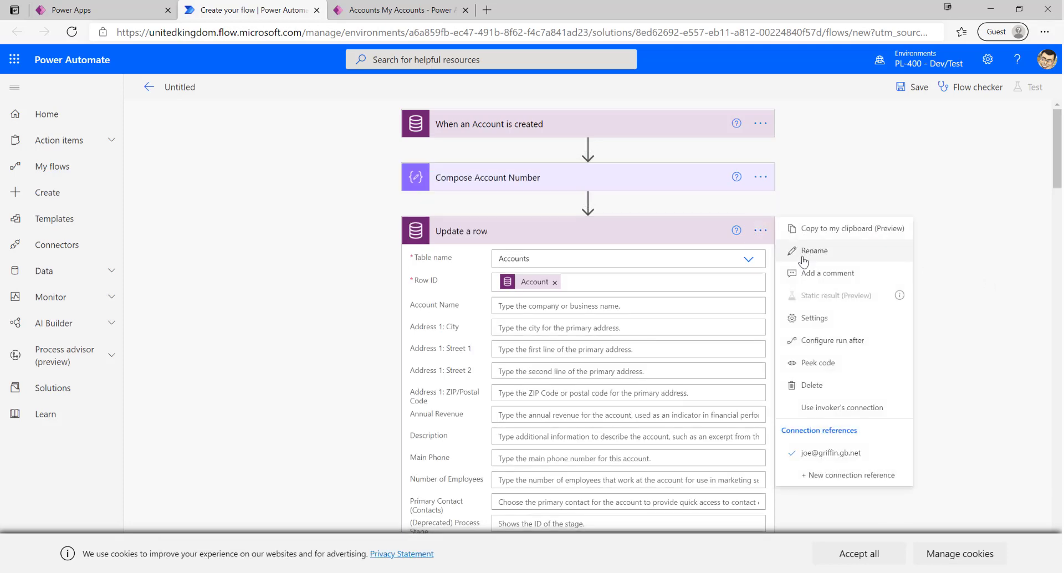
- Rename the update step to 'Update Account with Account Number' and collapse it
left_click(814, 251)
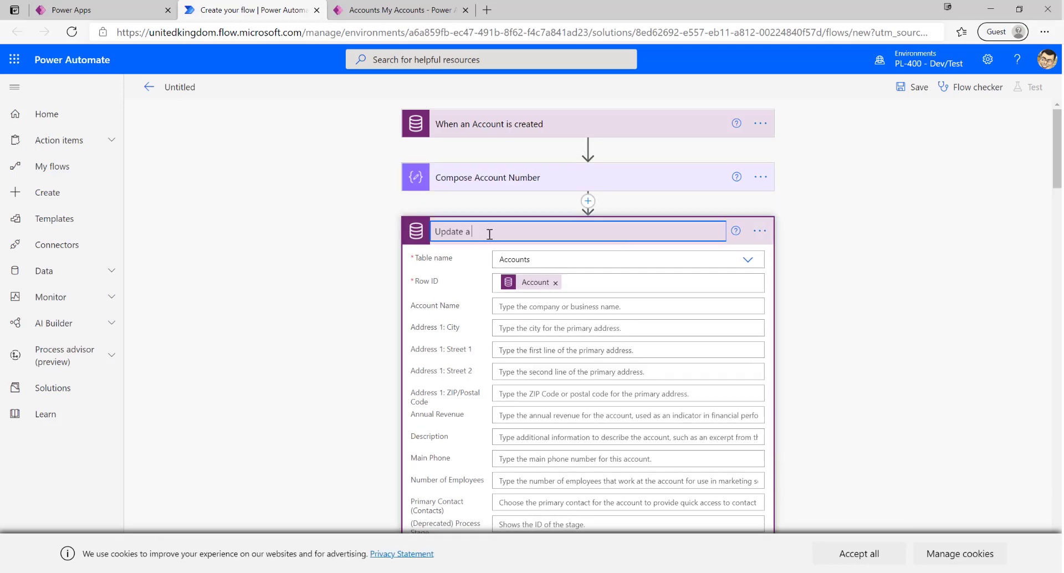
type("ccount with")
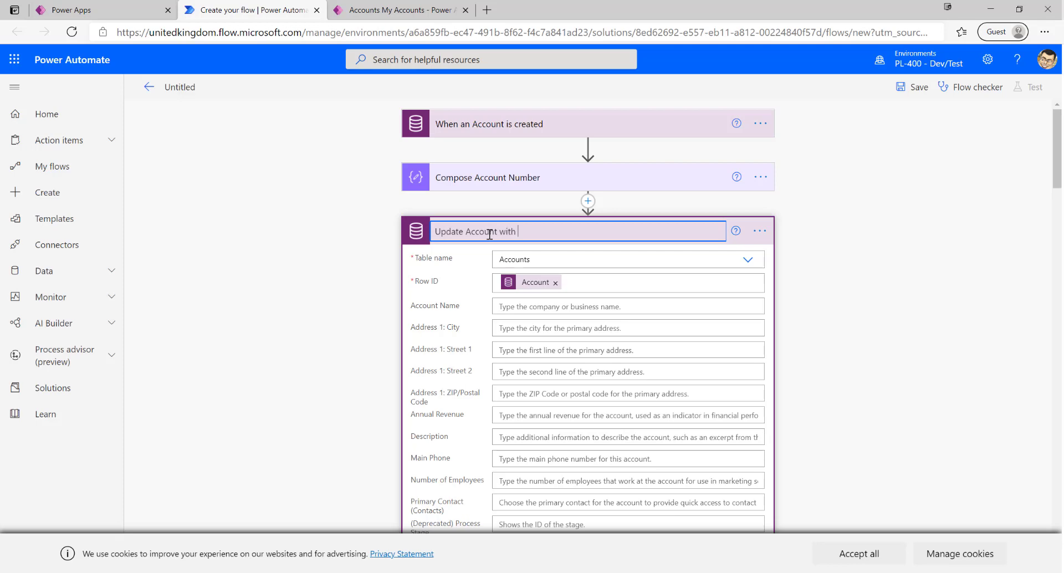
type("Account Number")
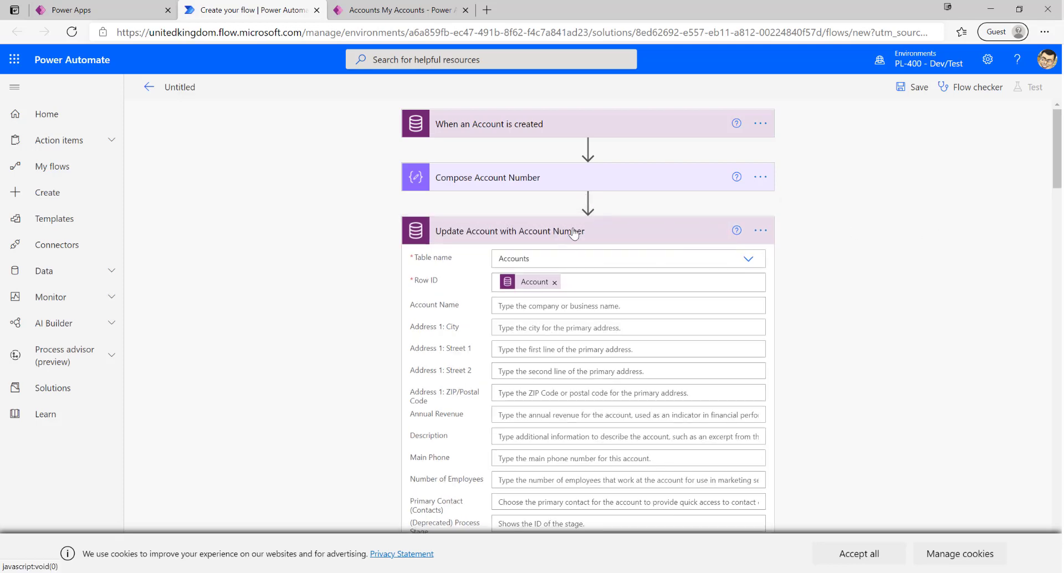
left_click(509, 230)
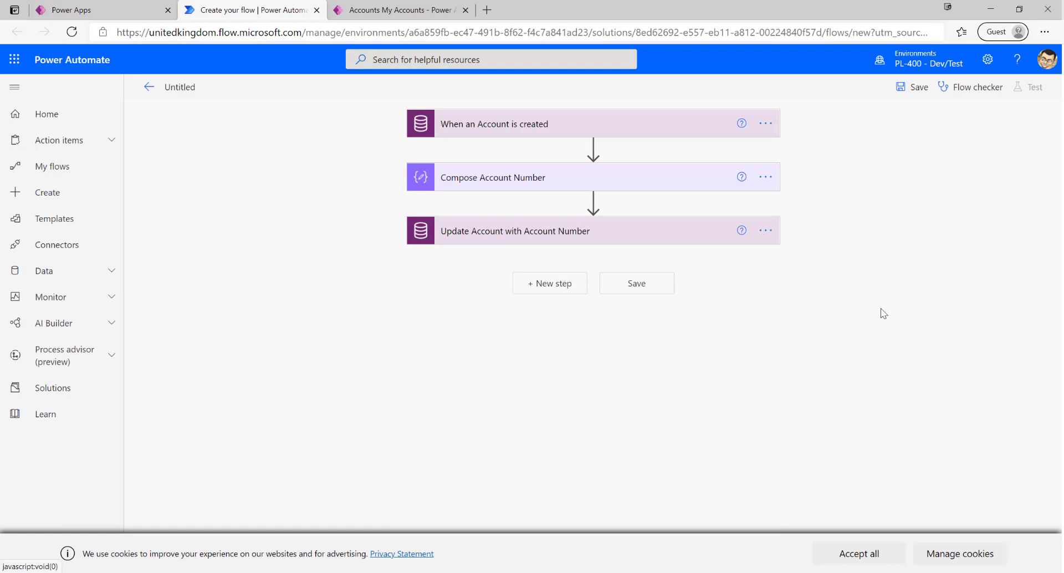
mouse_move(978, 86)
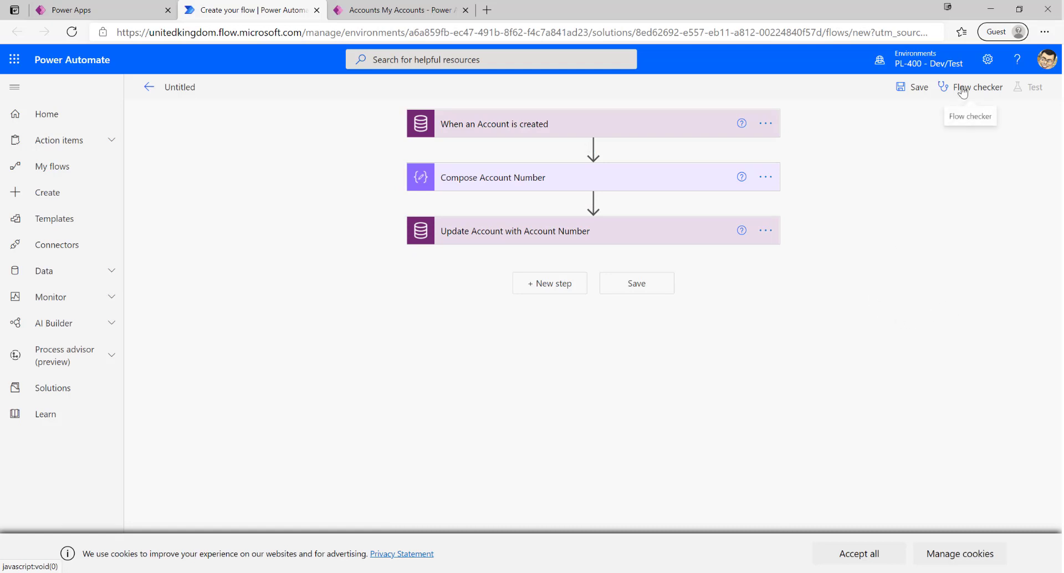
- Dismiss the Flow checker, name the flow 'Set Account Number Field' and save it
left_click(977, 86)
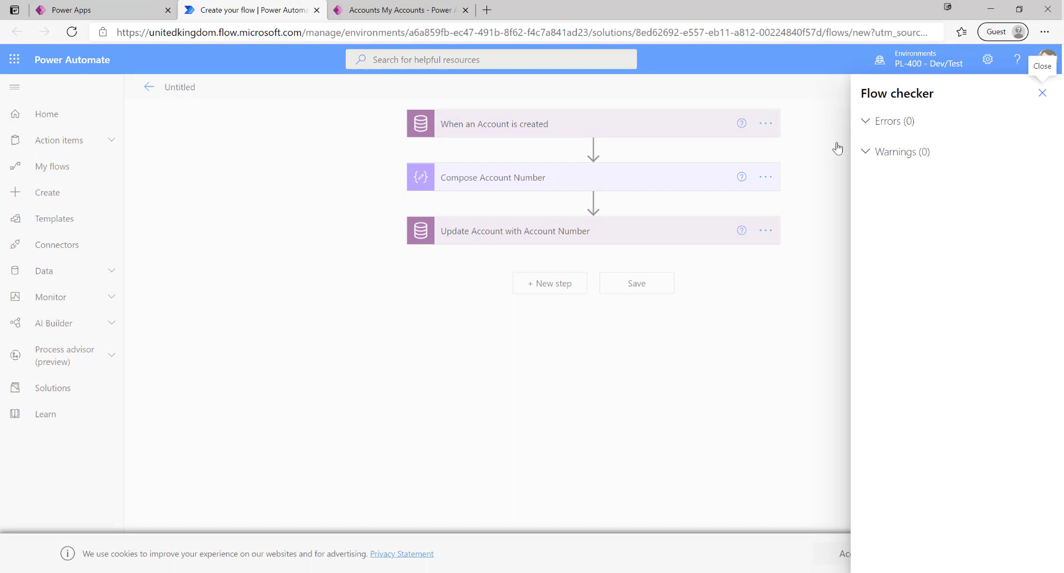
mouse_move(604, 208)
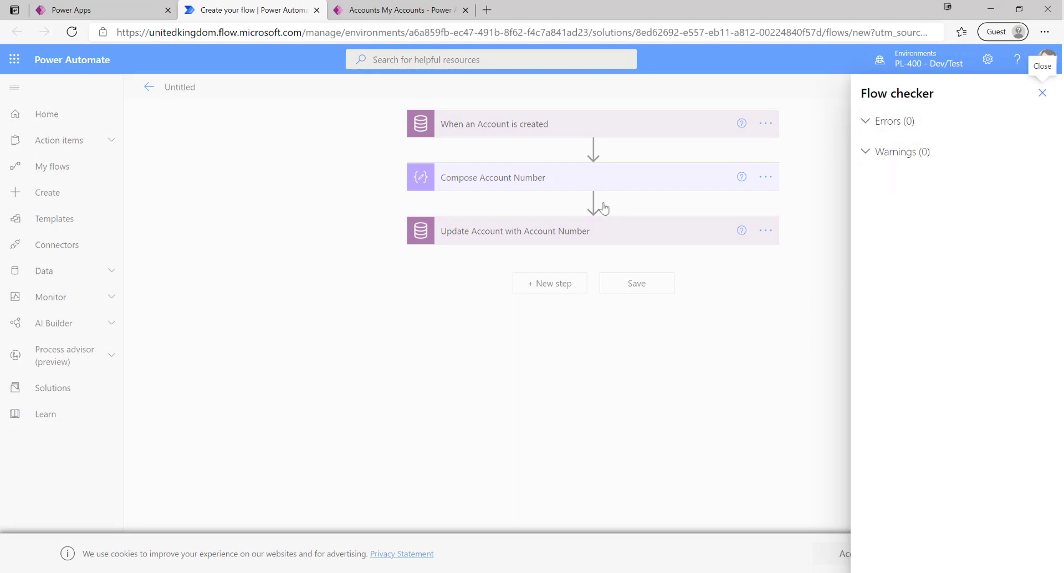
left_click(1042, 65)
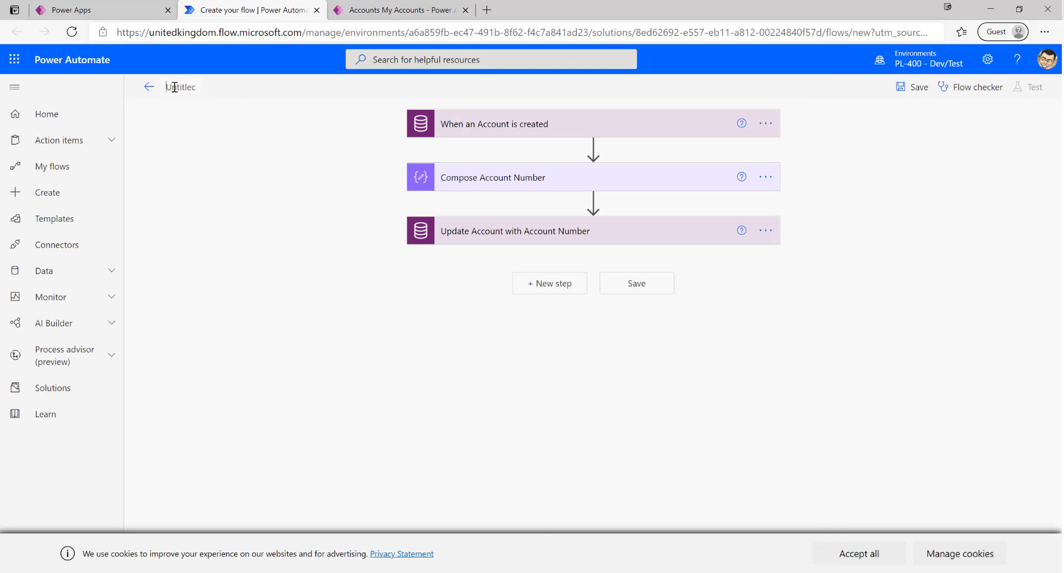
type("Set Account Number Fie")
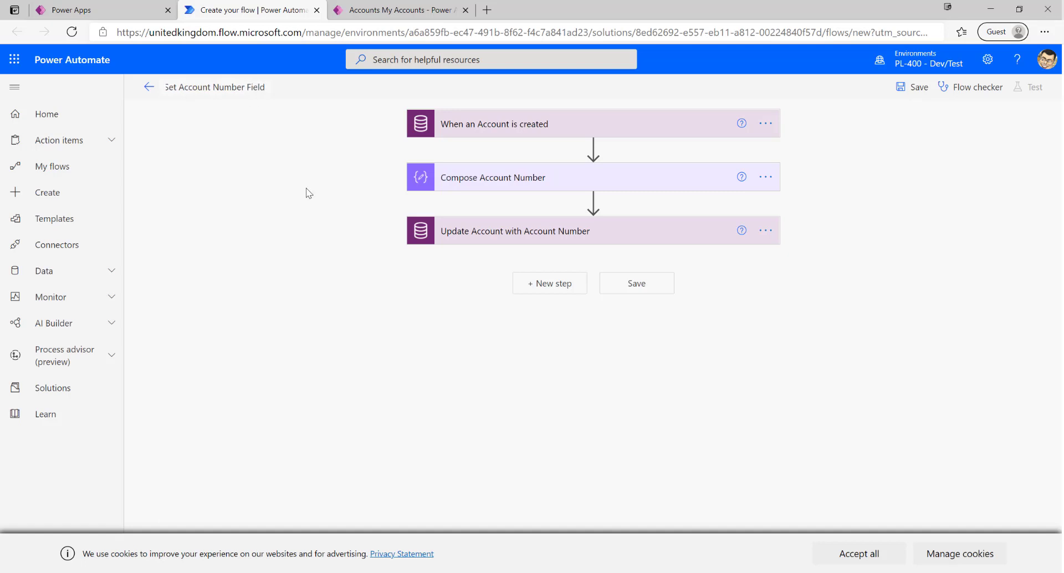
mouse_move(914, 100)
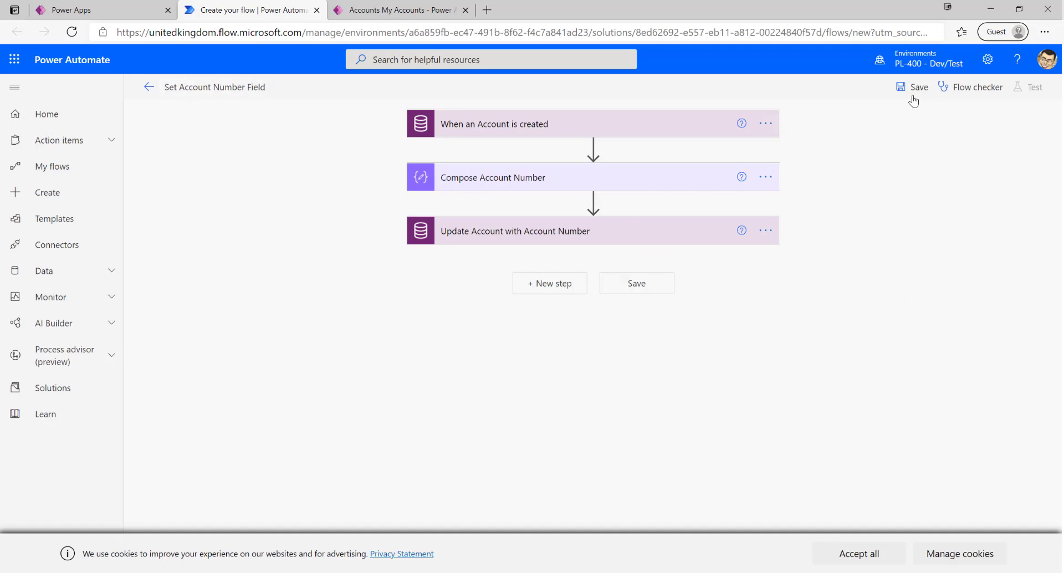
left_click(918, 86)
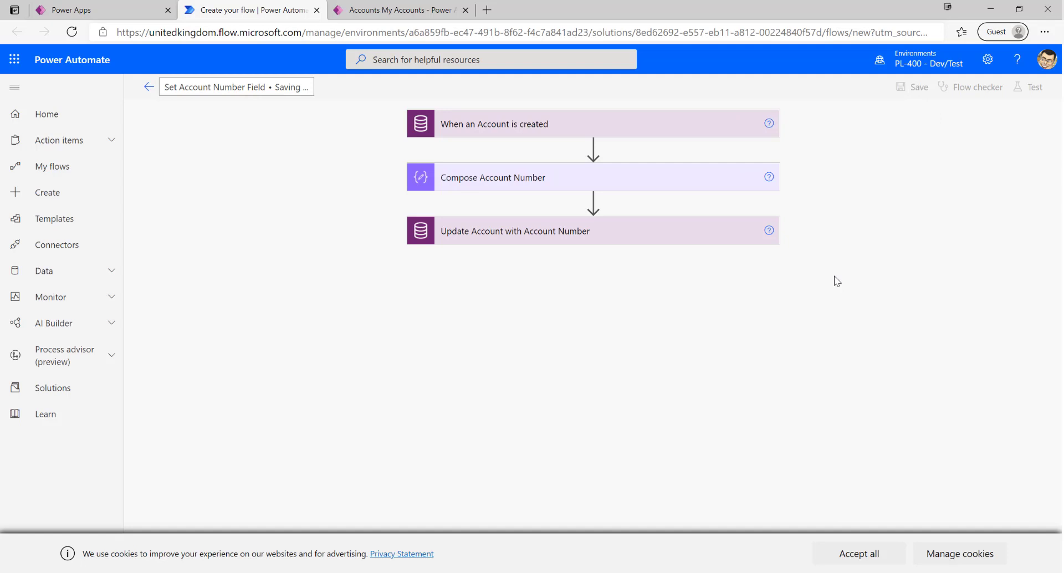
mouse_move(797, 292)
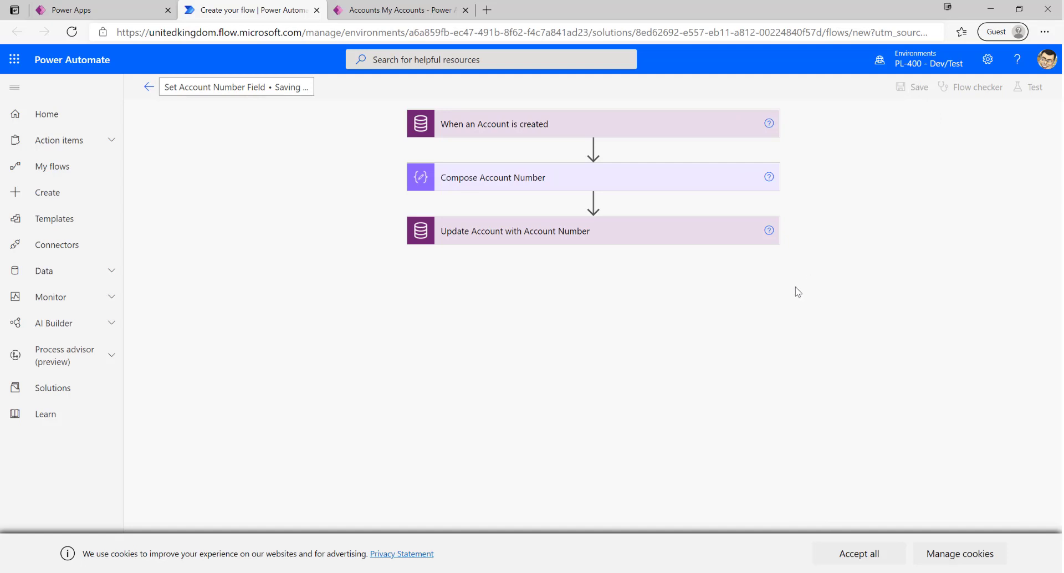
mouse_move(808, 357)
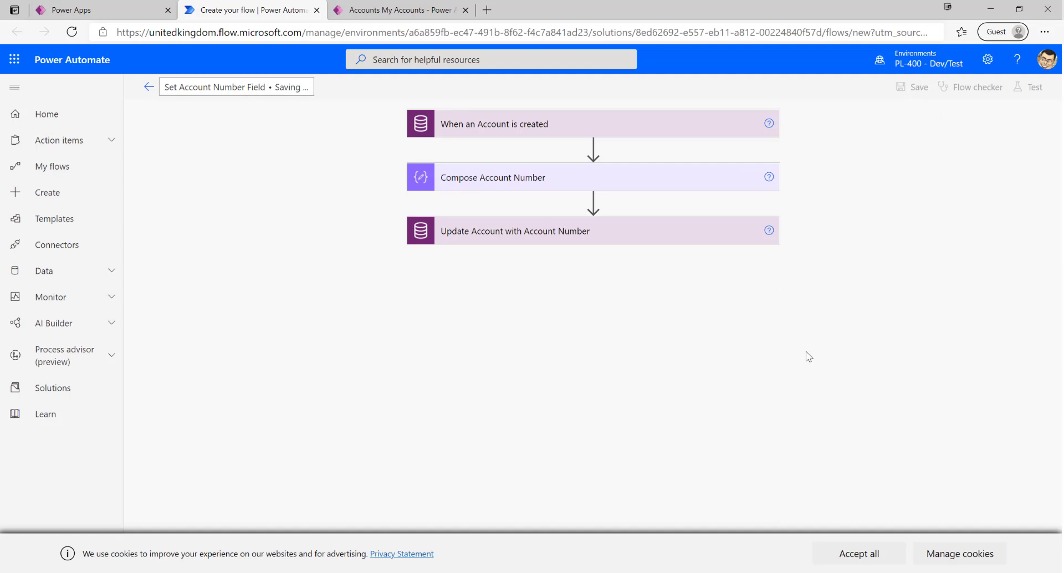
mouse_move(912, 228)
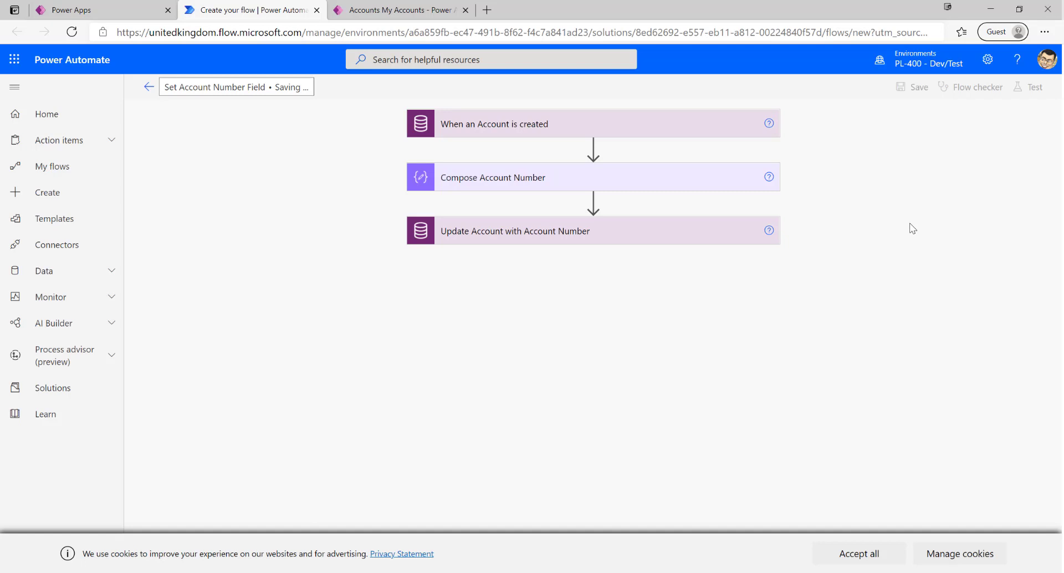
mouse_move(878, 237)
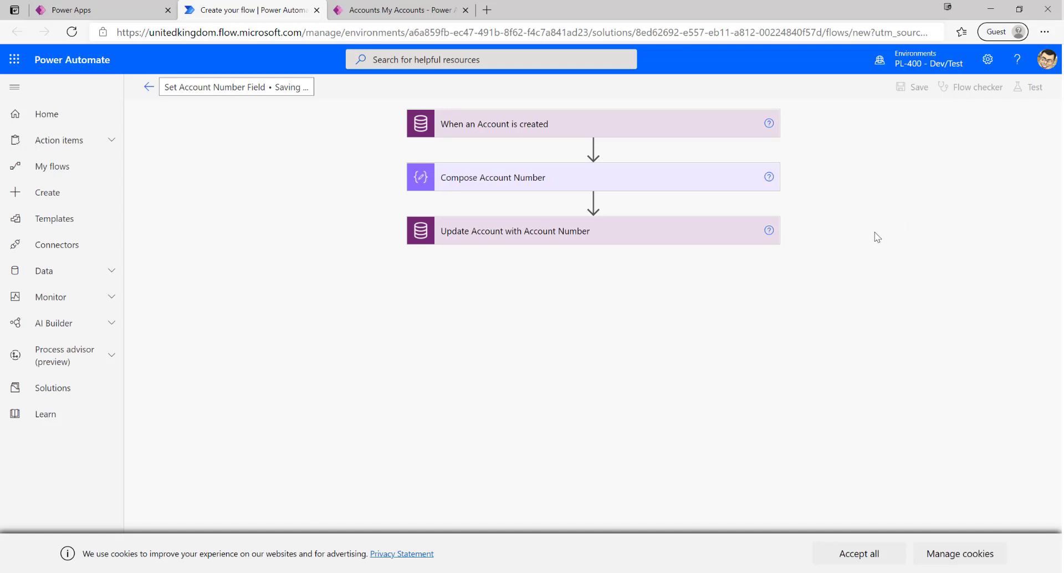
left_click(919, 86)
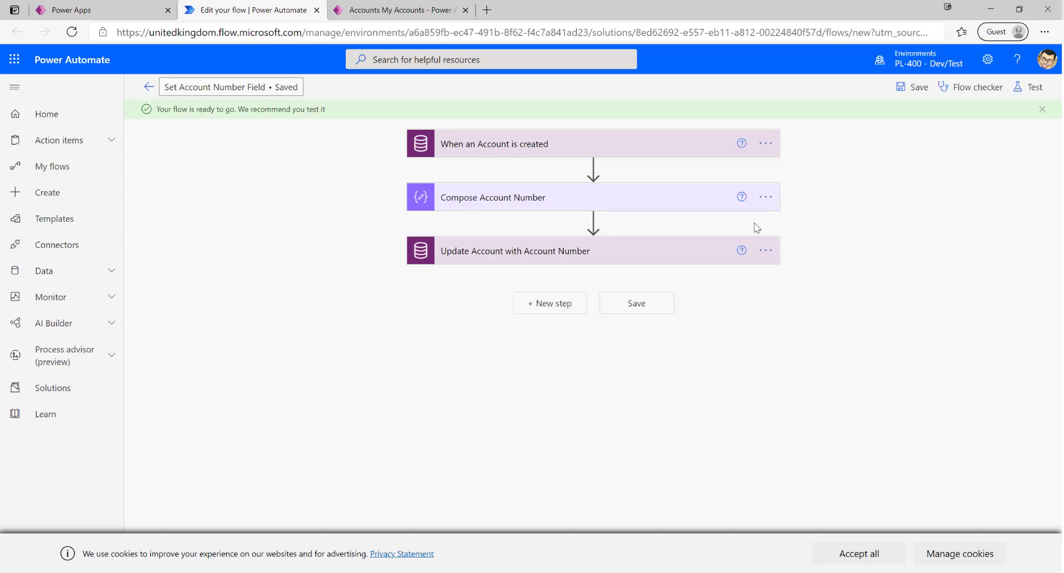
mouse_move(815, 172)
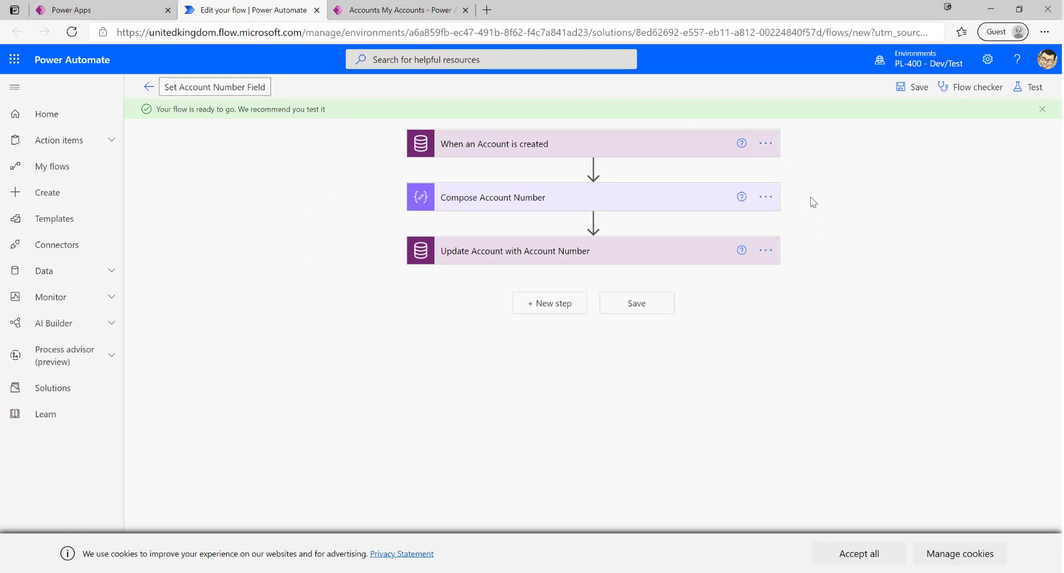
mouse_move(592, 167)
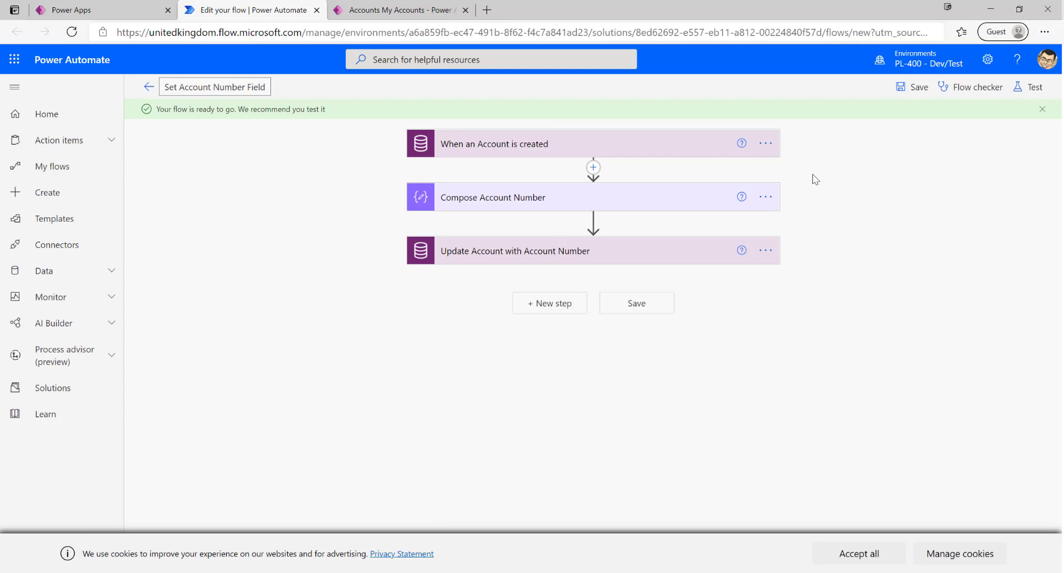
mouse_move(1034, 87)
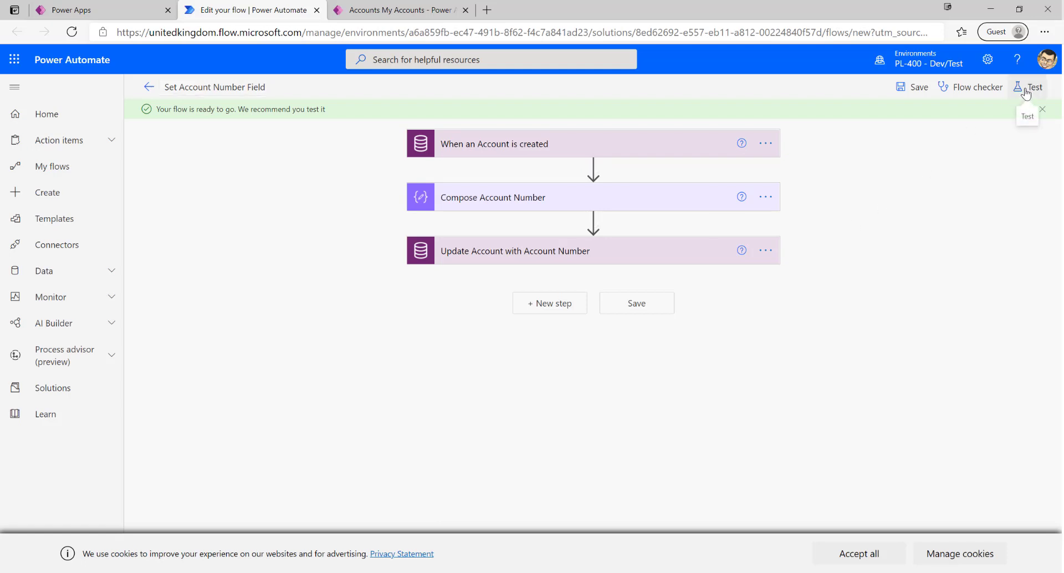
- Choose a Manually triggered test (after checking Automatically) and Save & Test
left_click(1033, 87)
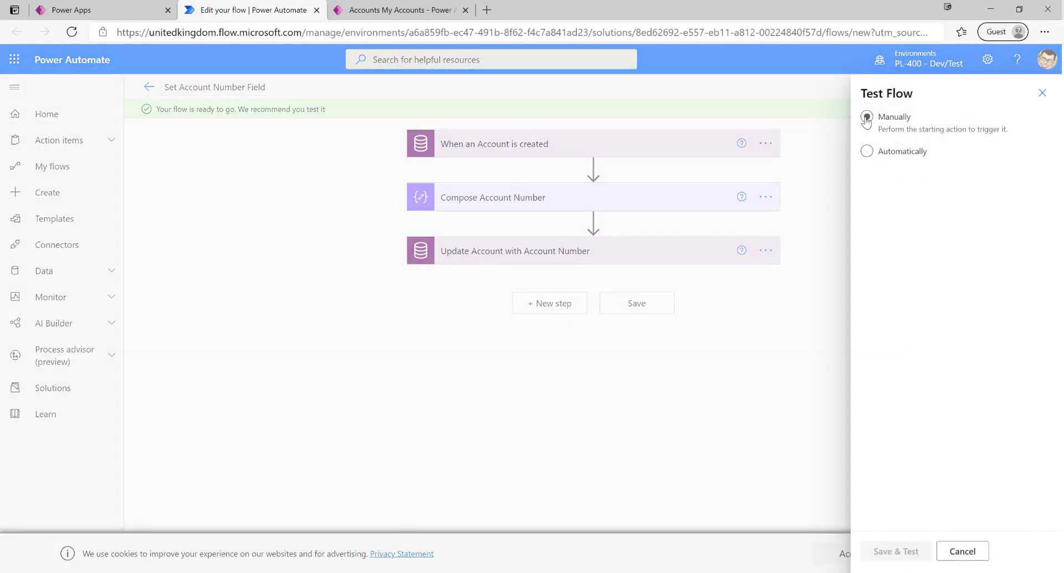
left_click(867, 116)
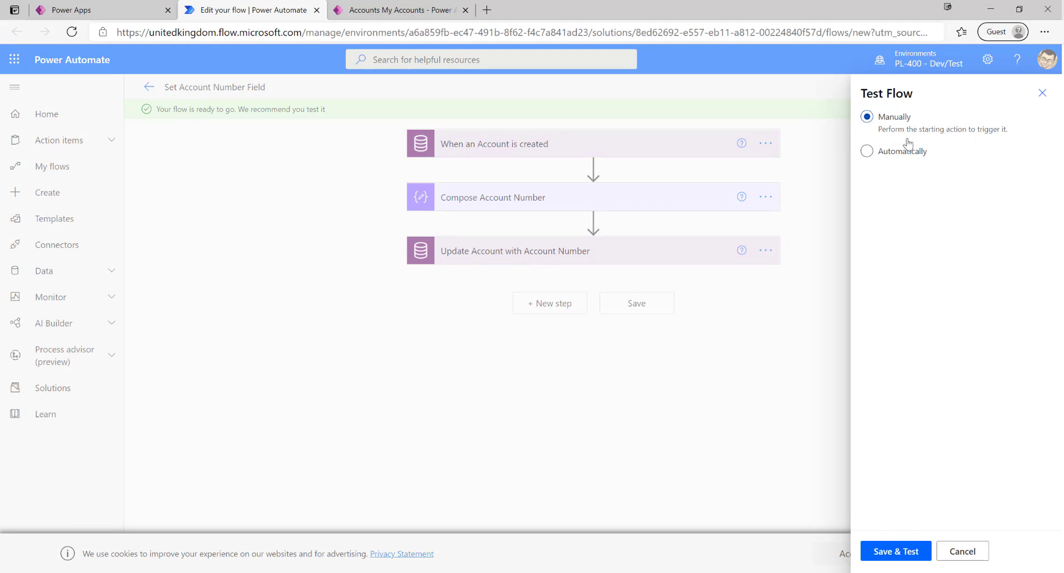
left_click(867, 151)
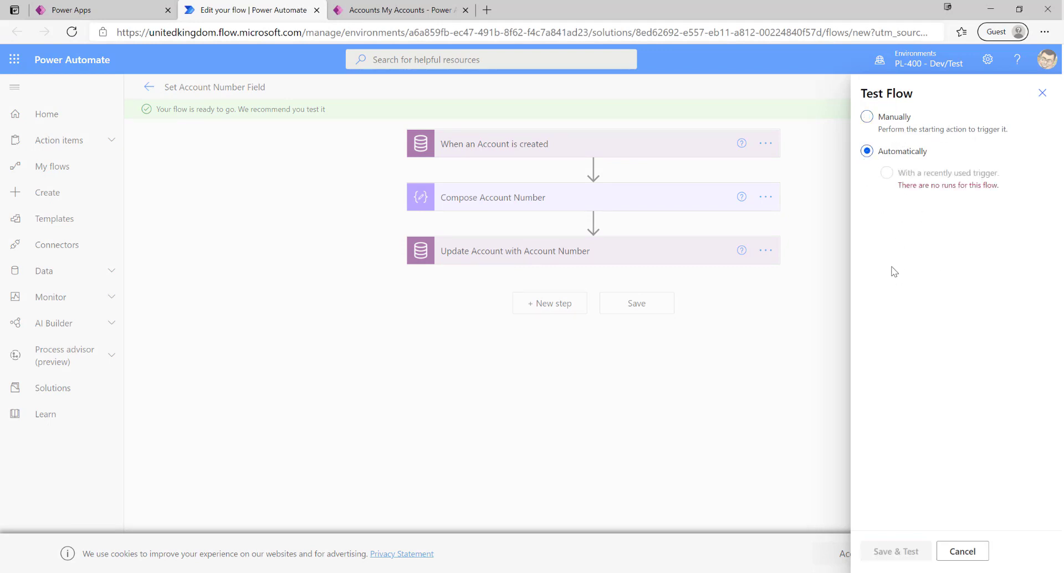
mouse_move(888, 273)
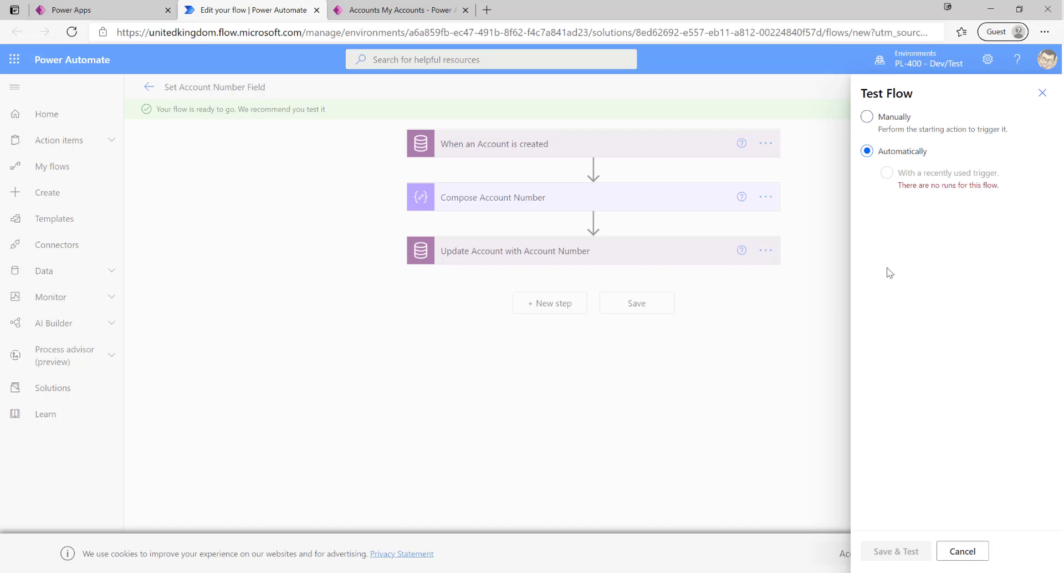
mouse_move(879, 257)
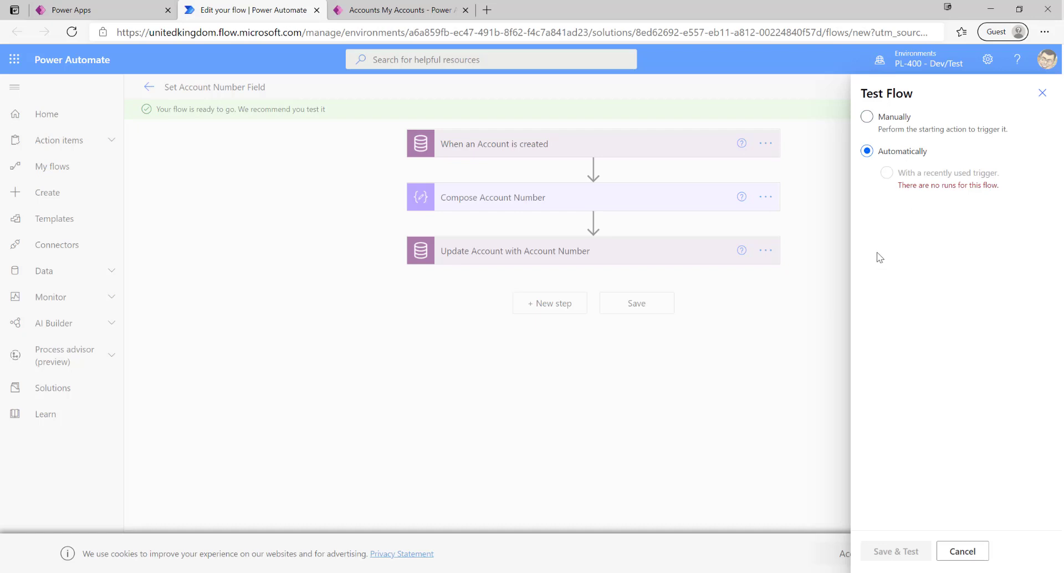
mouse_move(878, 221)
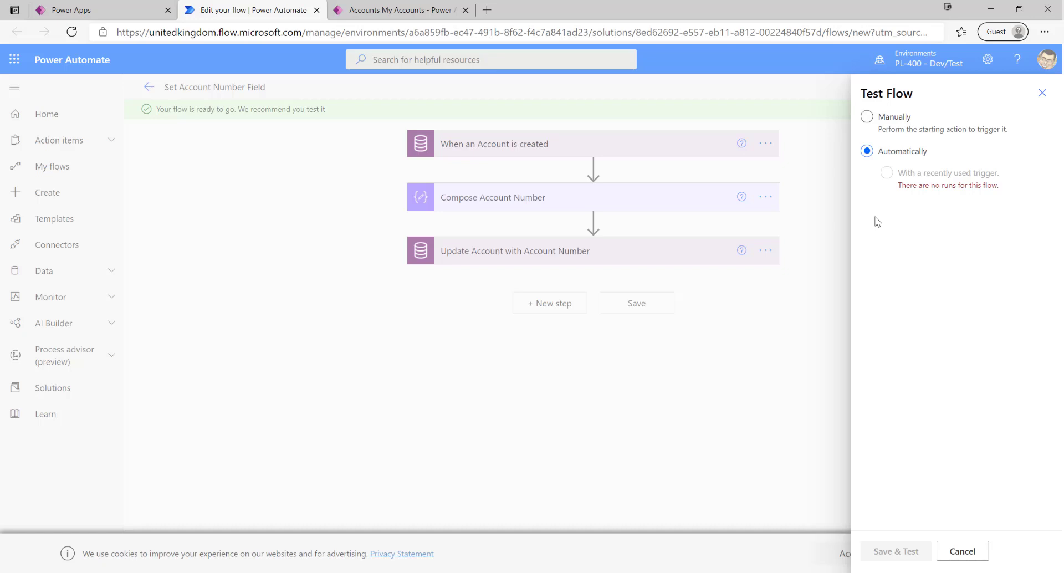
mouse_move(893, 209)
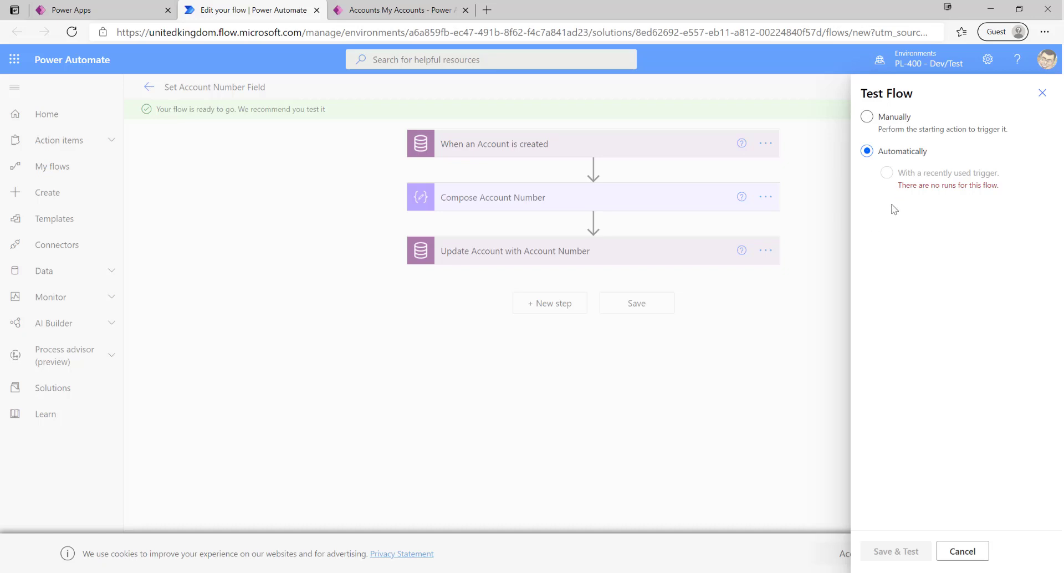
mouse_move(914, 281)
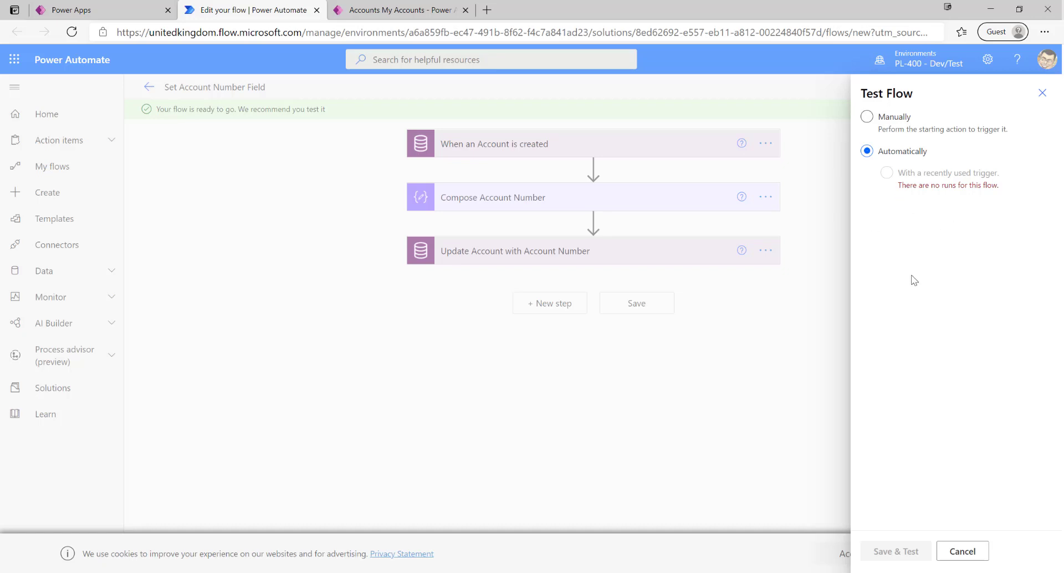
left_click(867, 117)
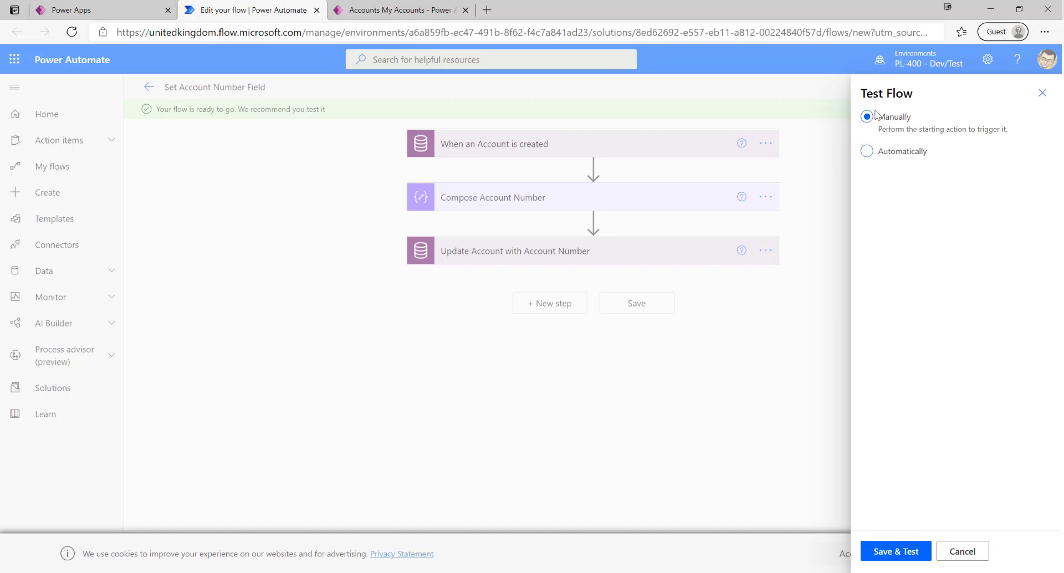
left_click(895, 551)
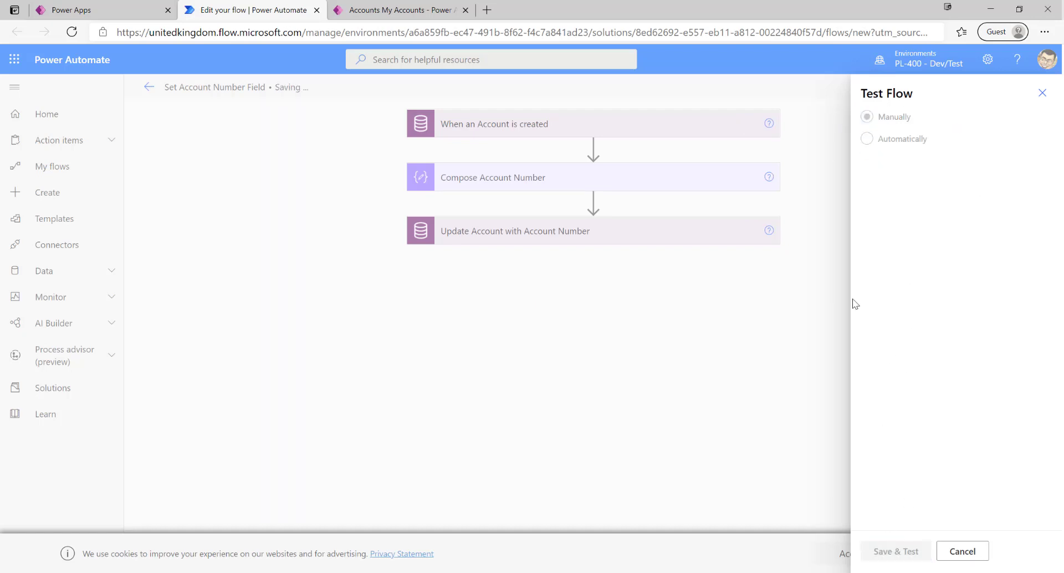
mouse_move(584, 363)
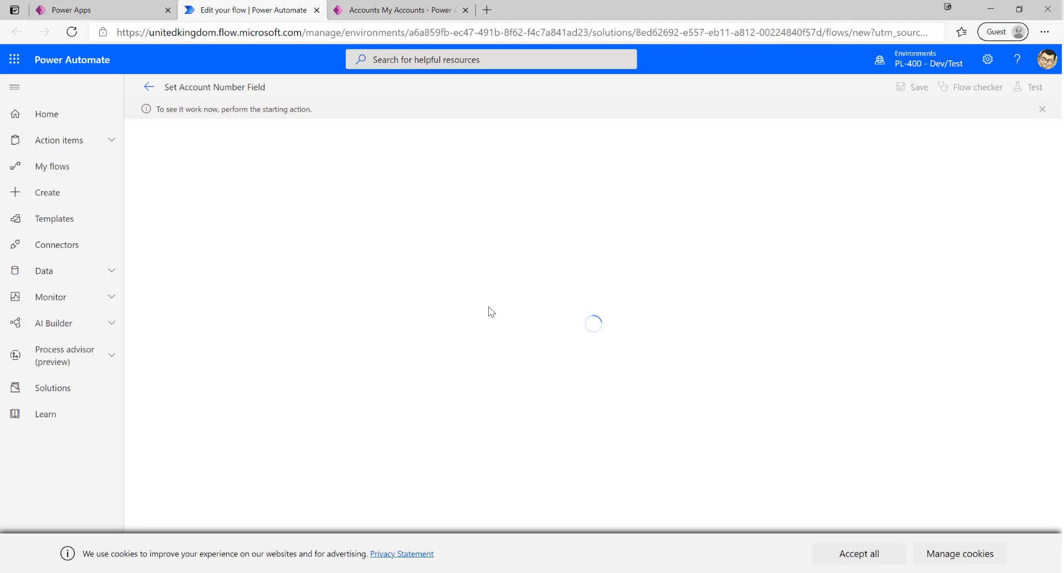
mouse_move(429, 80)
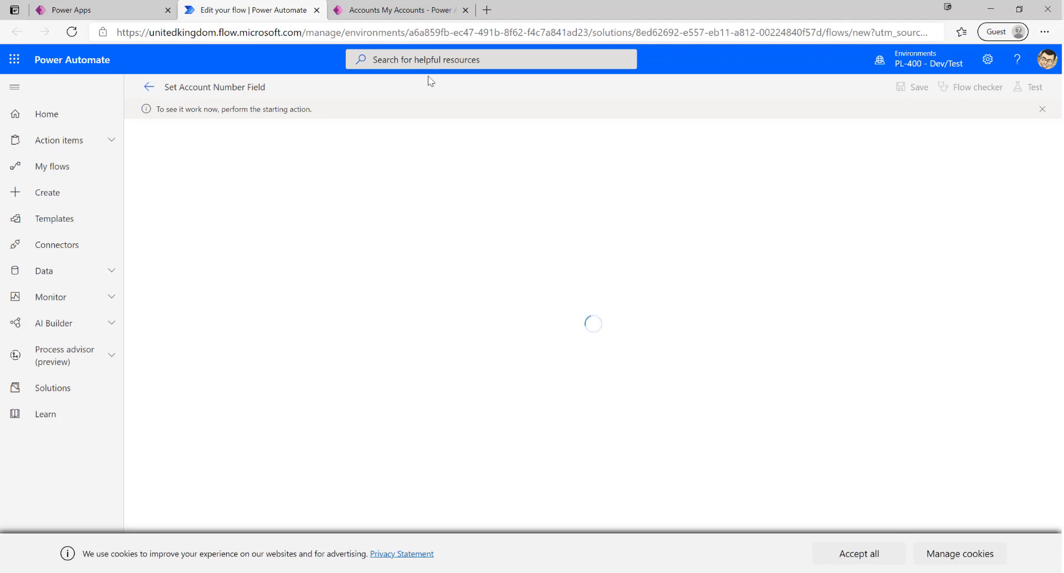
- In Power Apps, create and save a new account named Adventureworks Cycles, then return to the test run
left_click(399, 10)
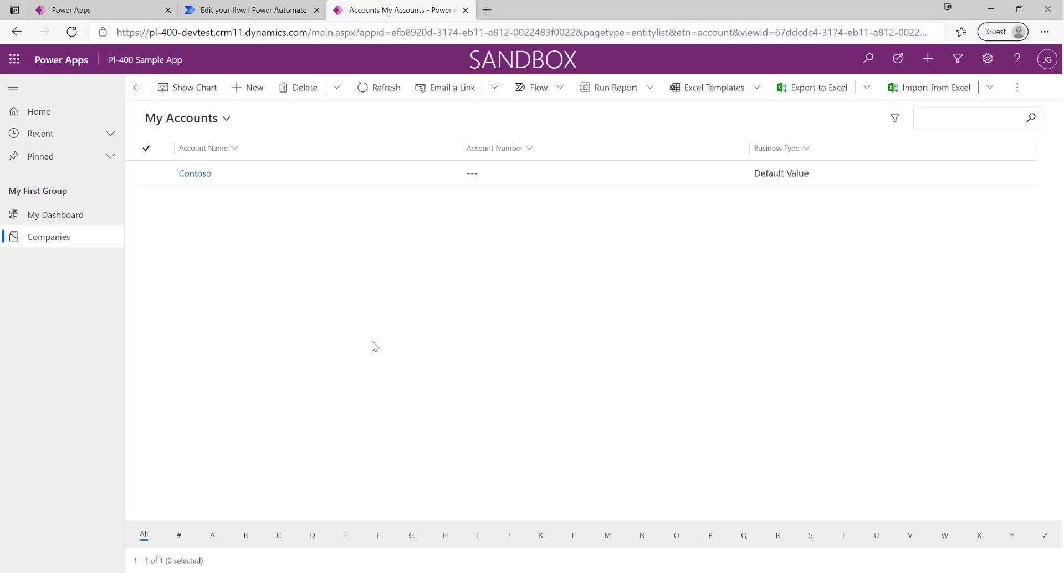
mouse_move(294, 373)
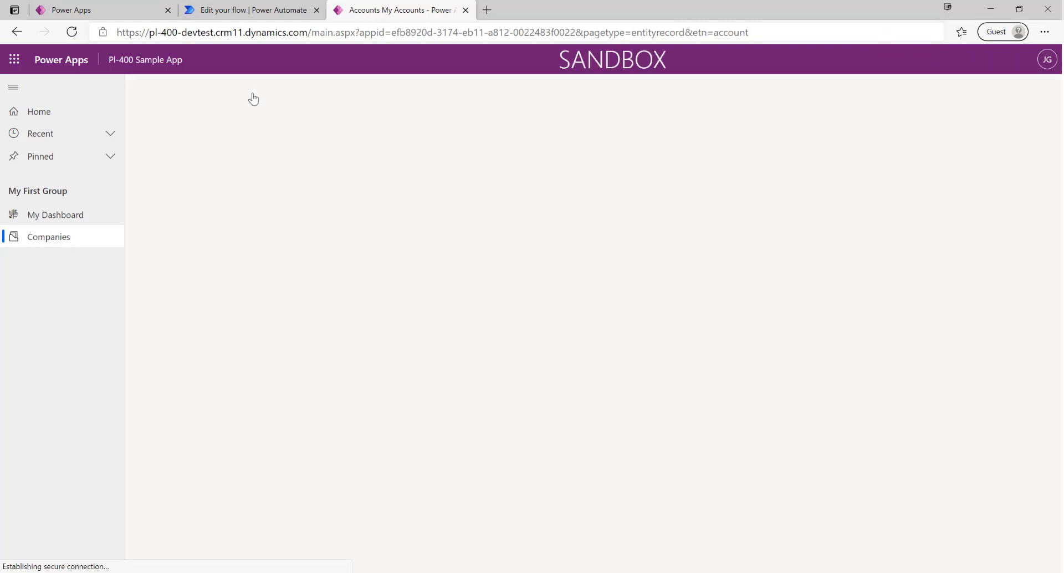
left_click(300, 87)
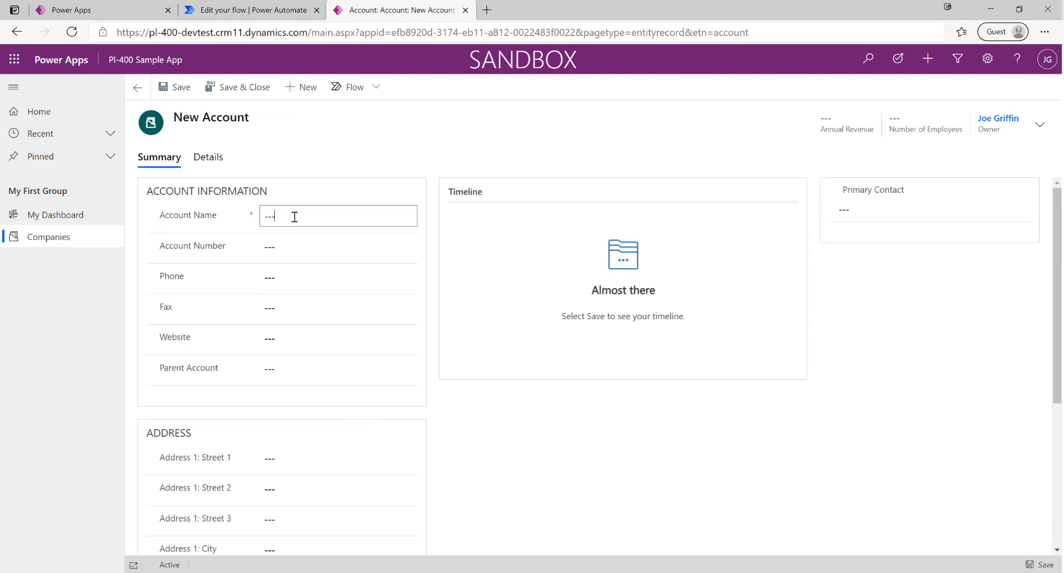
type("Adventure")
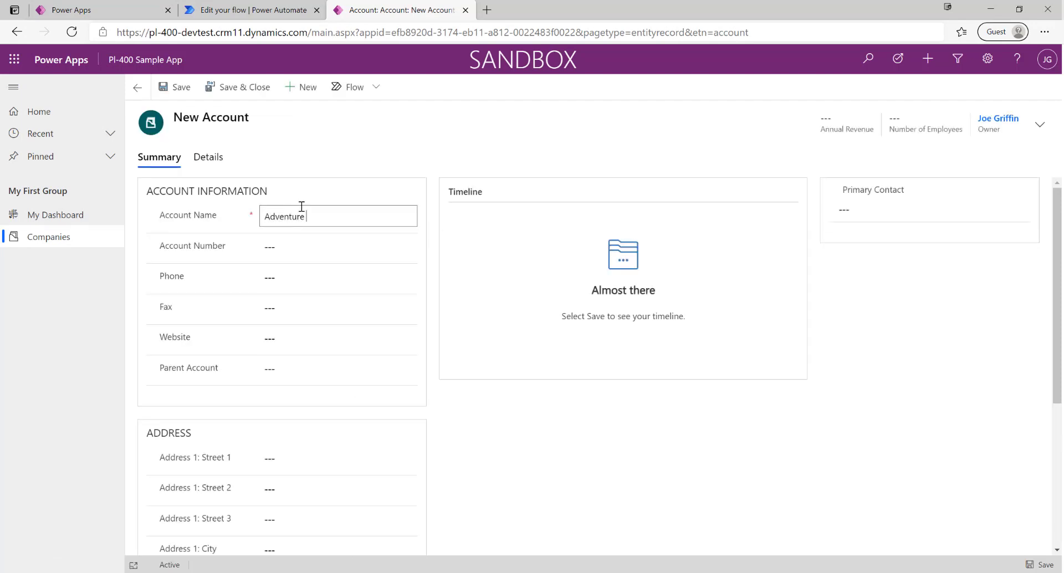
type("works Cycles")
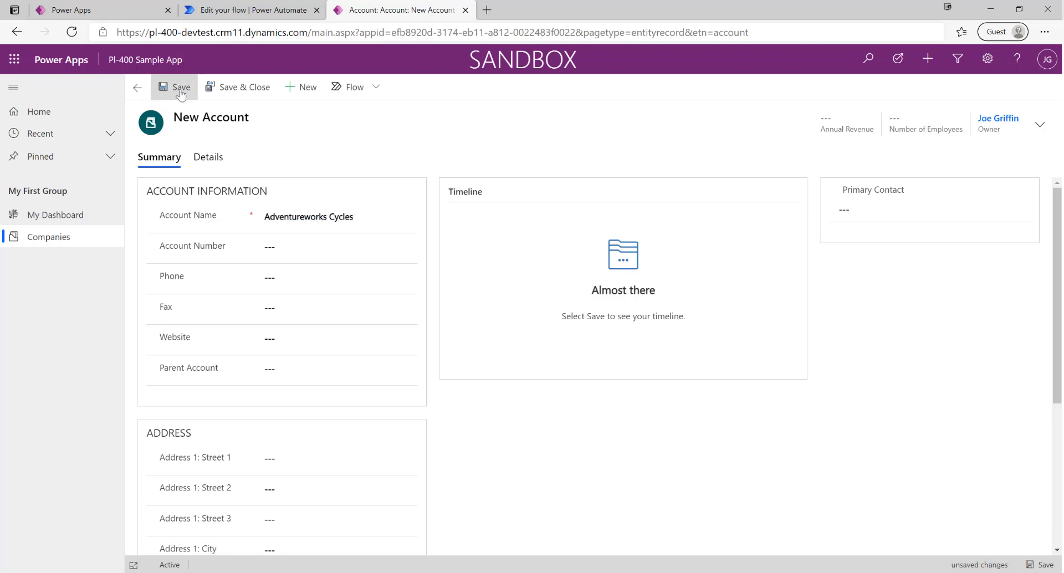
left_click(180, 87)
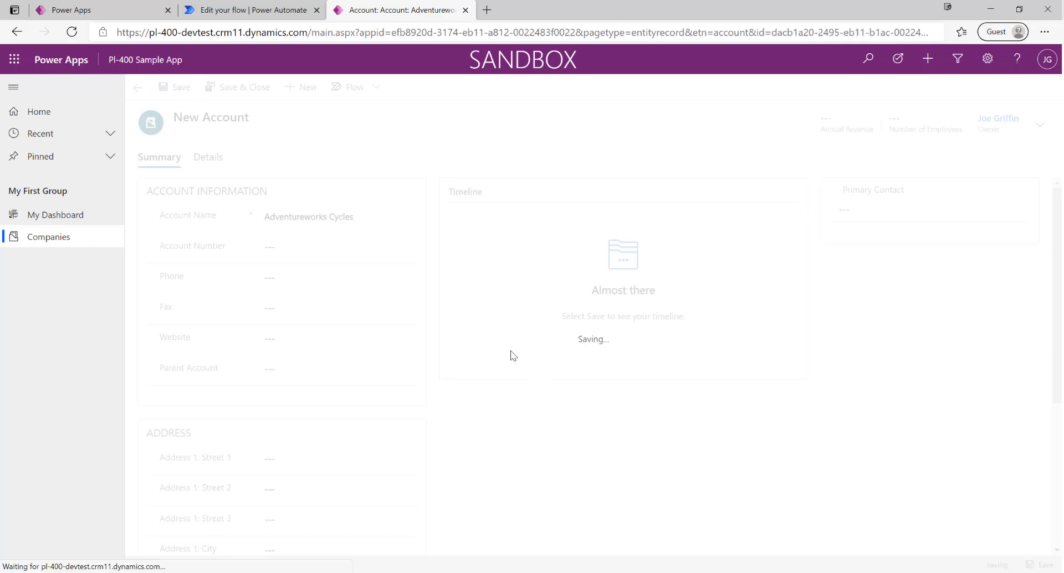
left_click(252, 10)
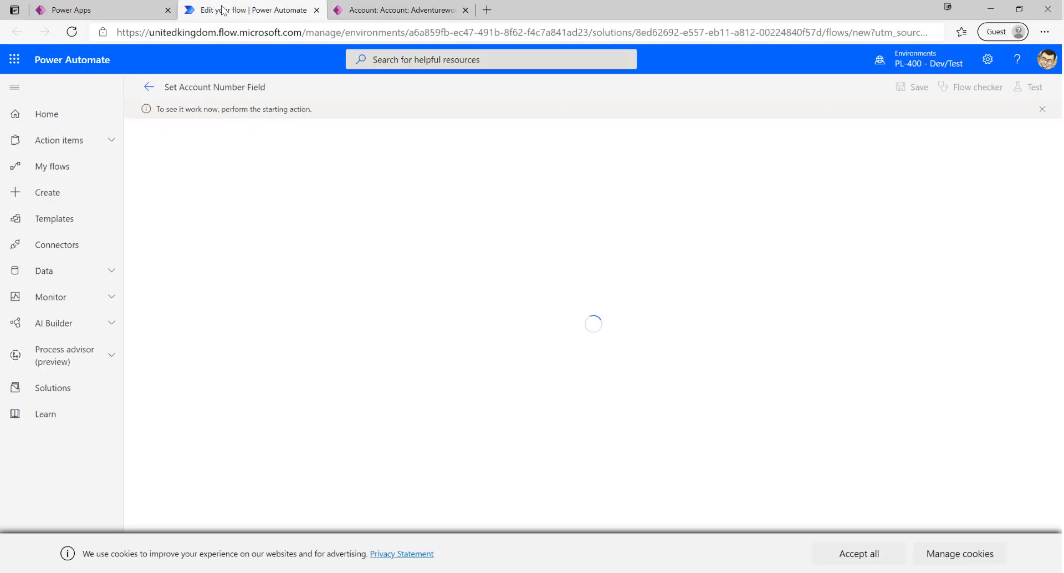
mouse_move(567, 337)
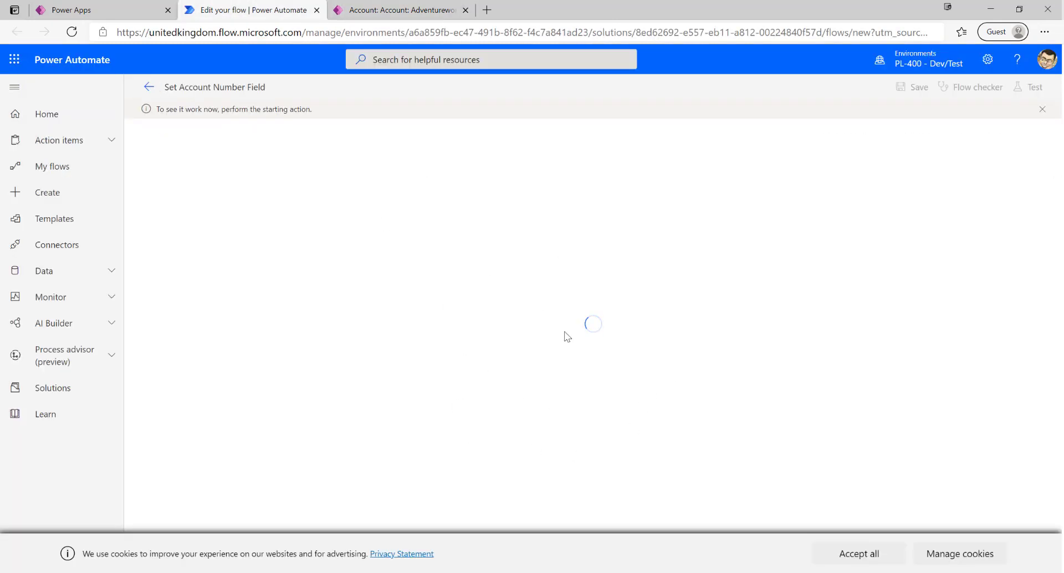
mouse_move(606, 297)
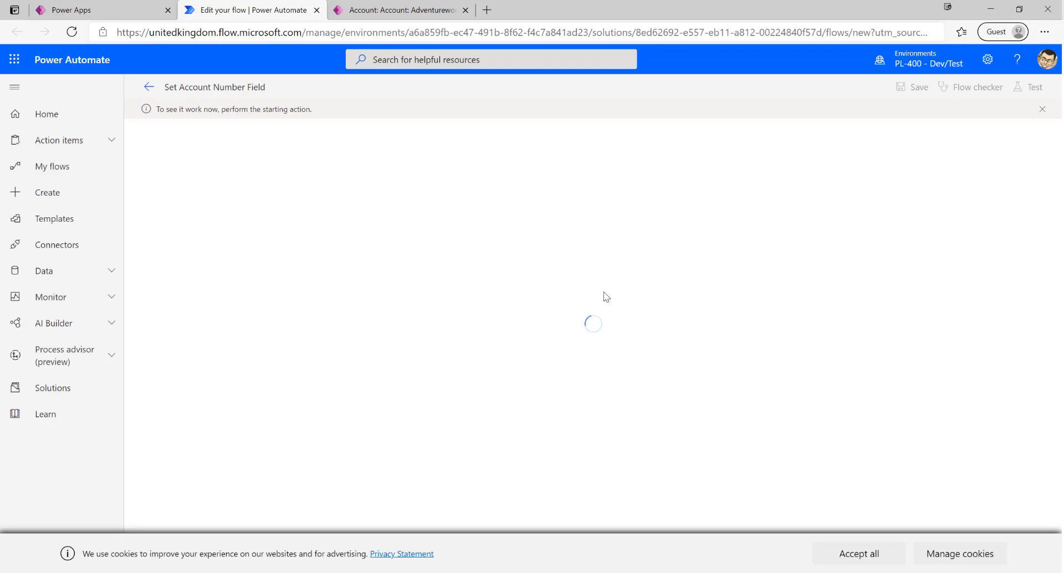
mouse_move(604, 281)
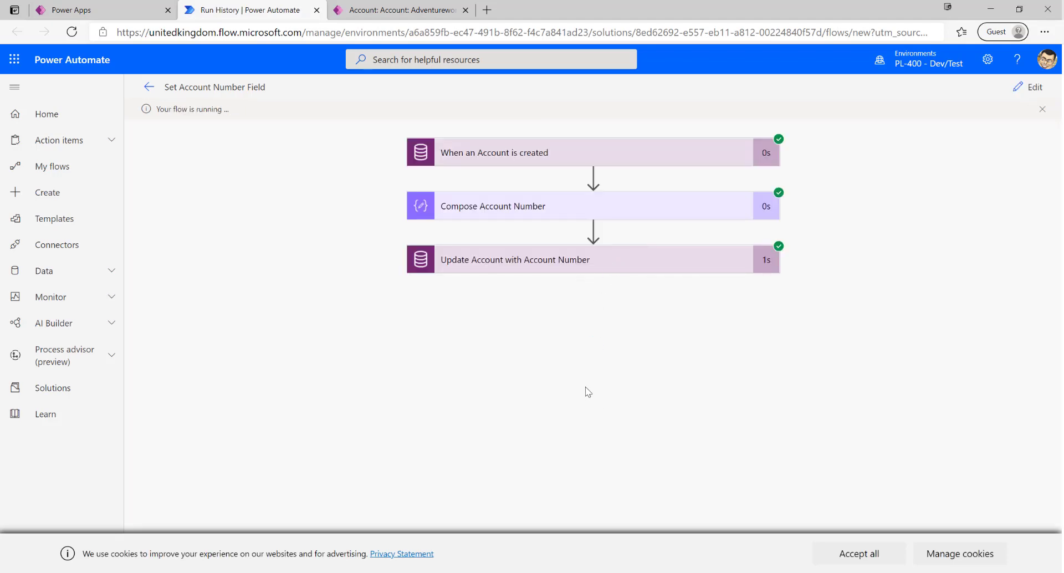
mouse_move(433, 290)
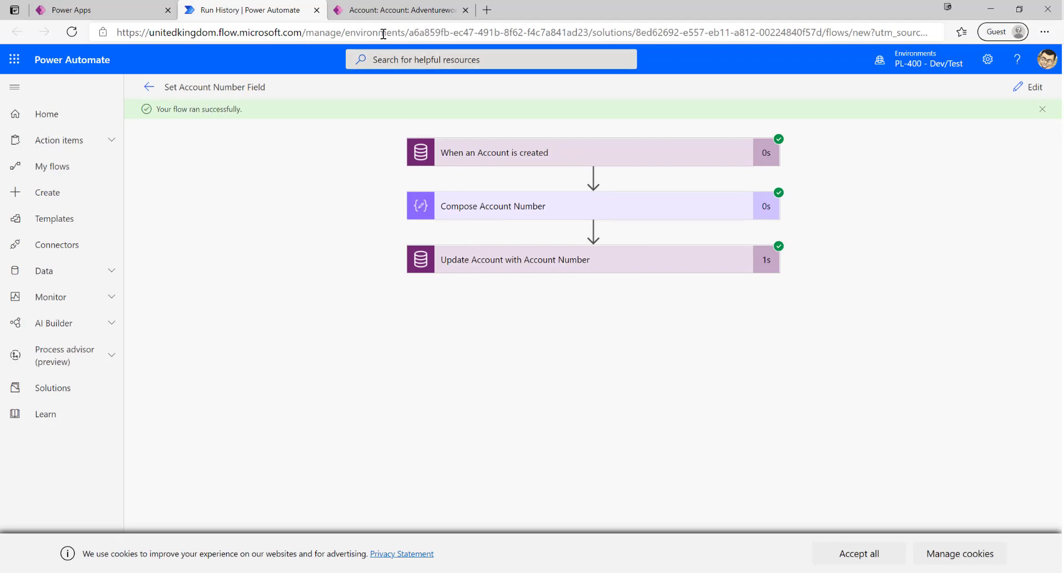
- Switch to the Adventureworks Cycles account record to check its Account Number ADVE
left_click(400, 10)
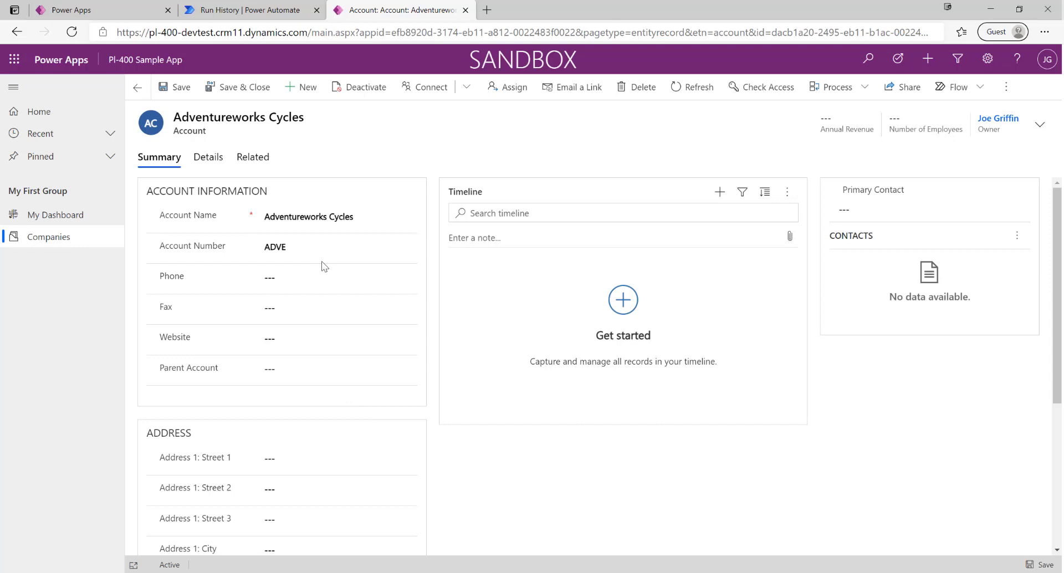
- Return to the successful Set Account Number Field run history
left_click(249, 10)
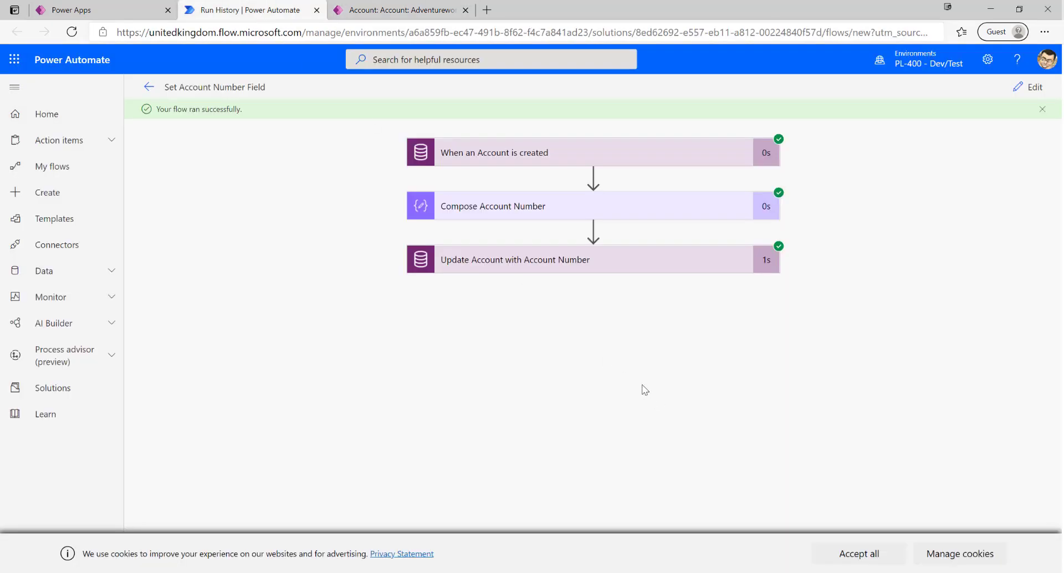
mouse_move(555, 412)
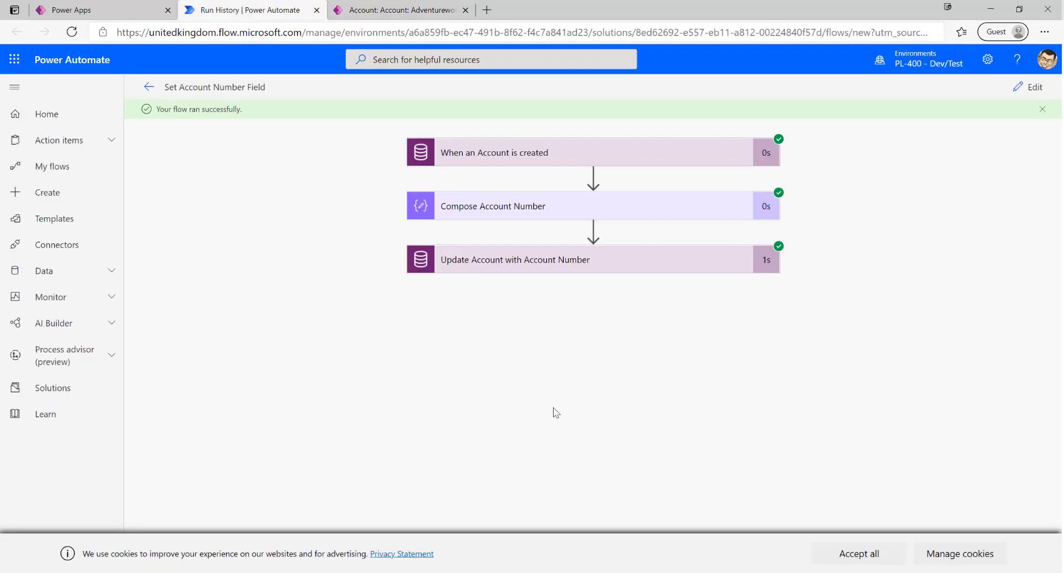
mouse_move(511, 332)
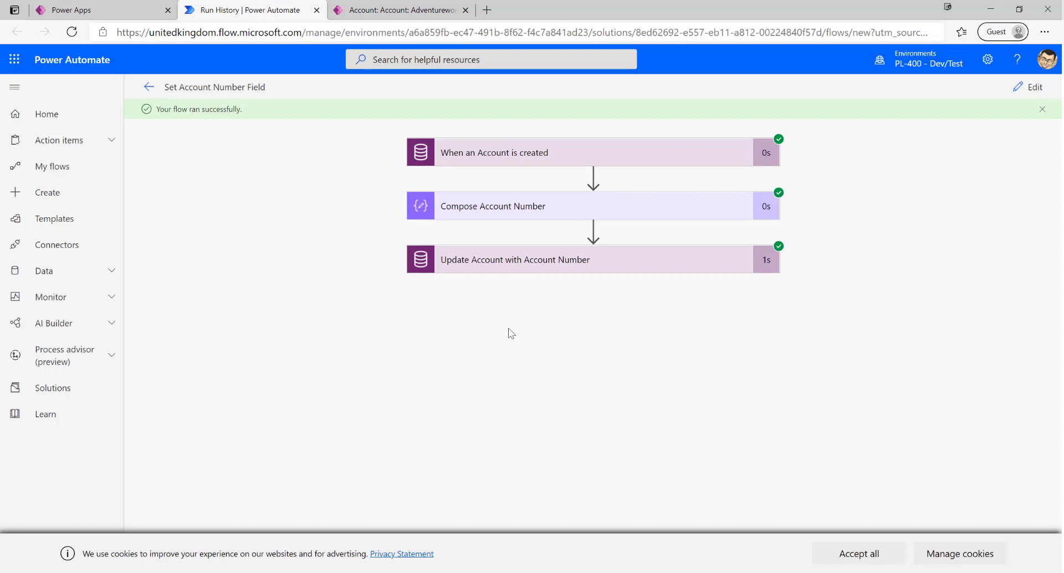
mouse_move(521, 321)
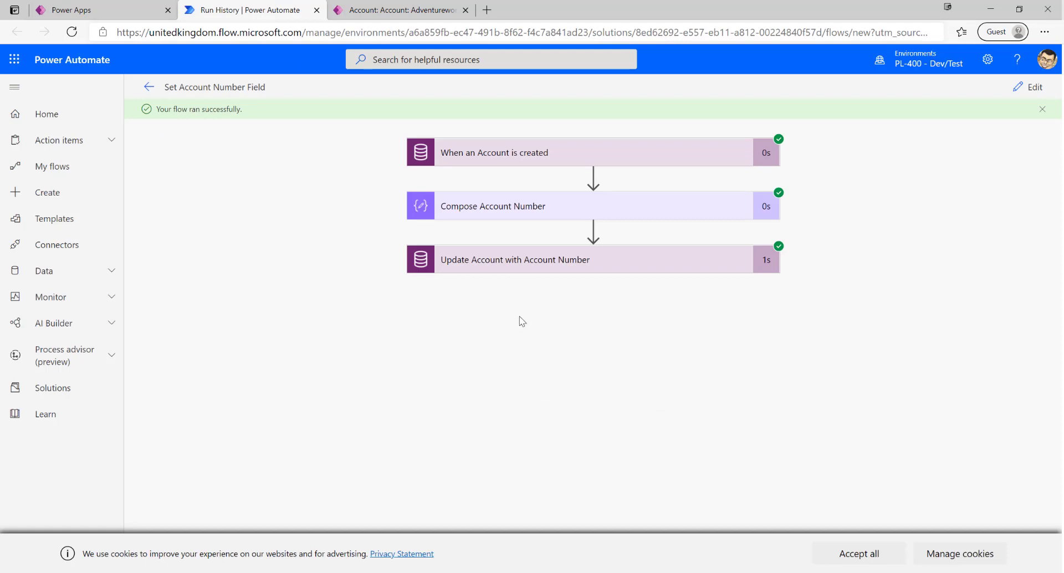
mouse_move(636, 361)
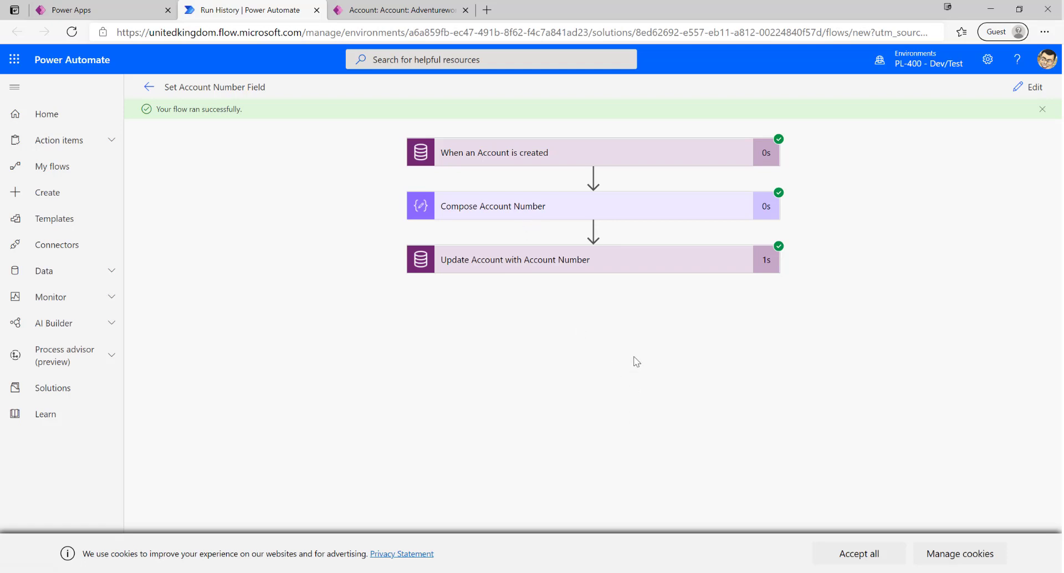
mouse_move(508, 161)
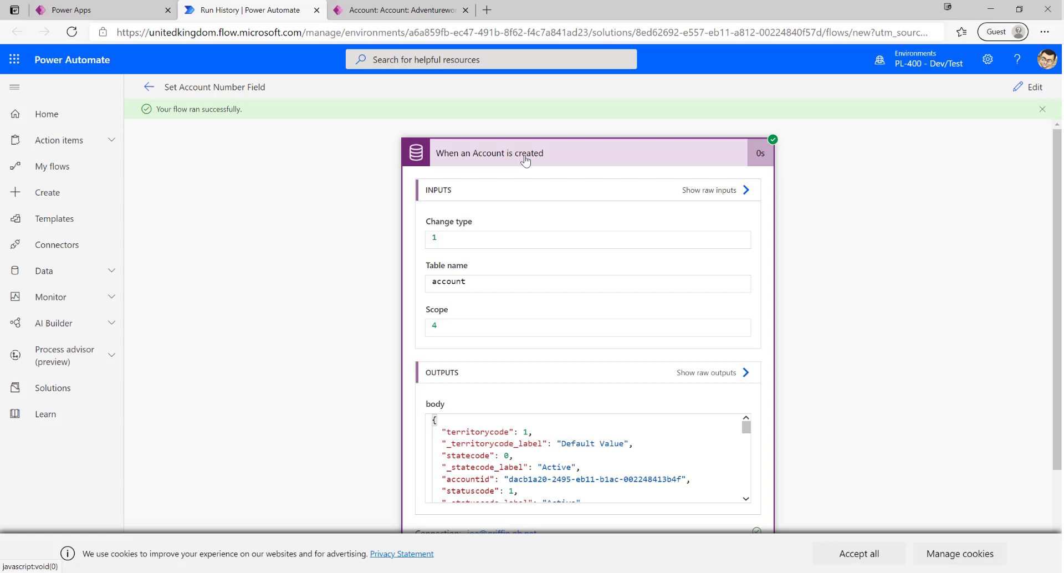
- Reveal all inputs of the Update Account with Account Number step showing ADVE
scroll("down", 3)
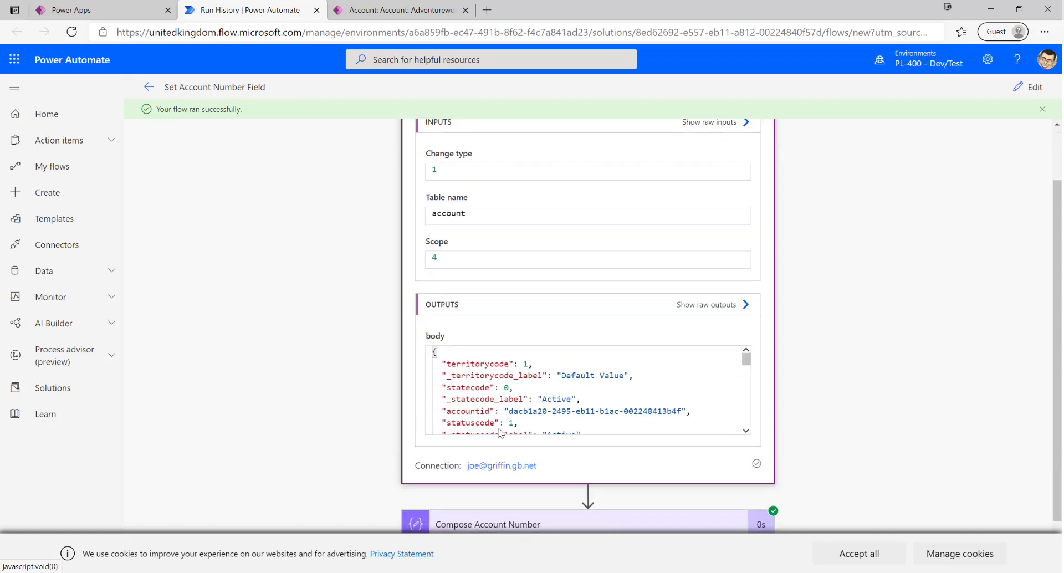
scroll("down", 3)
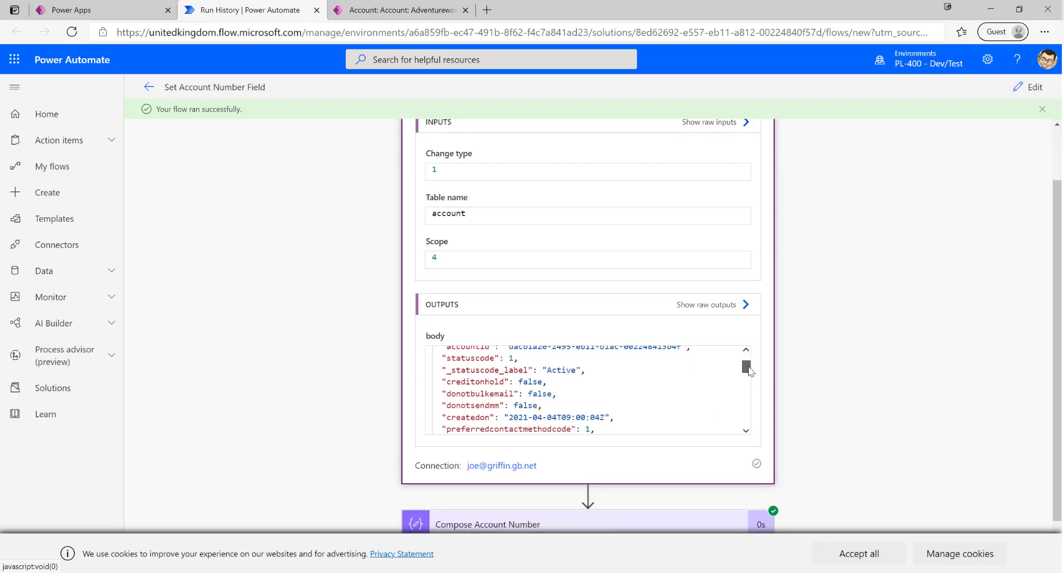
scroll("down", 3)
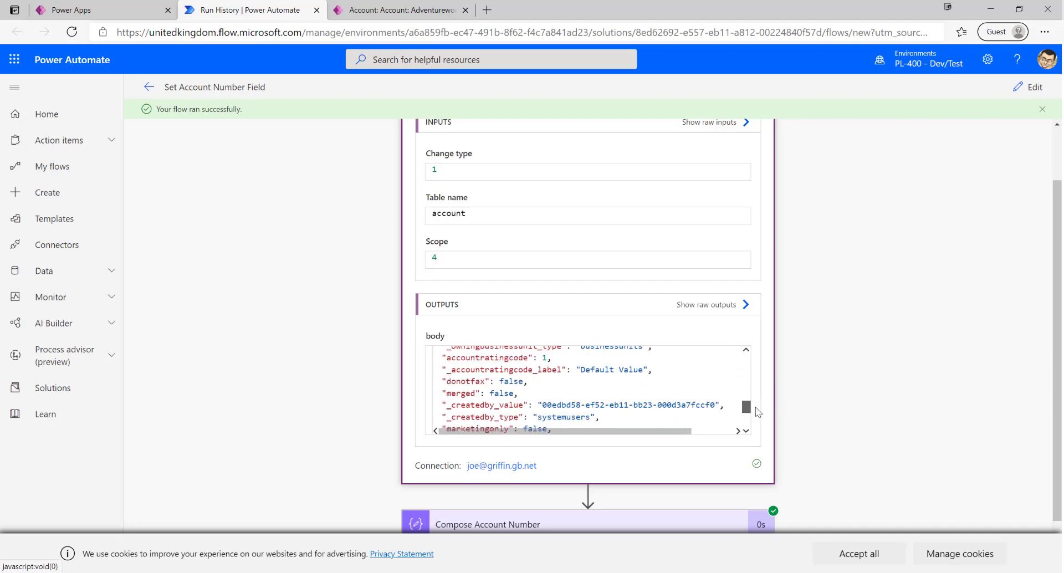
scroll("down", 3)
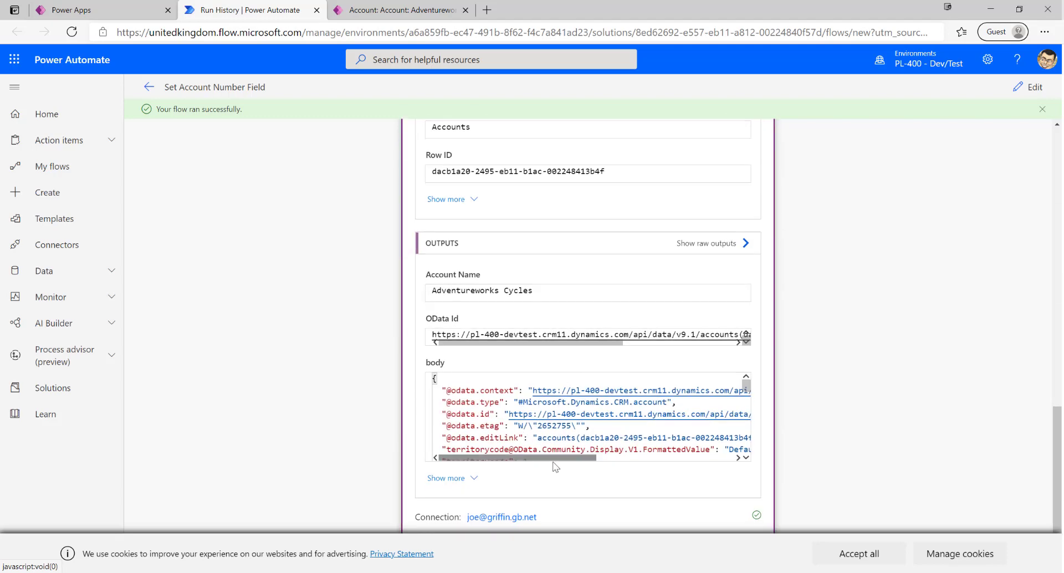
scroll("up", 3)
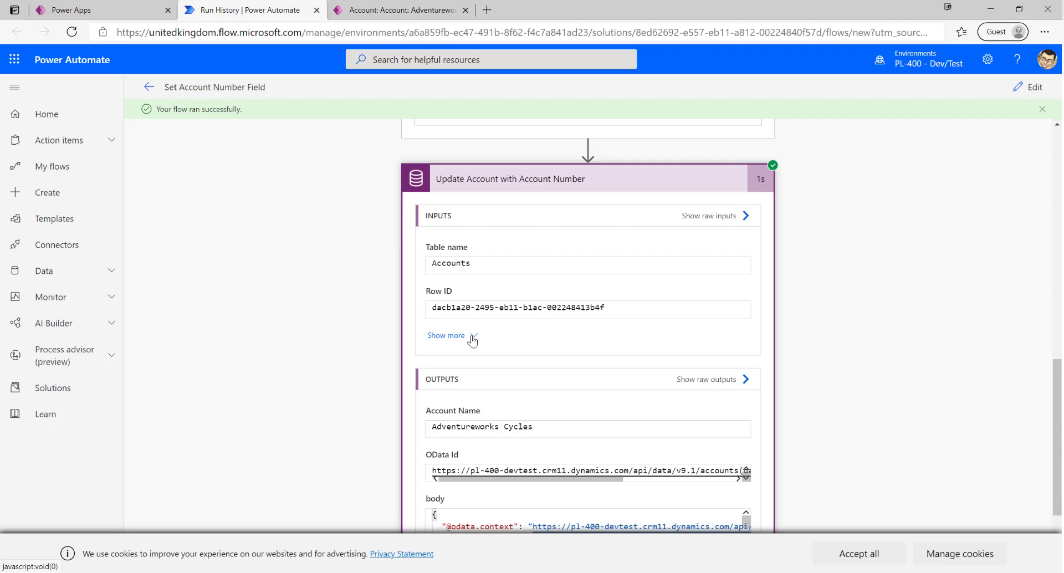
left_click(446, 335)
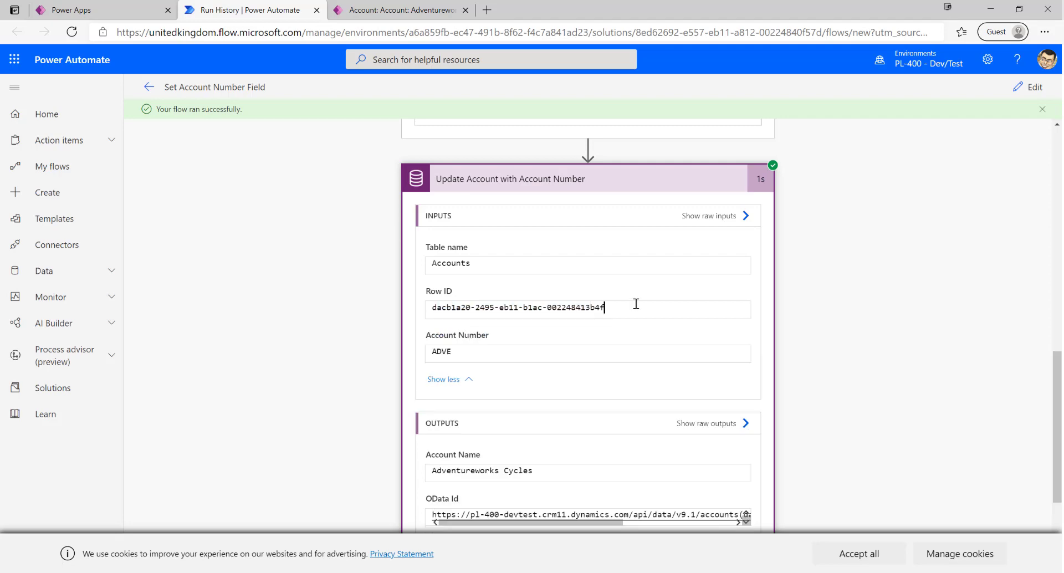
- Compare the Row ID with the account record's URL, then view the step's raw outputs
left_click(399, 10)
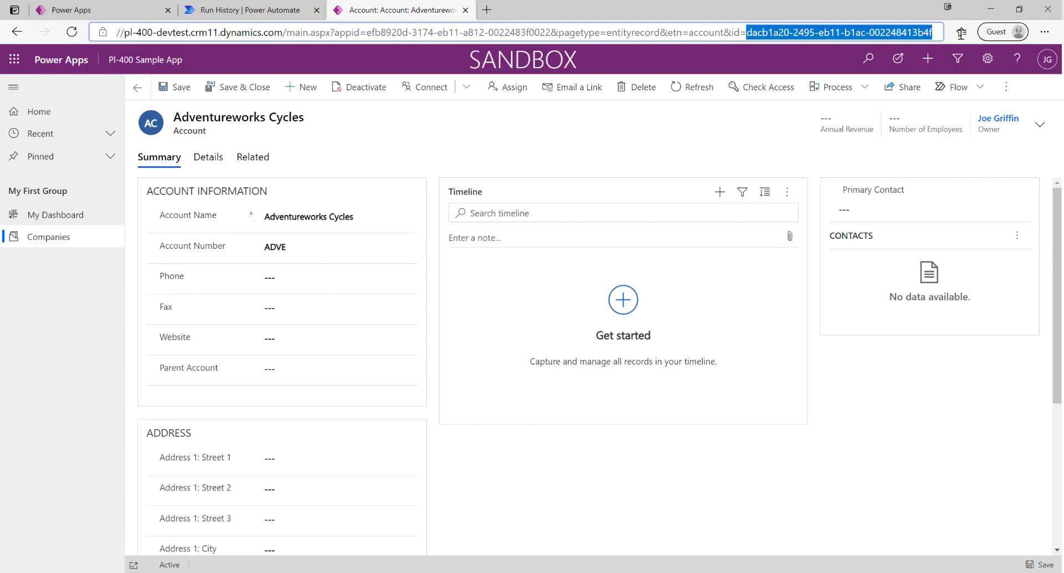
left_click(252, 10)
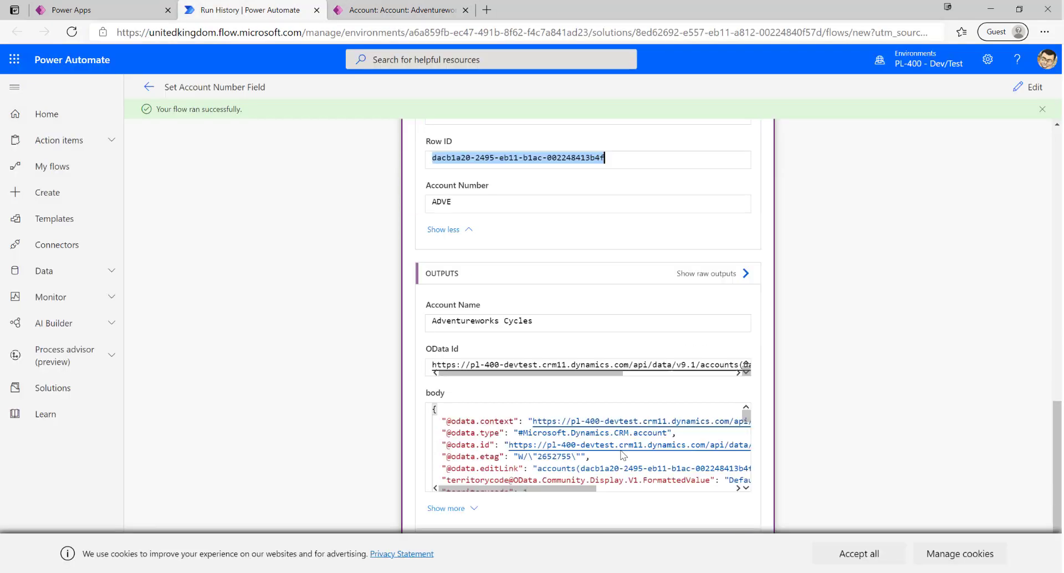
scroll("down", 3)
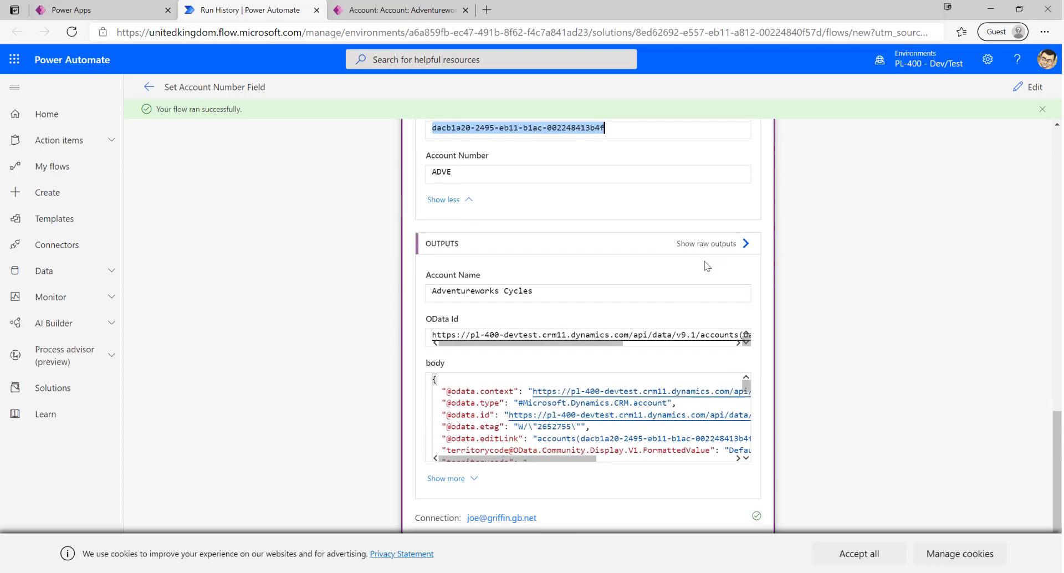
left_click(706, 242)
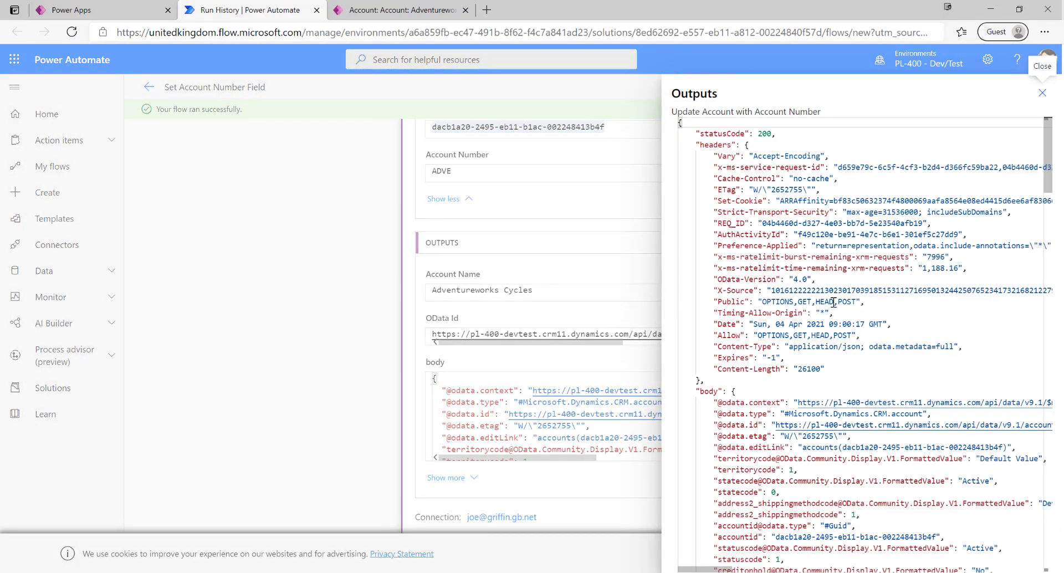
- Review the raw outputs' accountnumber value ADVE, then close the Outputs panel
scroll("down", 3)
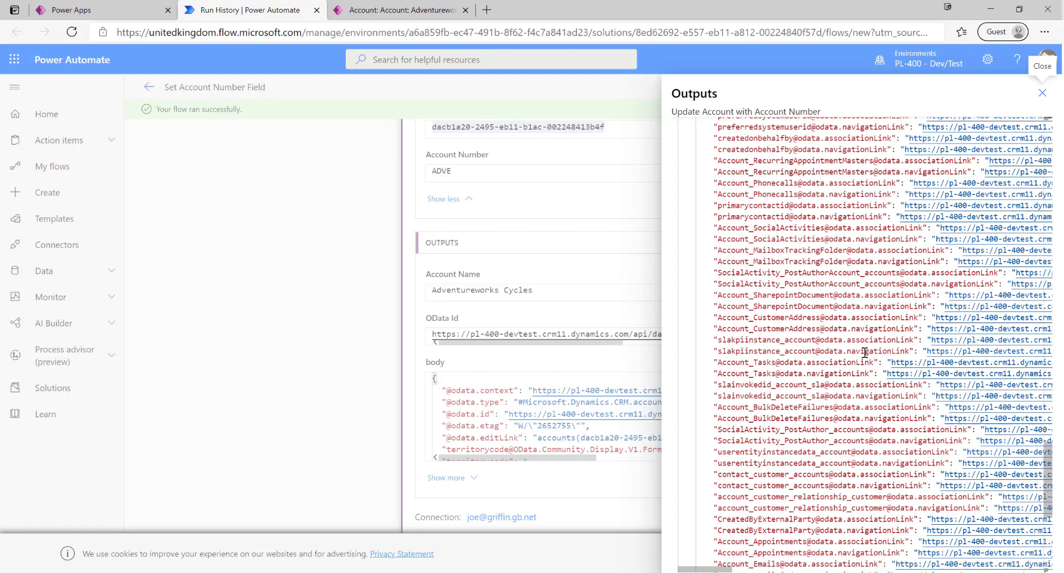
scroll("up", 3)
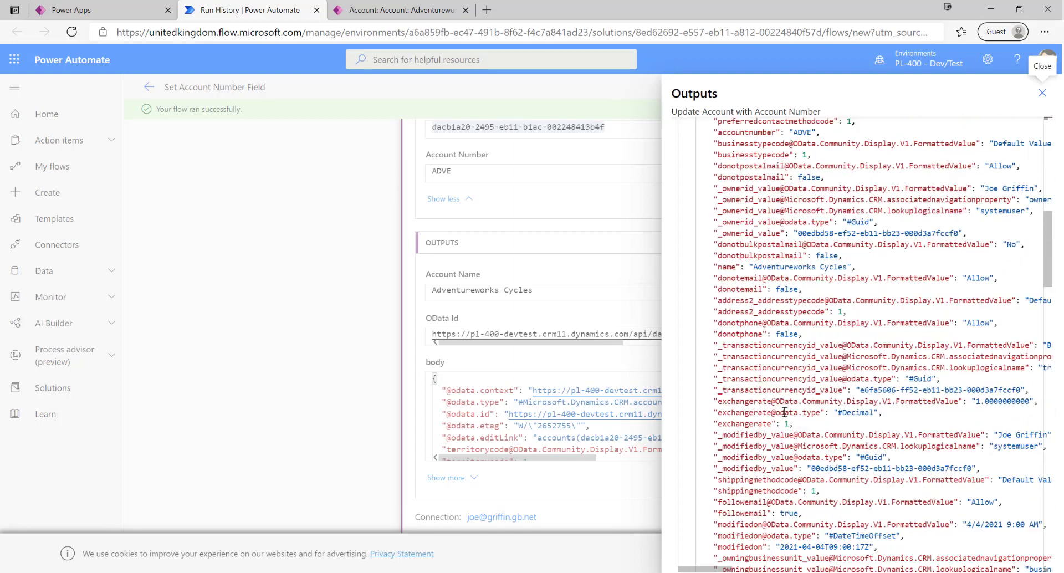
scroll("up", 3)
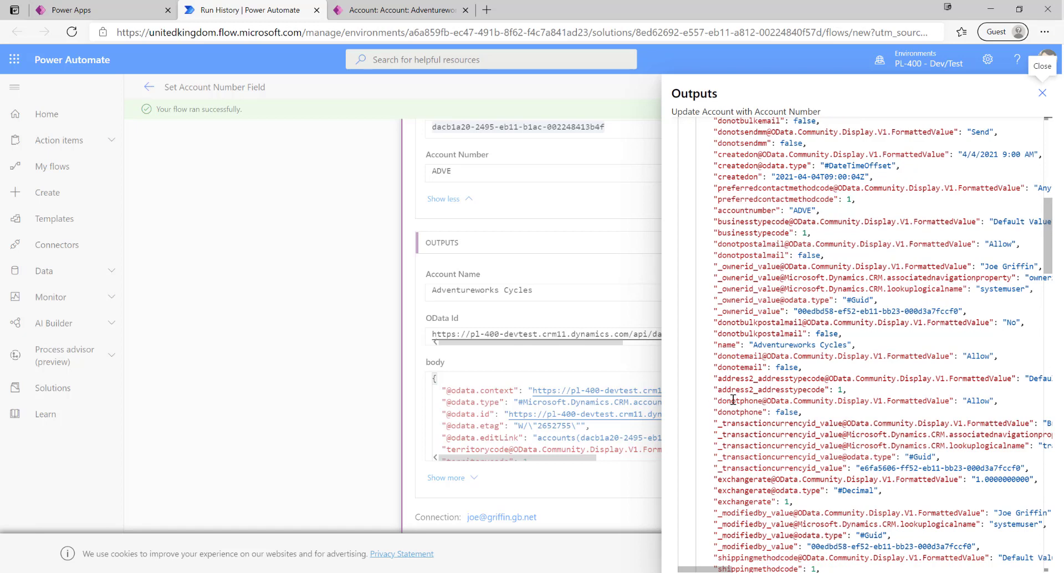
double_click(755, 412)
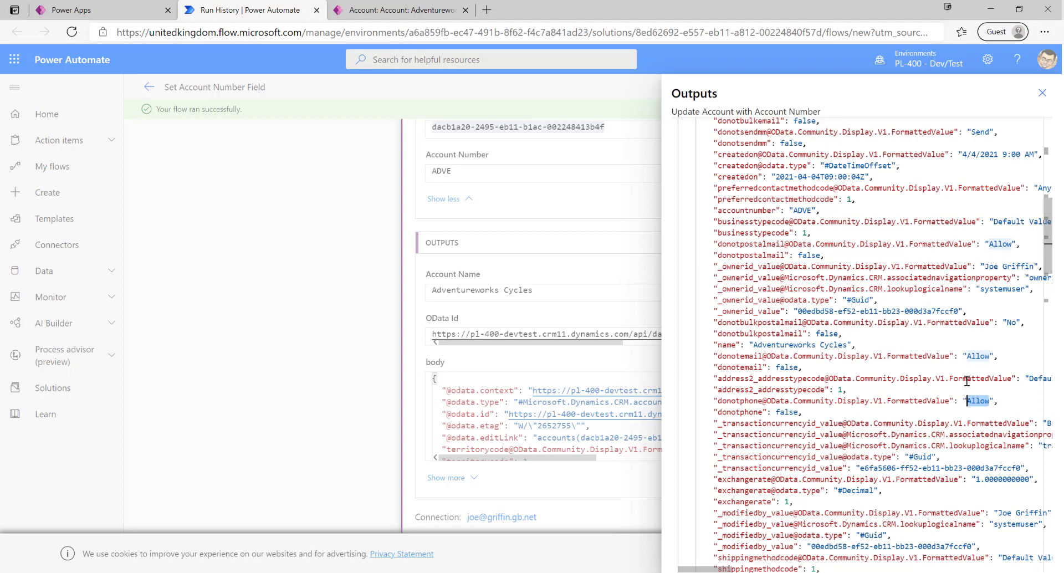
scroll("up", 3)
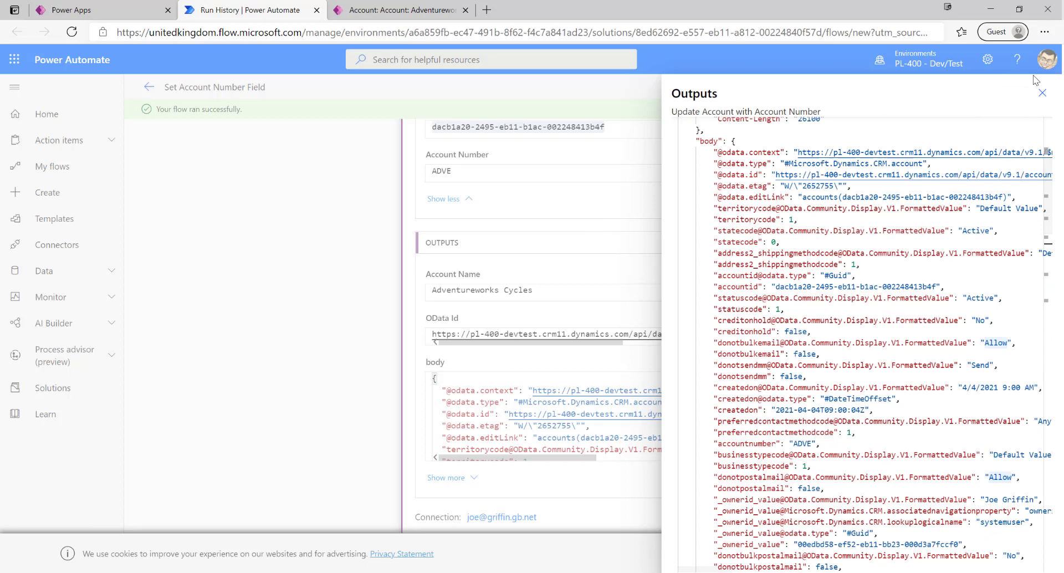
left_click(1042, 93)
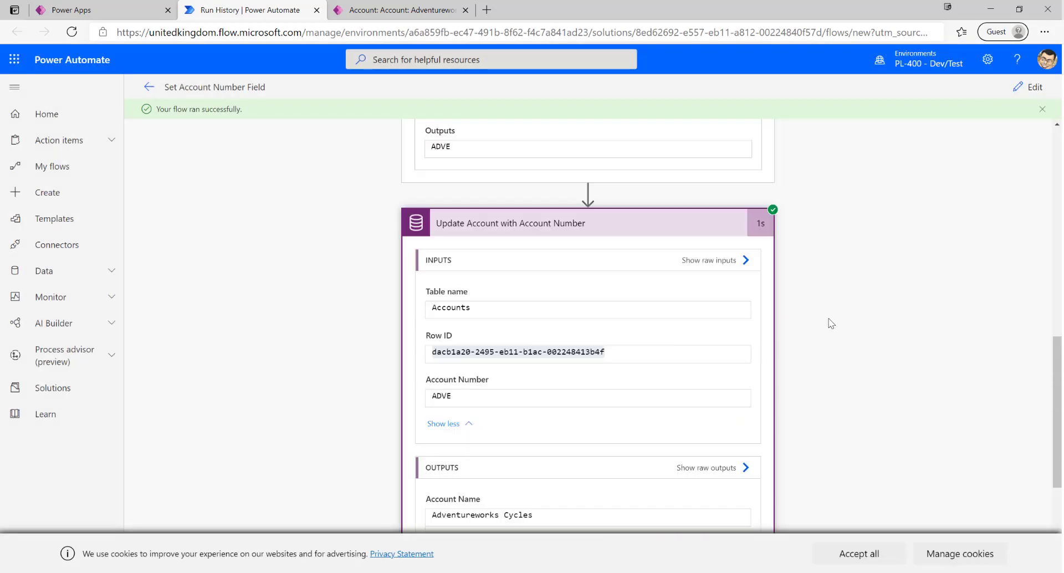
scroll("up", 3)
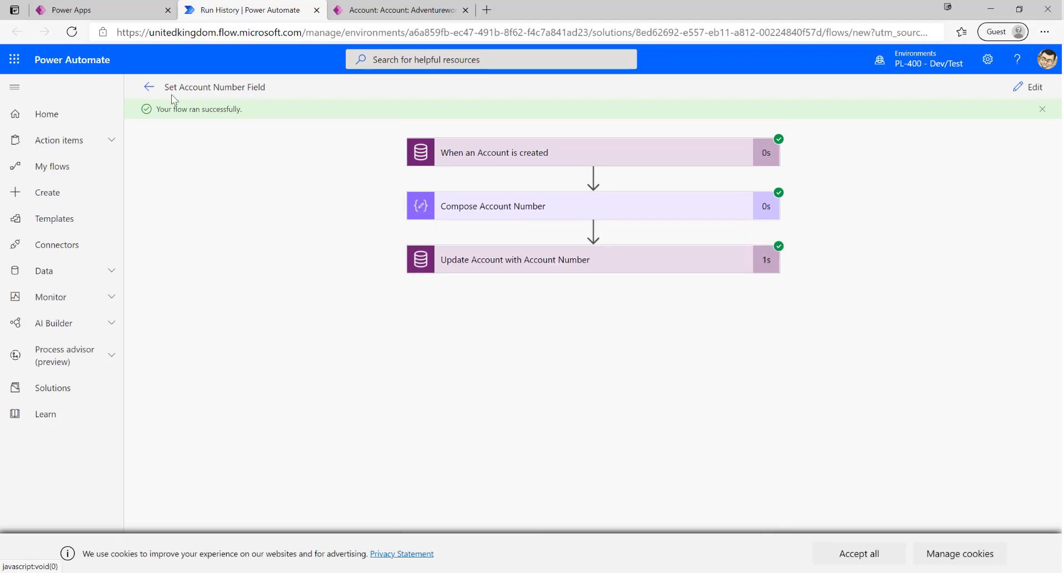
left_click(148, 87)
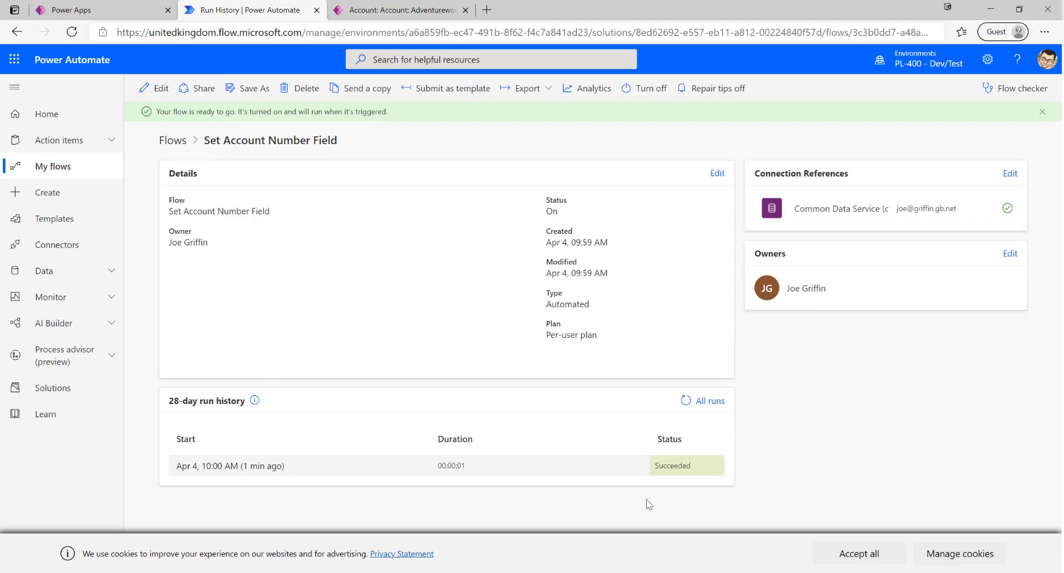
mouse_move(428, 302)
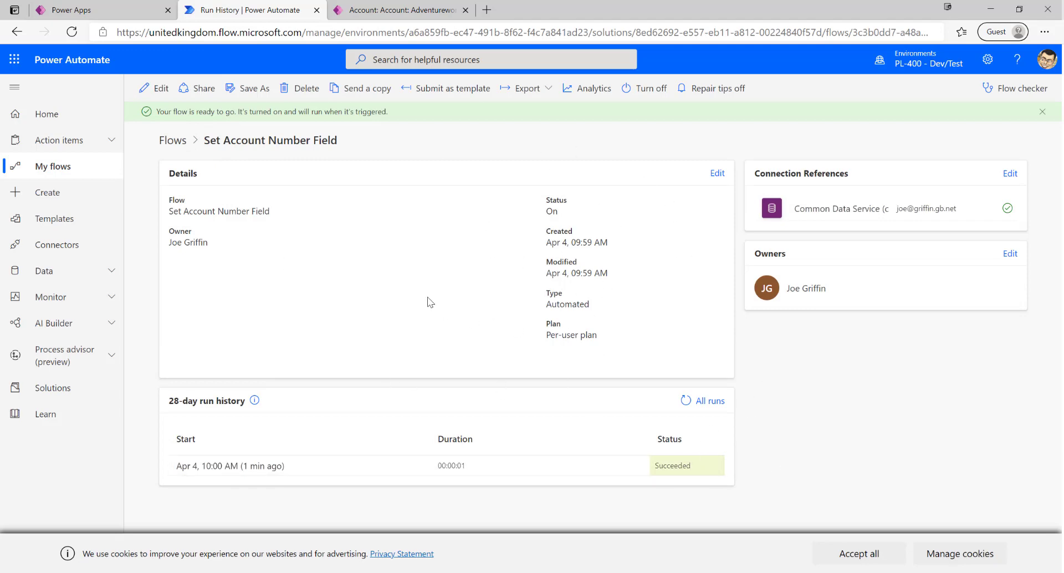
mouse_move(596, 333)
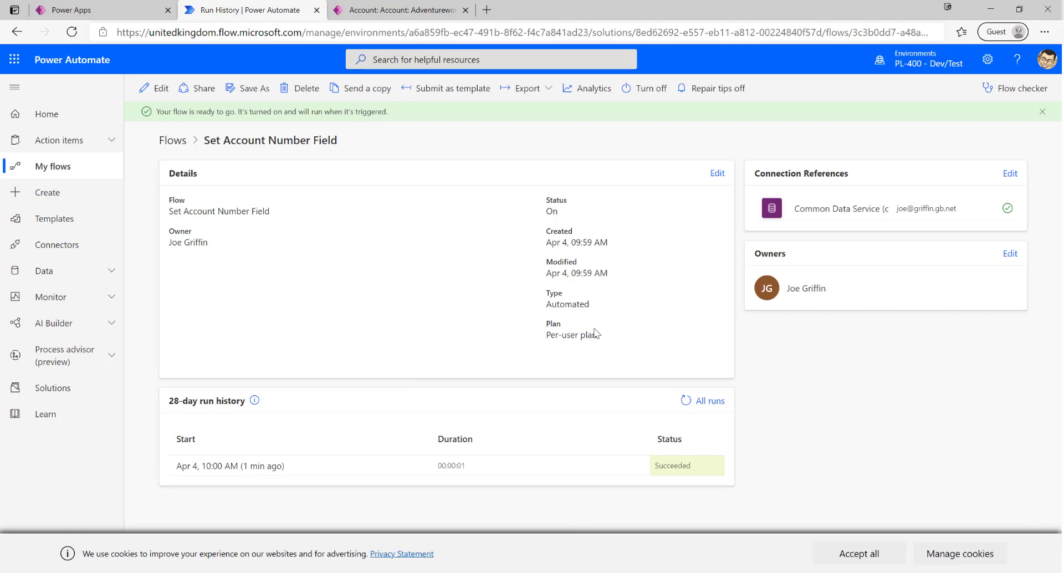
mouse_move(564, 351)
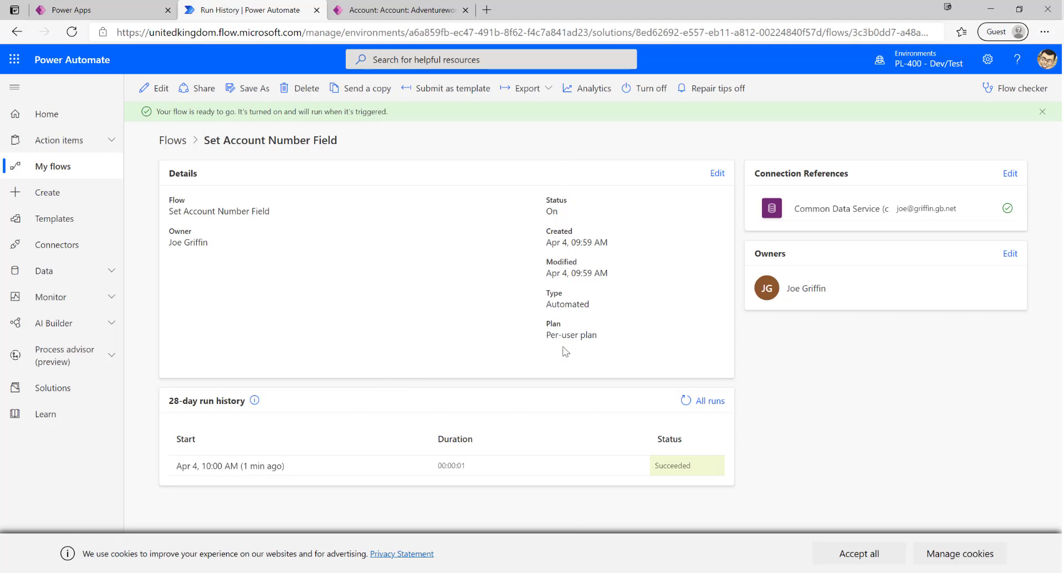
double_click(588, 335)
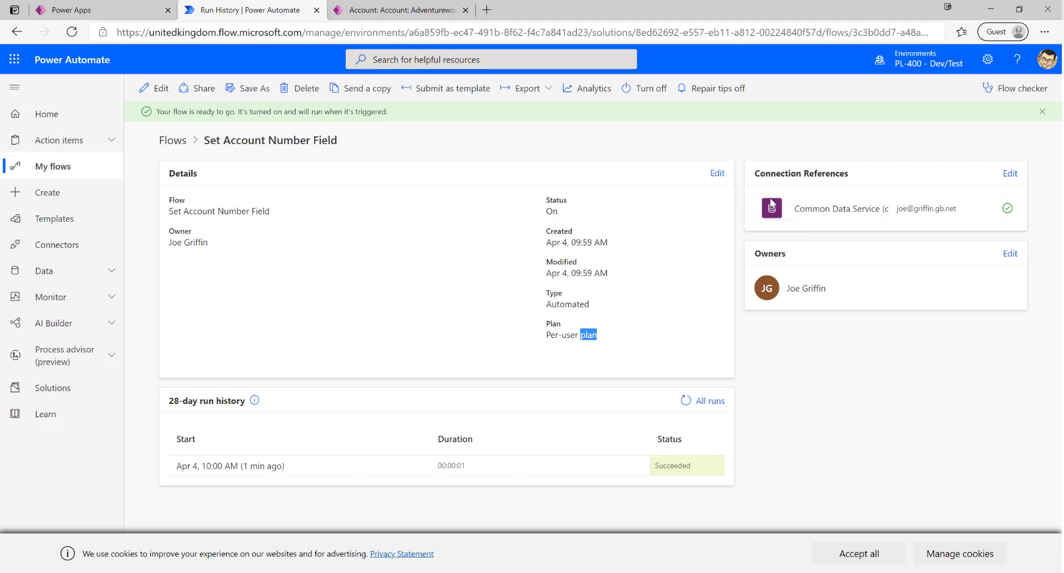
mouse_move(893, 317)
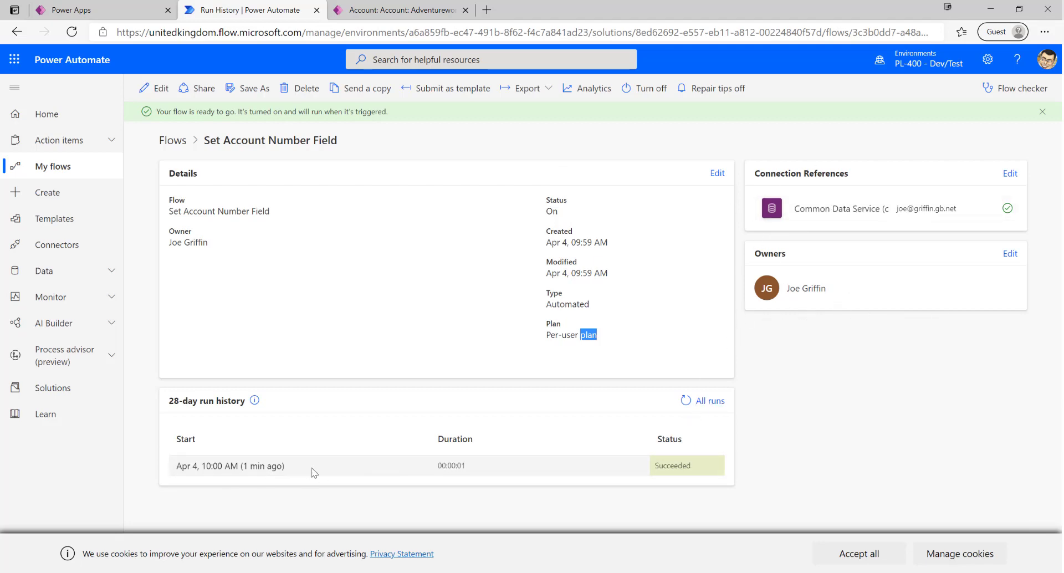
mouse_move(642, 88)
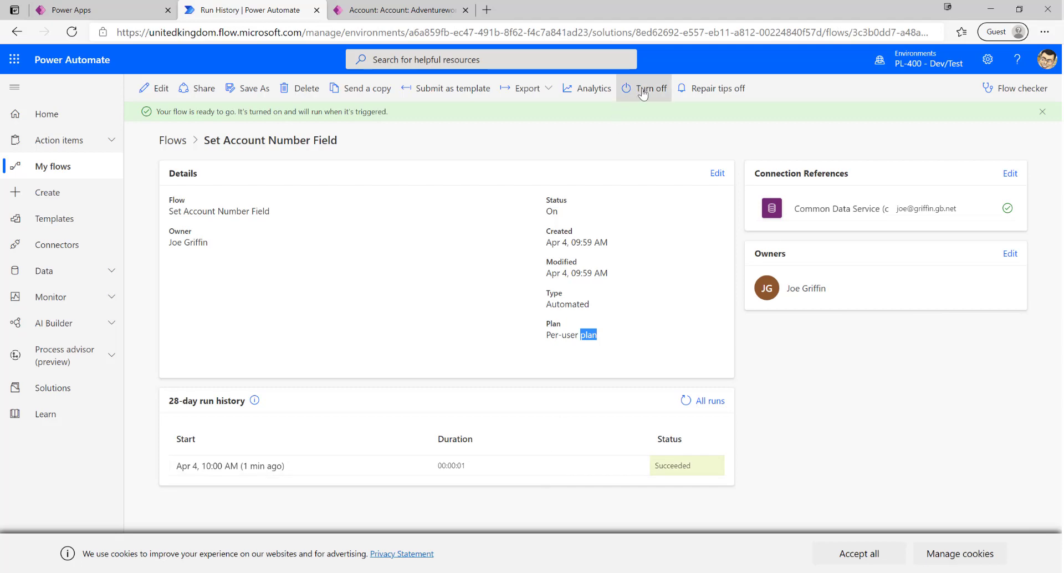
mouse_move(658, 148)
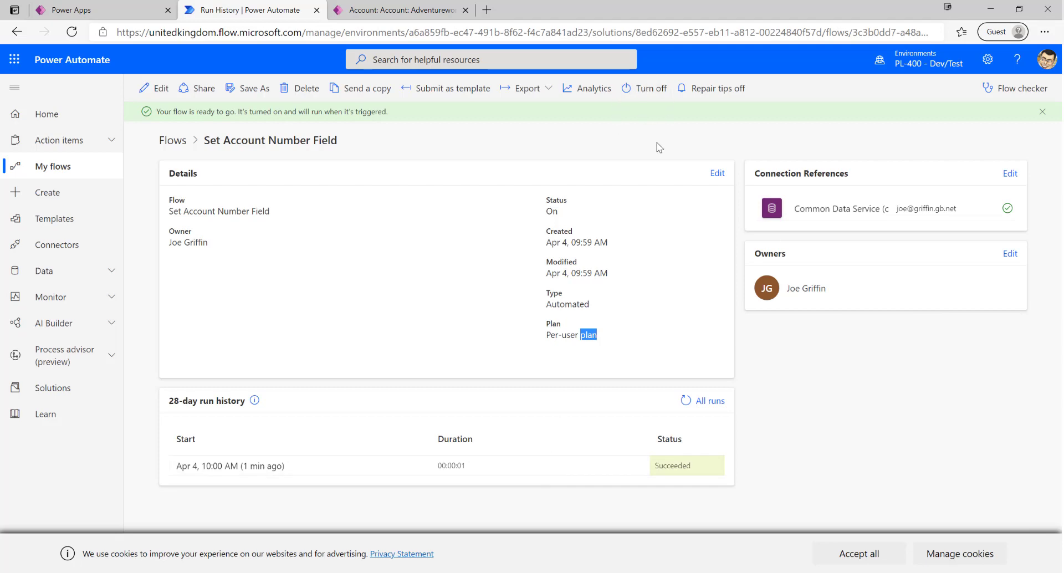
mouse_move(642, 157)
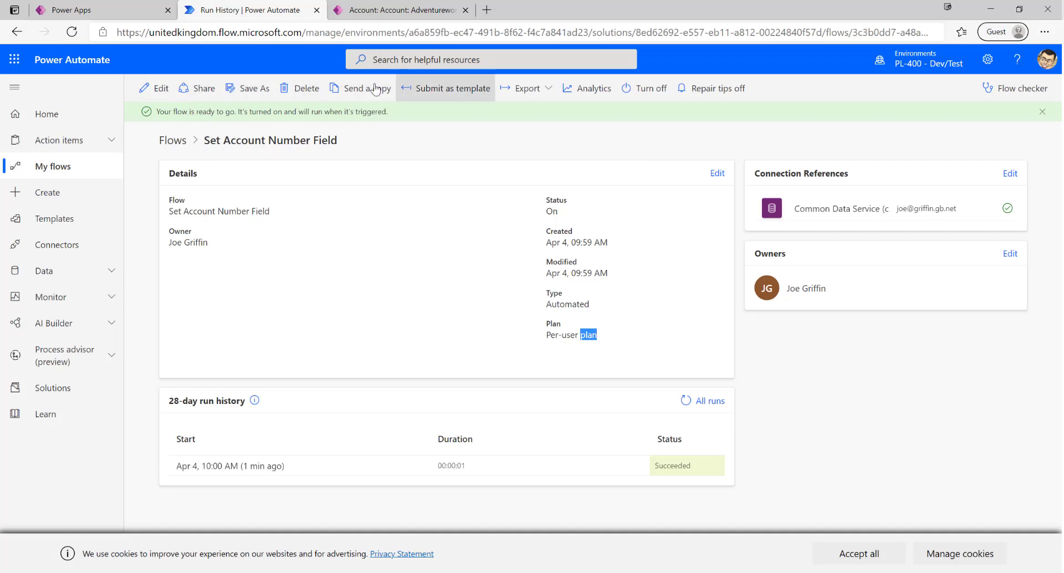
mouse_move(455, 213)
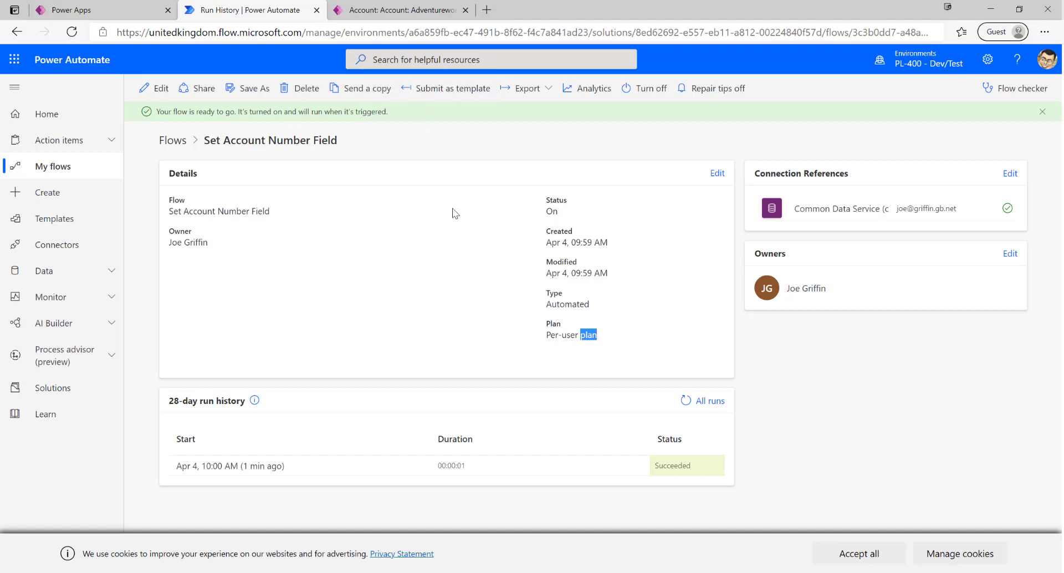
mouse_move(519, 149)
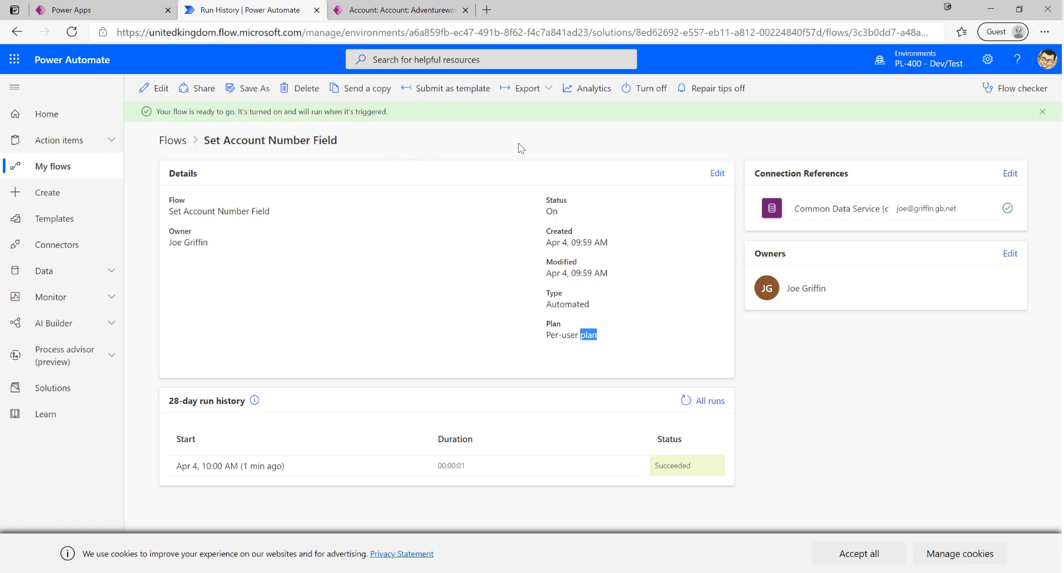
mouse_move(490, 204)
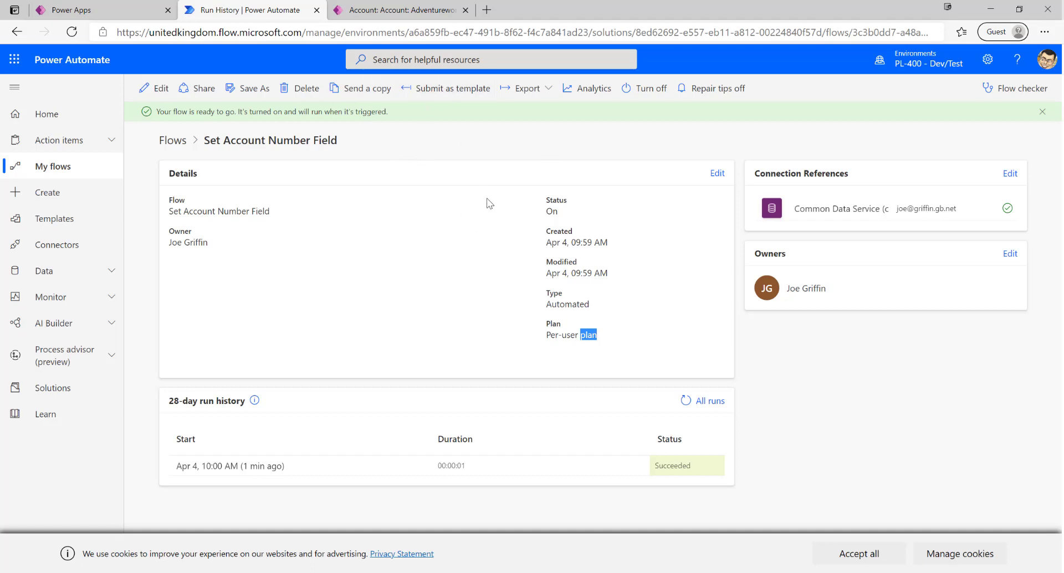
mouse_move(384, 172)
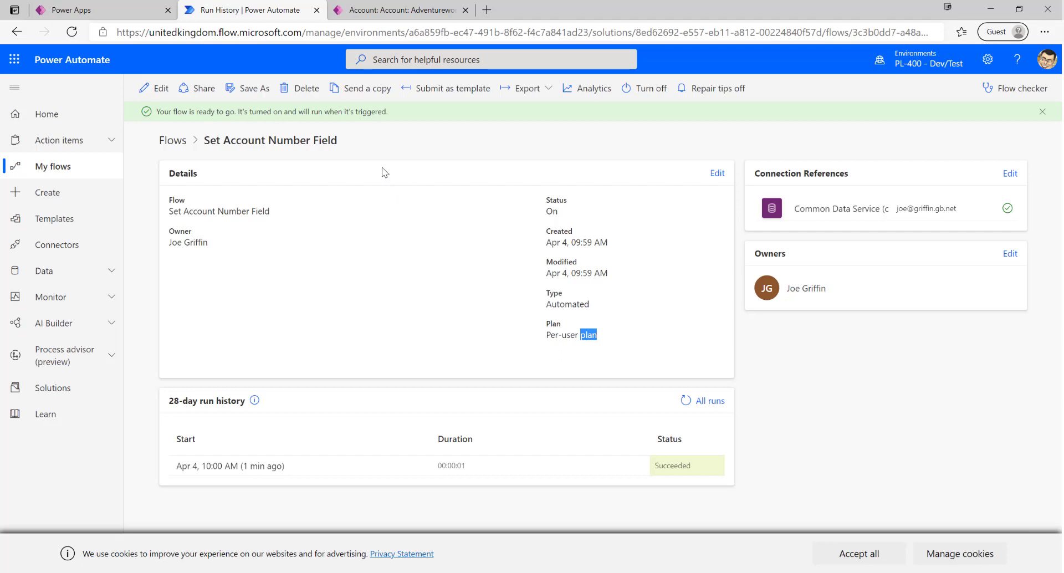
mouse_move(74, 10)
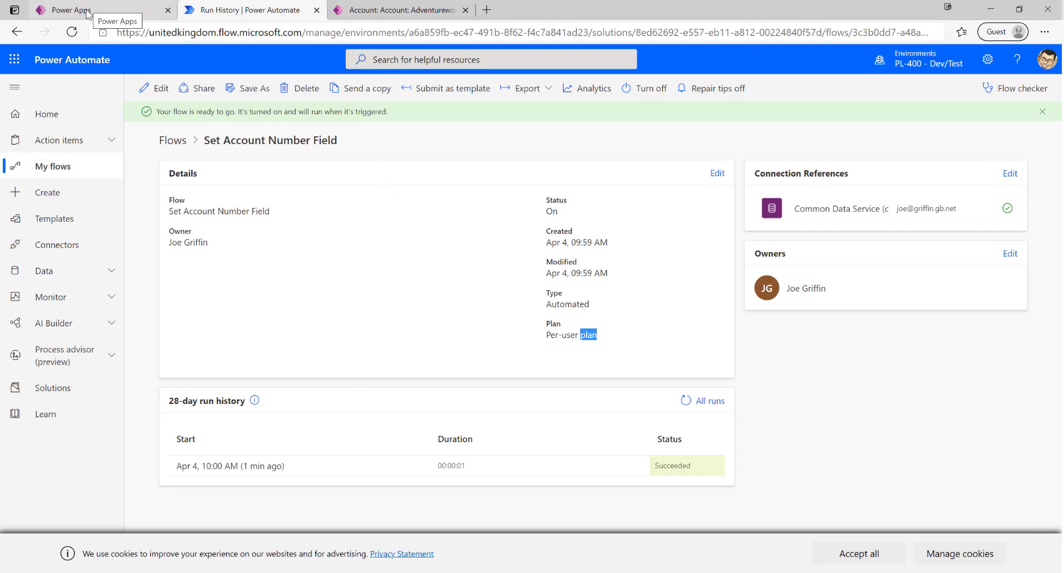
- Refresh the PL-400 Demo Solution page to list the new flow and connection reference
left_click(68, 10)
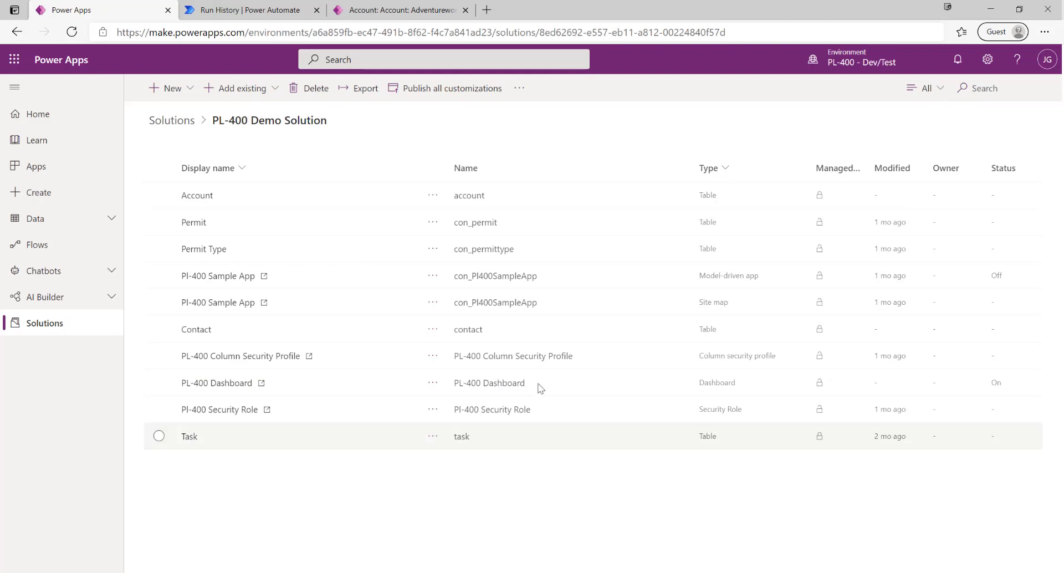
left_click(71, 32)
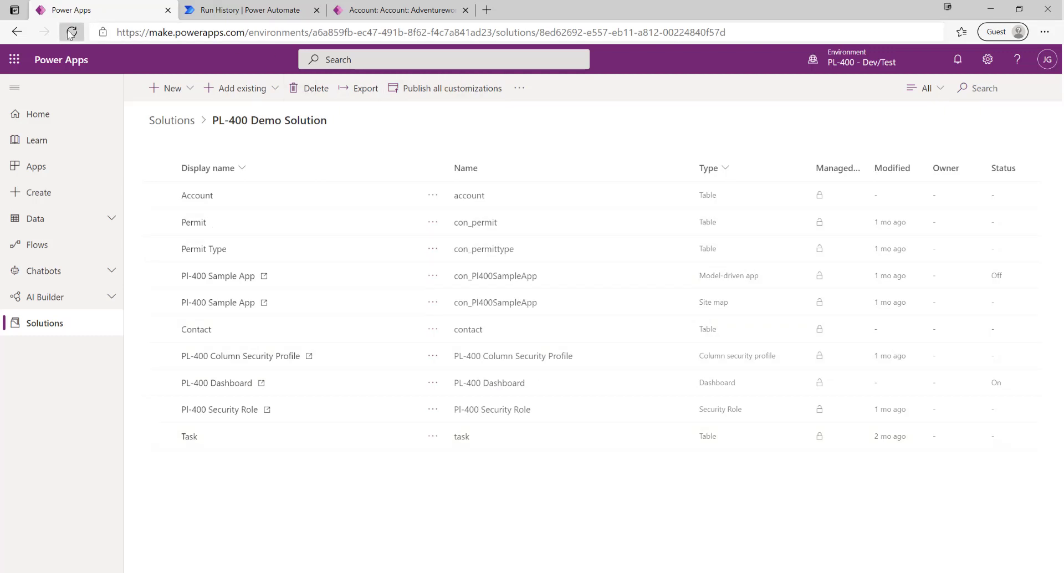
left_click(71, 32)
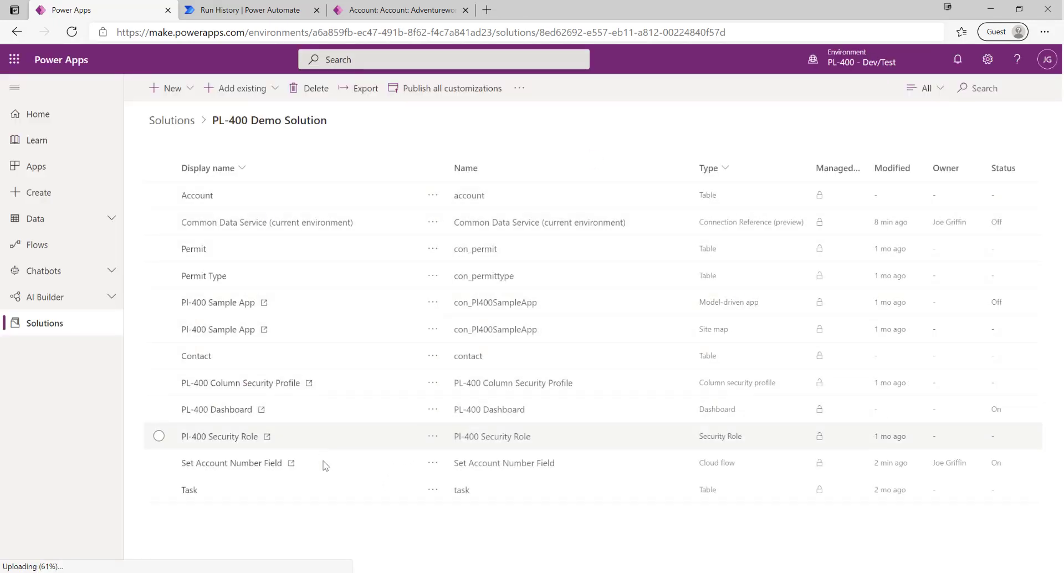
mouse_move(219, 435)
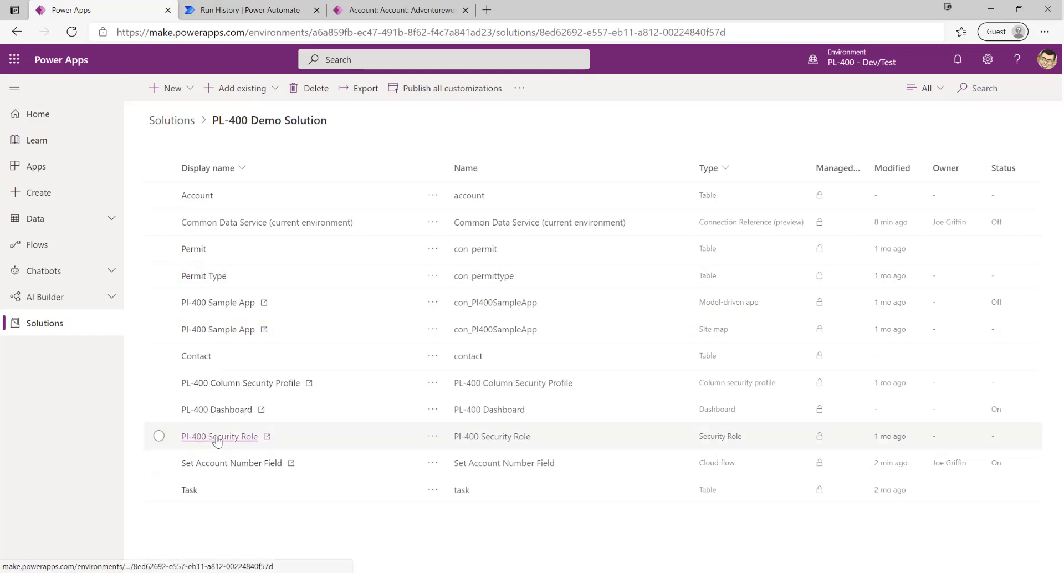
mouse_move(232, 462)
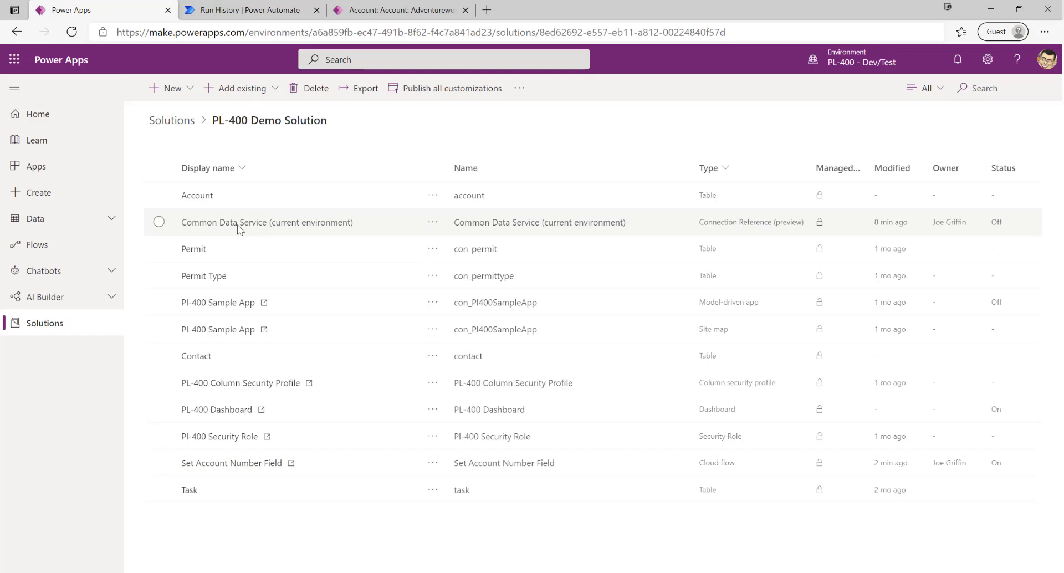
mouse_move(342, 225)
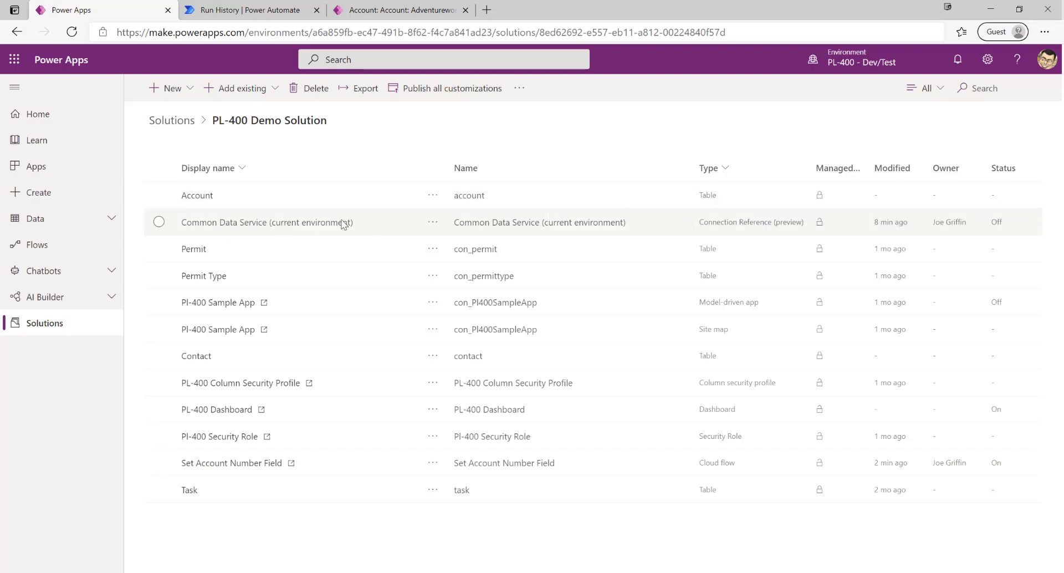
mouse_move(538, 220)
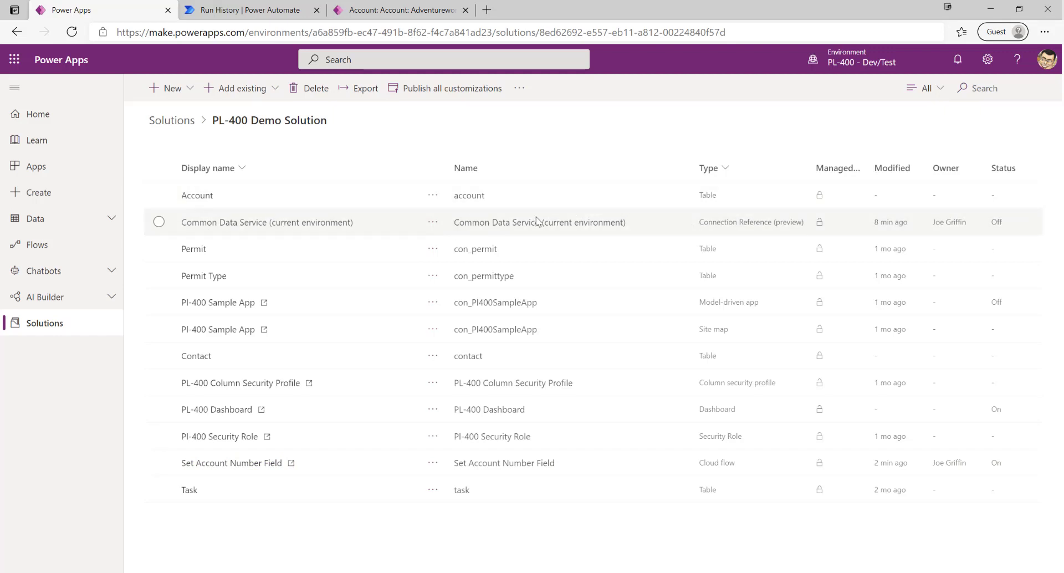
mouse_move(714, 233)
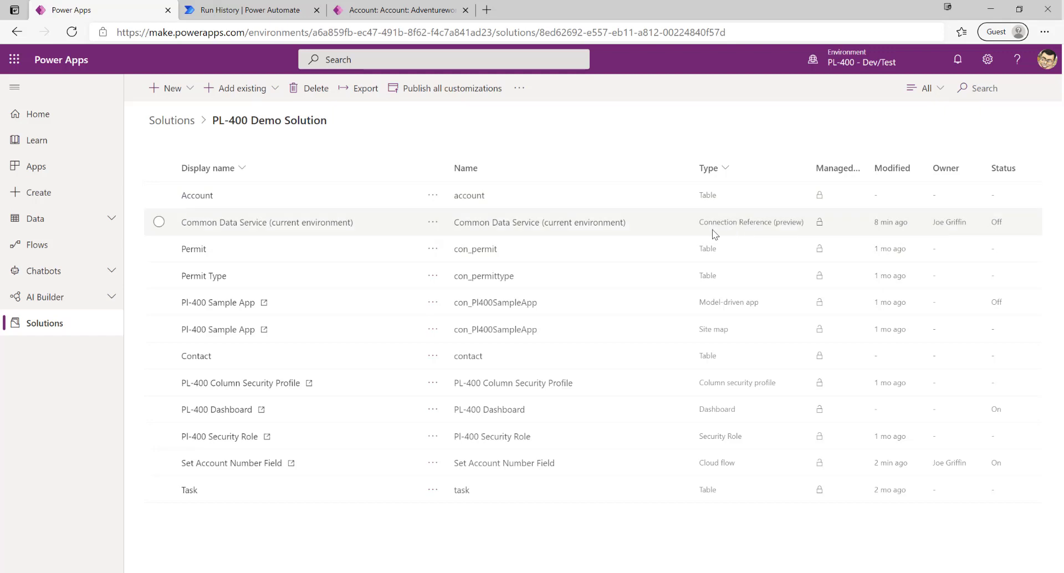
mouse_move(636, 329)
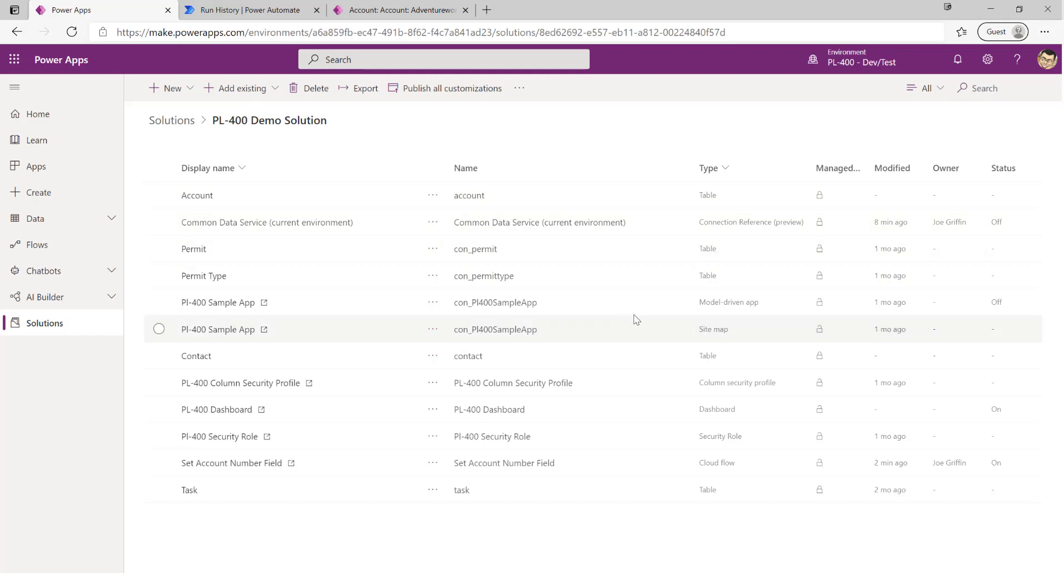
mouse_move(633, 436)
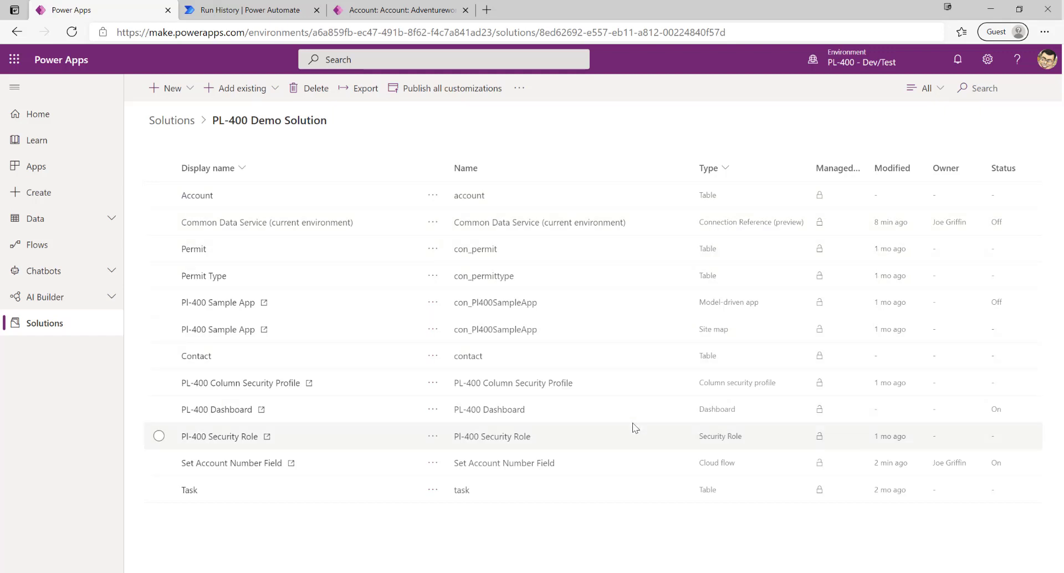
mouse_move(616, 448)
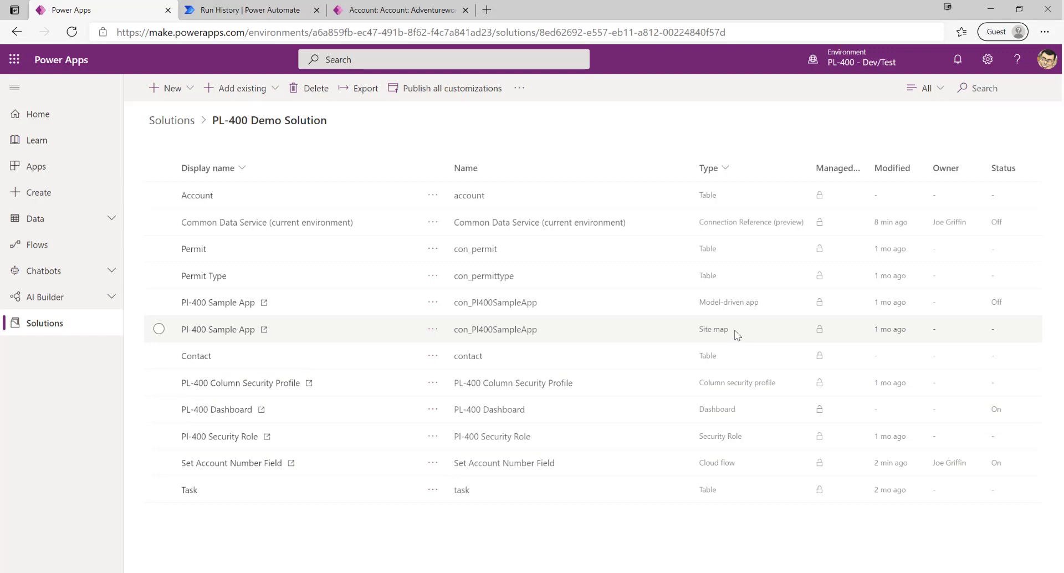
mouse_move(691, 326)
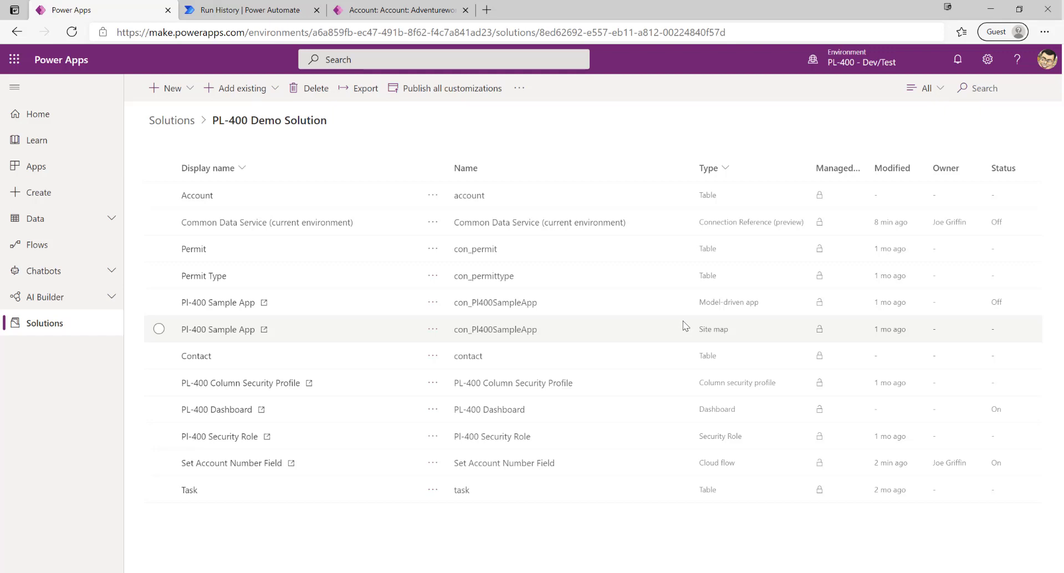
mouse_move(612, 213)
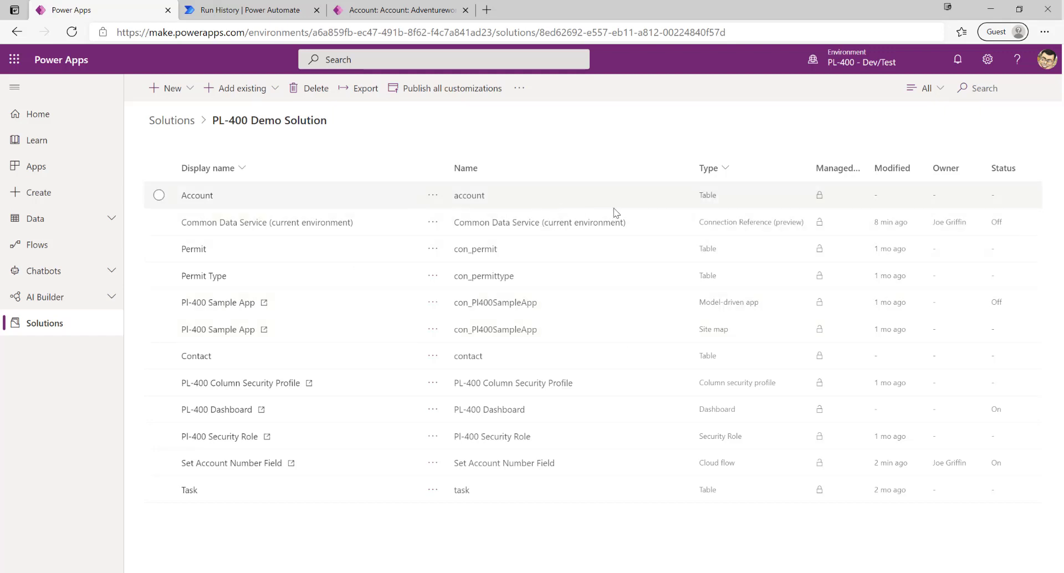
mouse_move(566, 354)
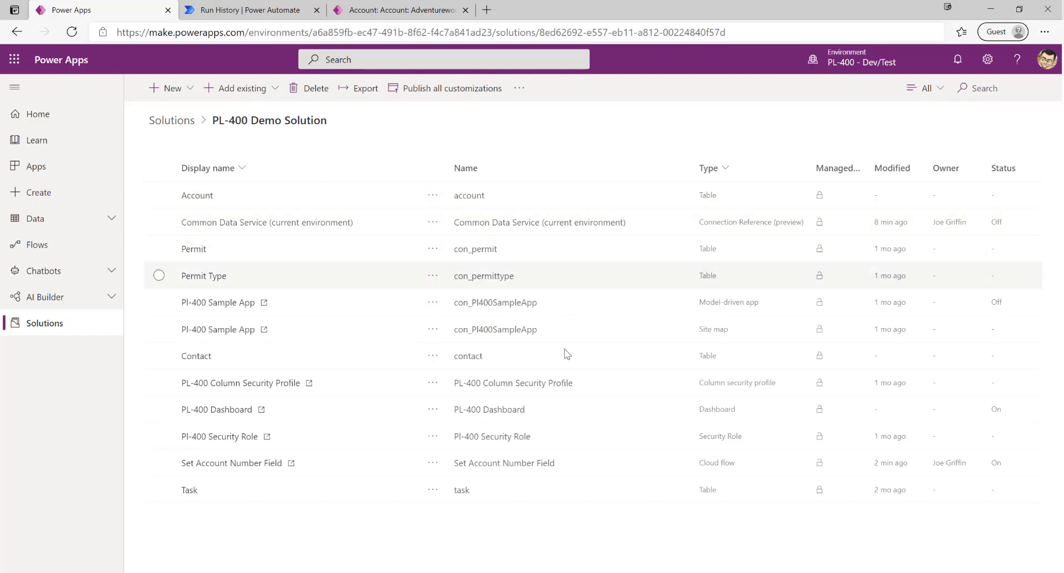
mouse_move(397, 435)
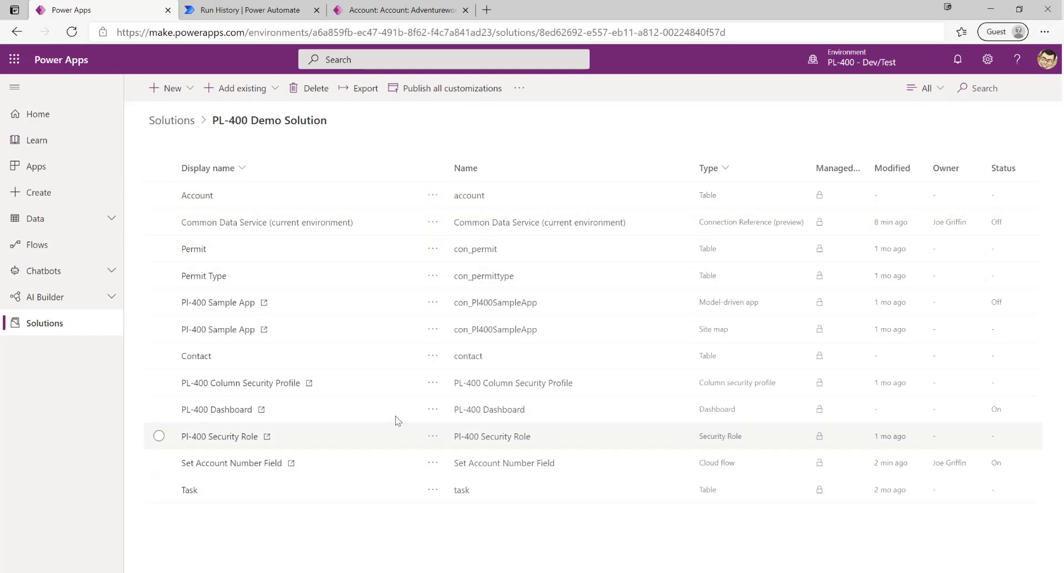
mouse_move(372, 530)
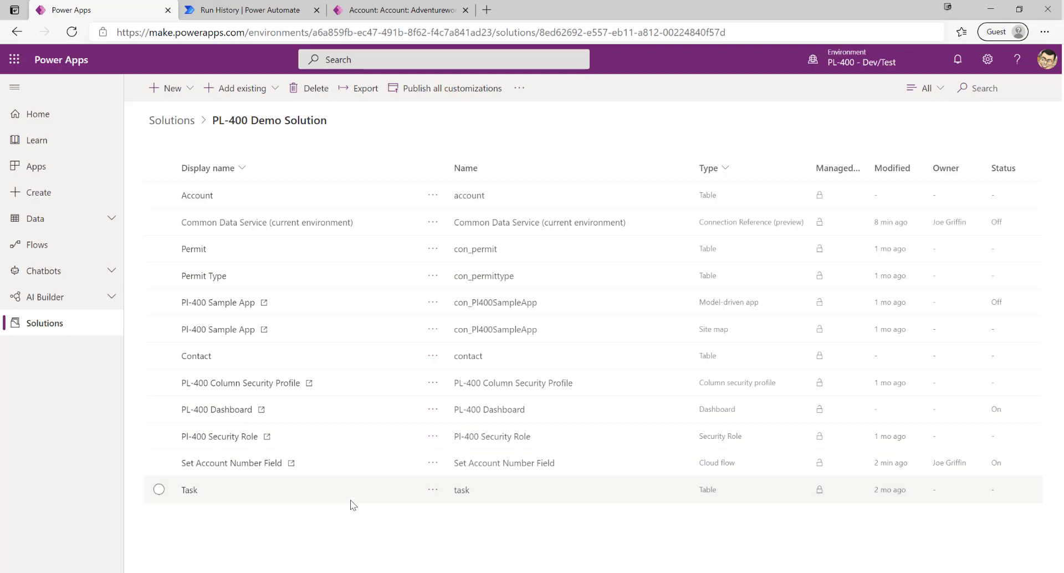
mouse_move(382, 489)
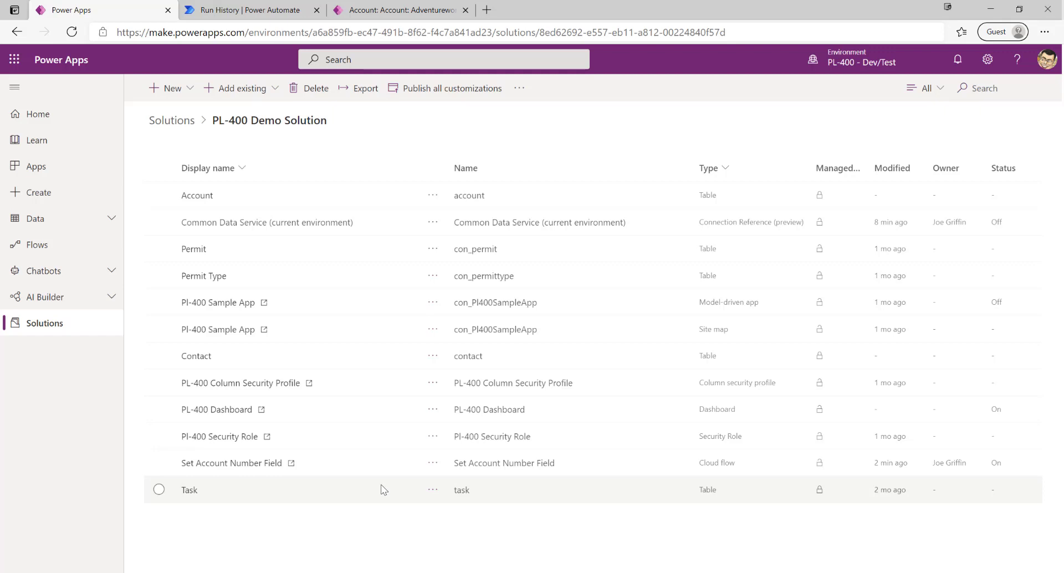